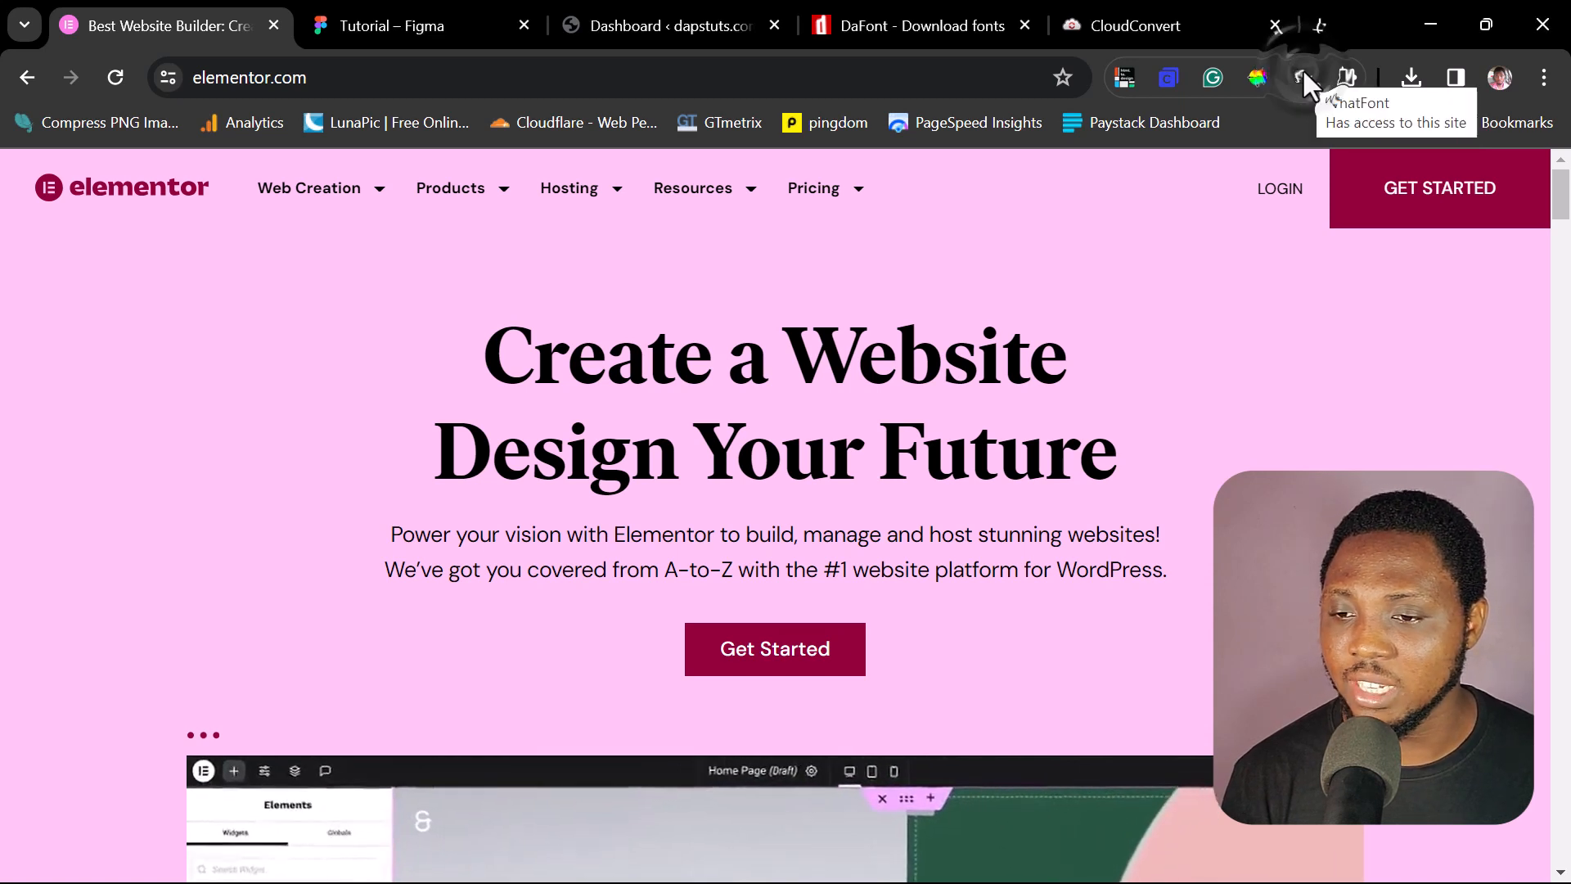
# - Turn on WhatFont and inspect heading fonts: Ivar Headline hero, Oli Grotesk features
pyautogui.click(1302, 78)
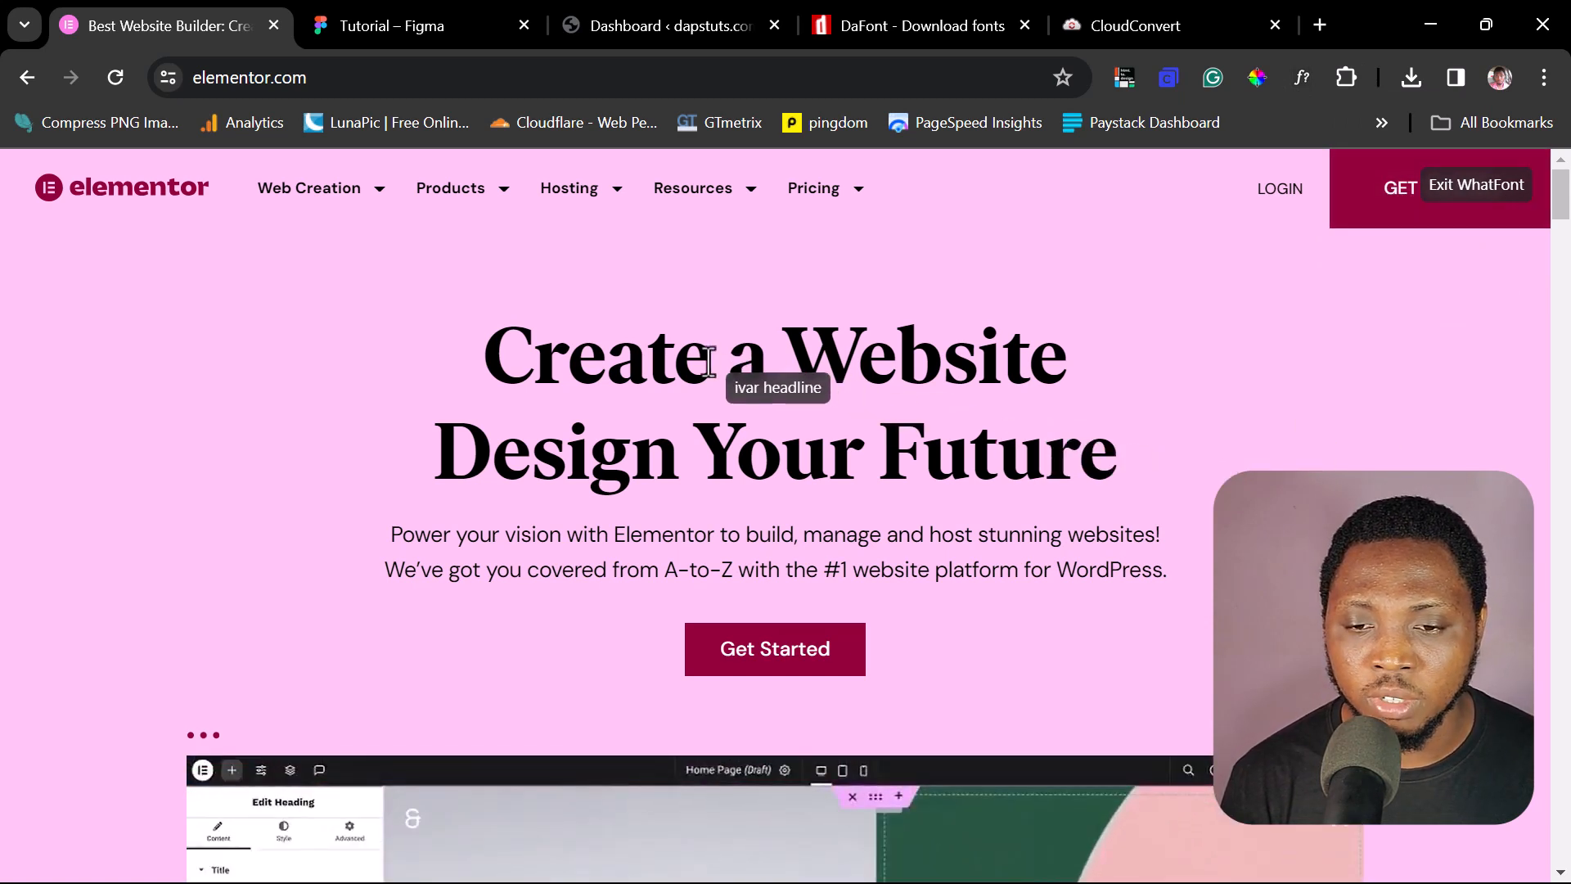
pyautogui.click(232, 770)
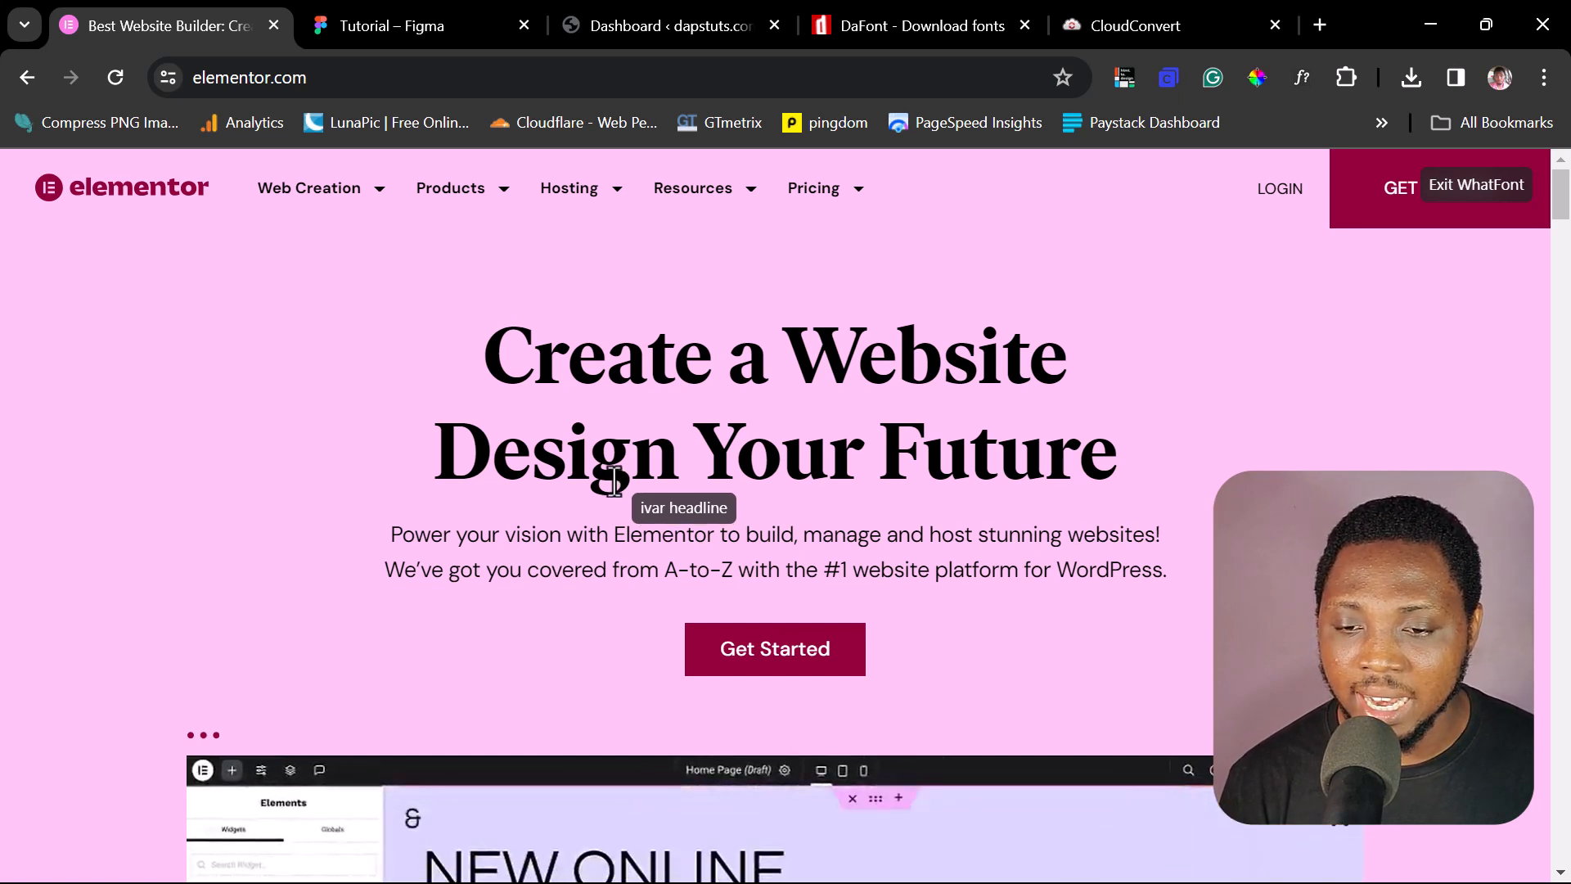
pyautogui.moveTo(648, 534)
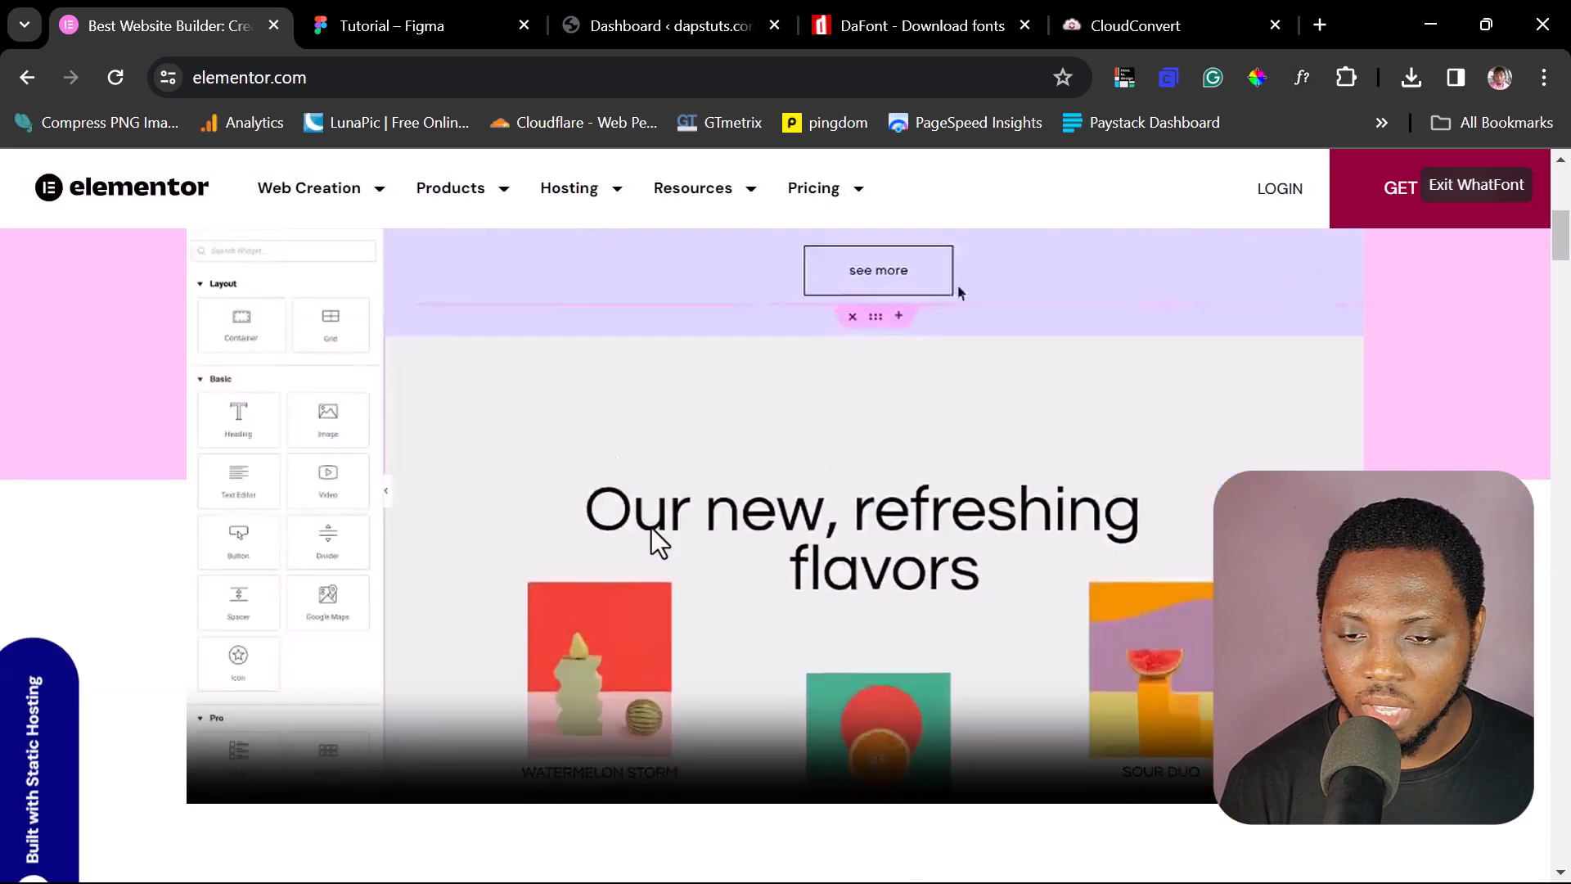
pyautogui.scroll(-3)
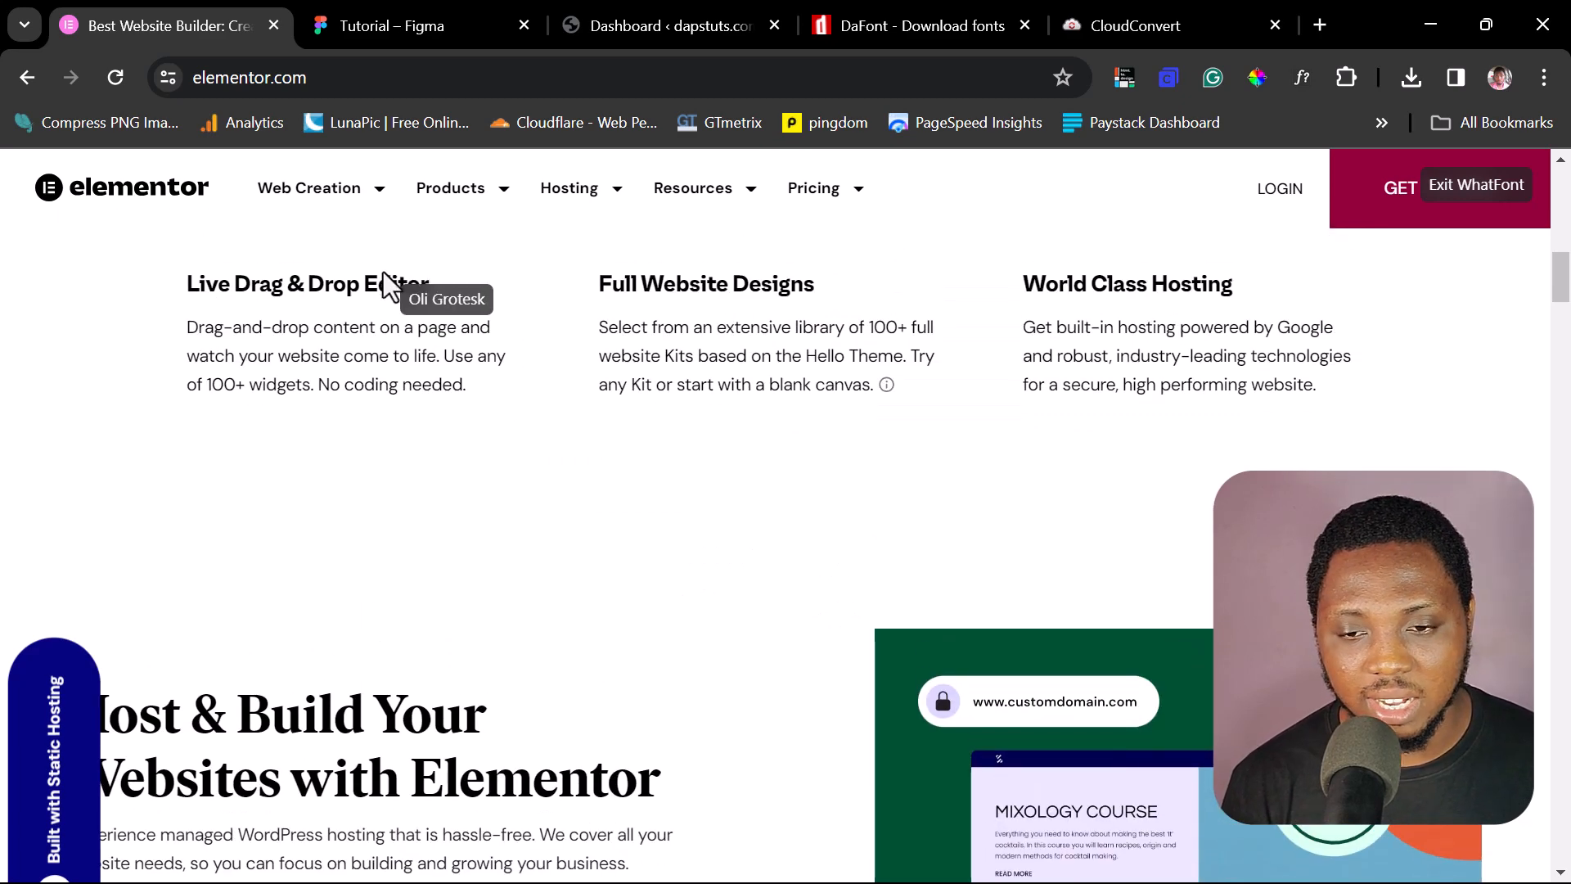
pyautogui.scroll(-3)
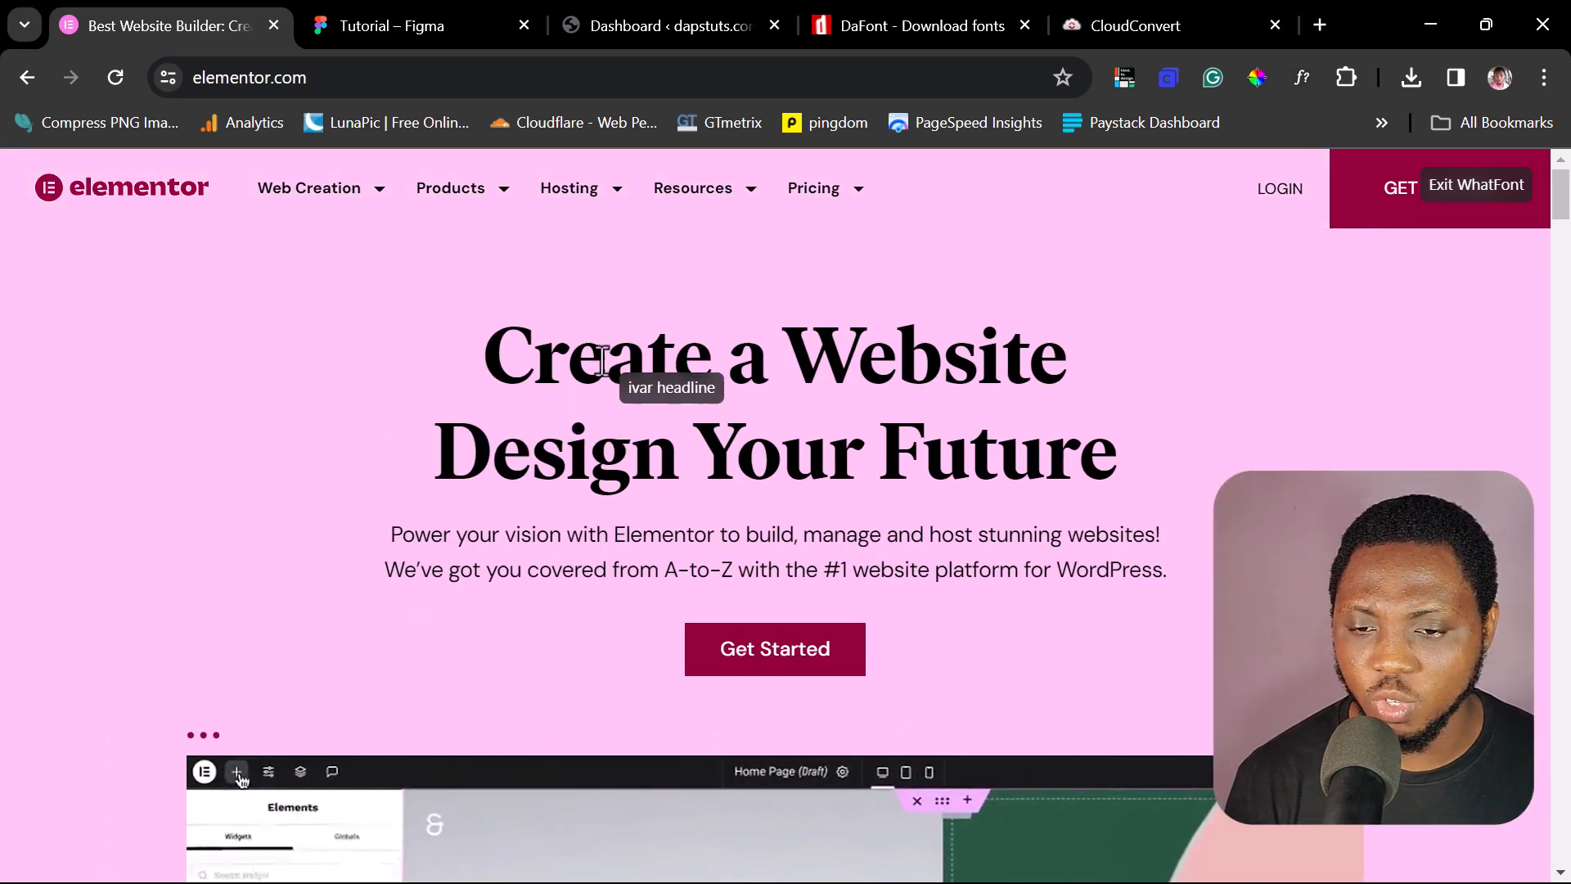
# - Inspect the hero heading's font details (Ivar Headline, 700, 72px), then switch to DaFont
pyautogui.click(635, 368)
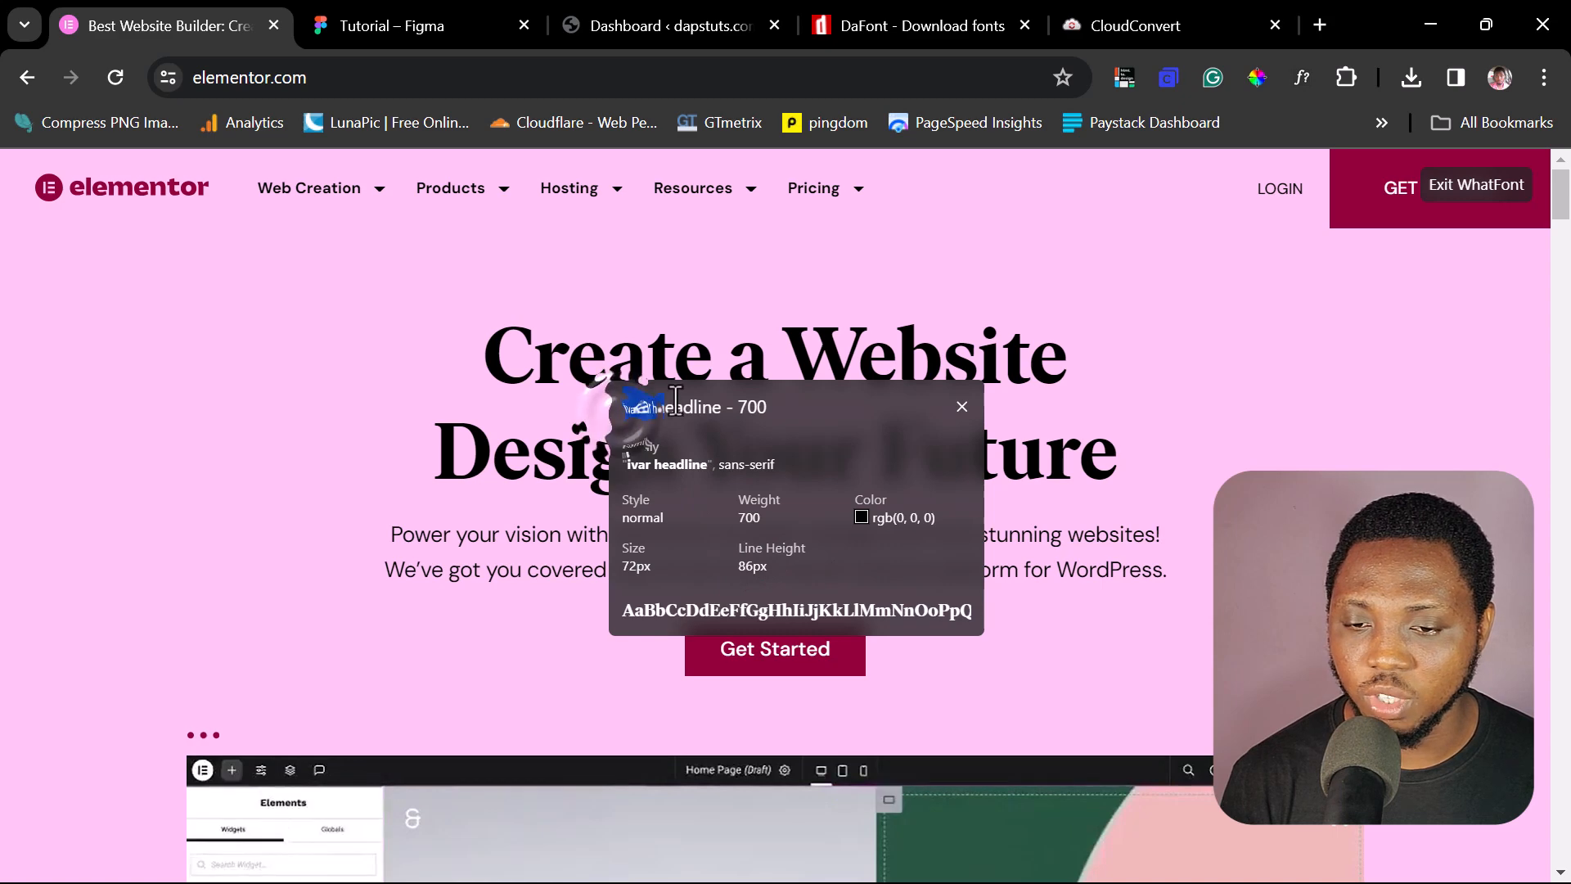
pyautogui.doubleClick(669, 407)
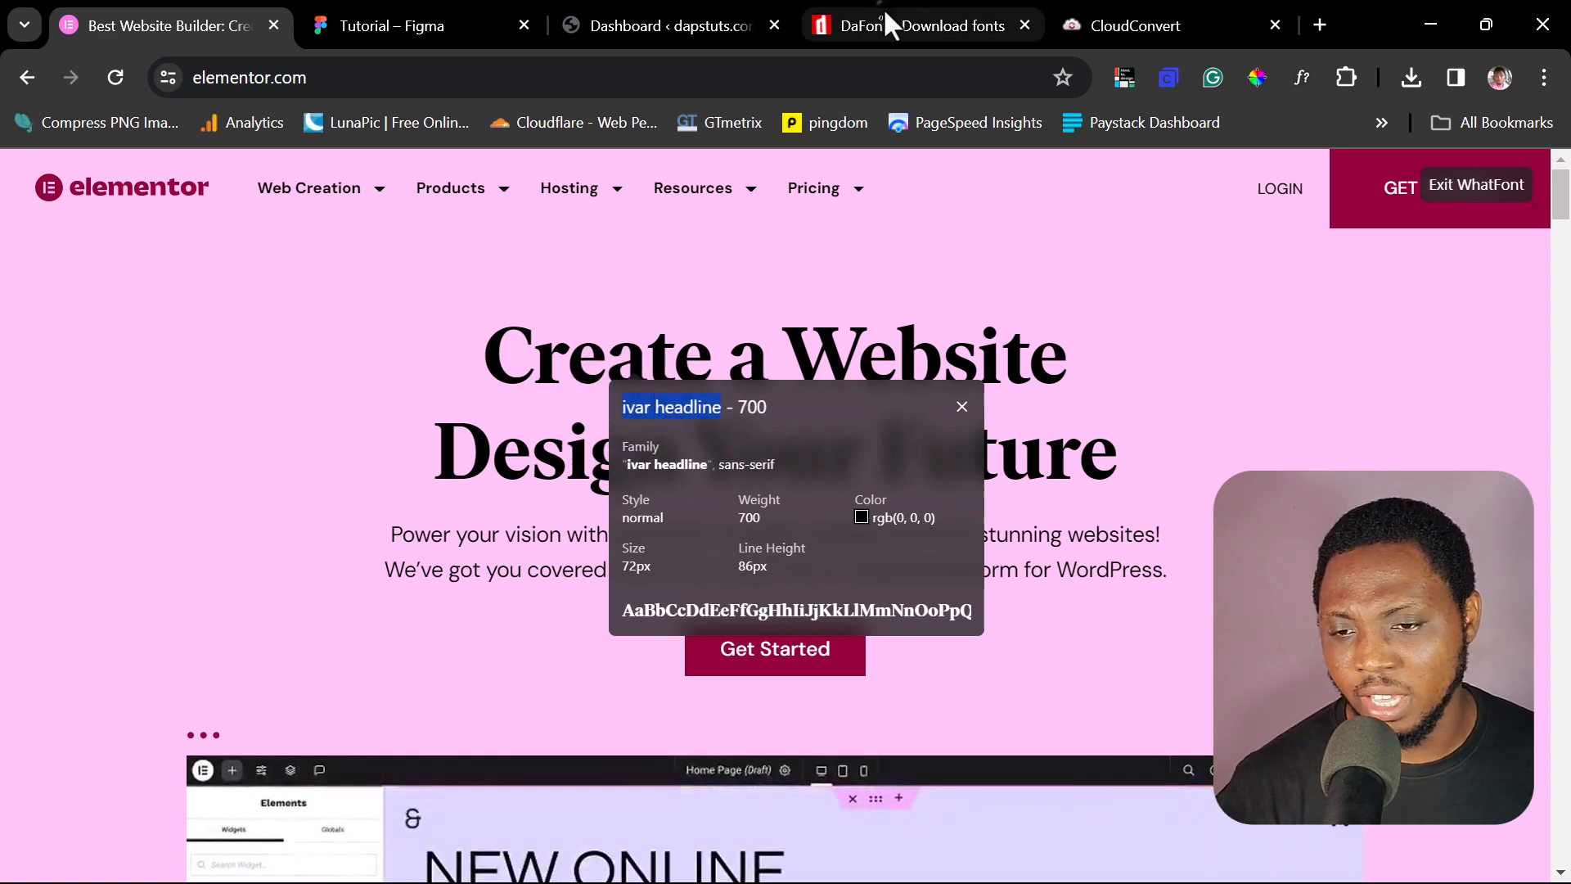
pyautogui.click(909, 26)
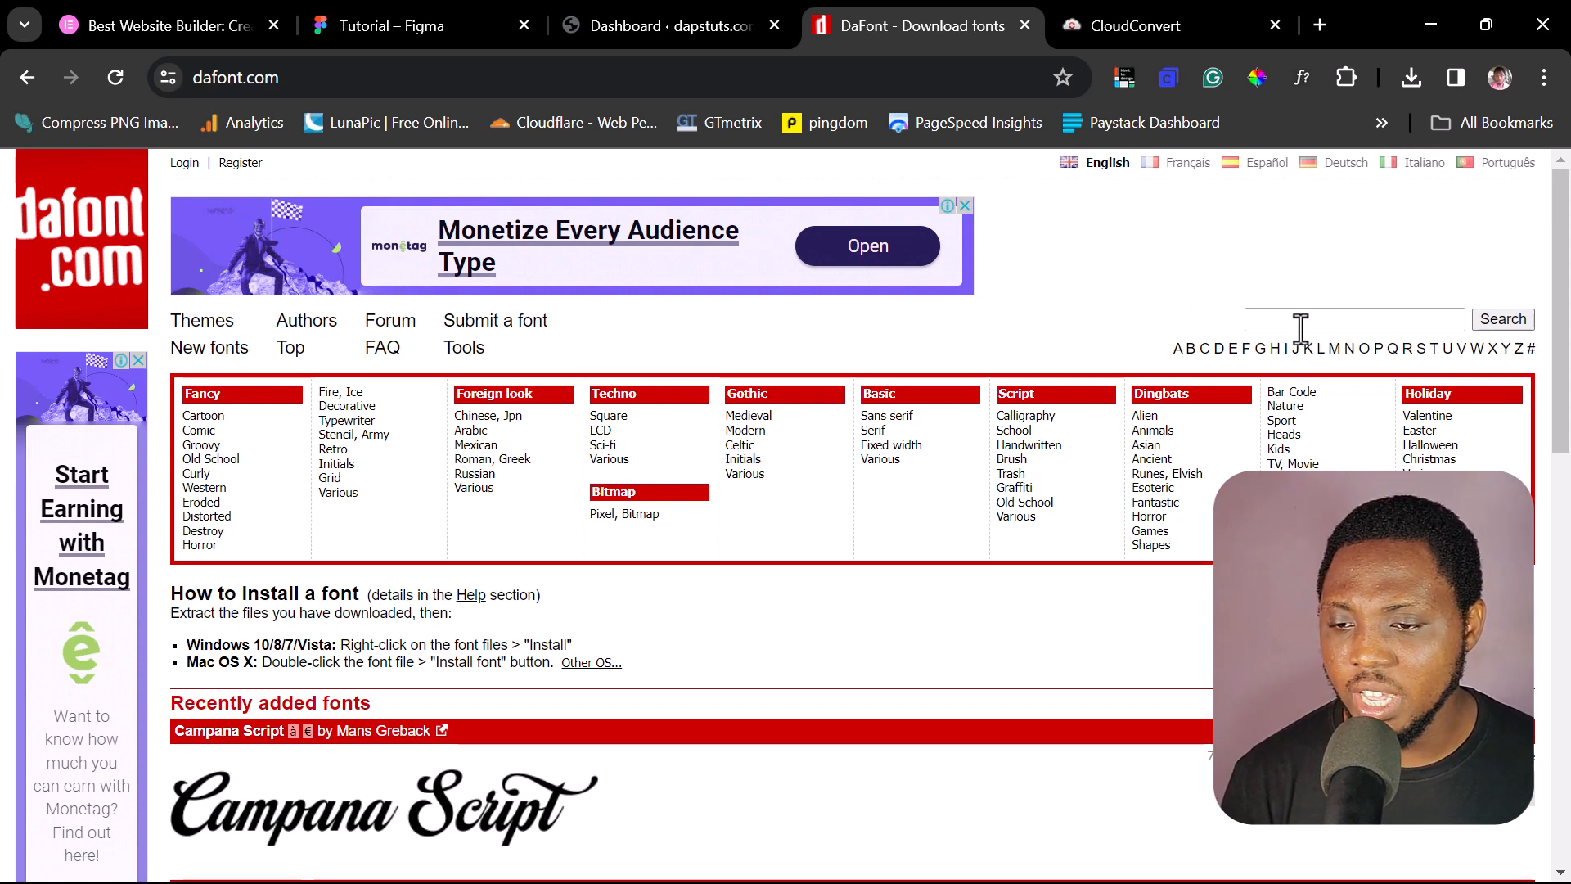
# - Search DaFont for 'ivar headline', finding zero fonts, then switch to Figma
pyautogui.write('ivar headline')
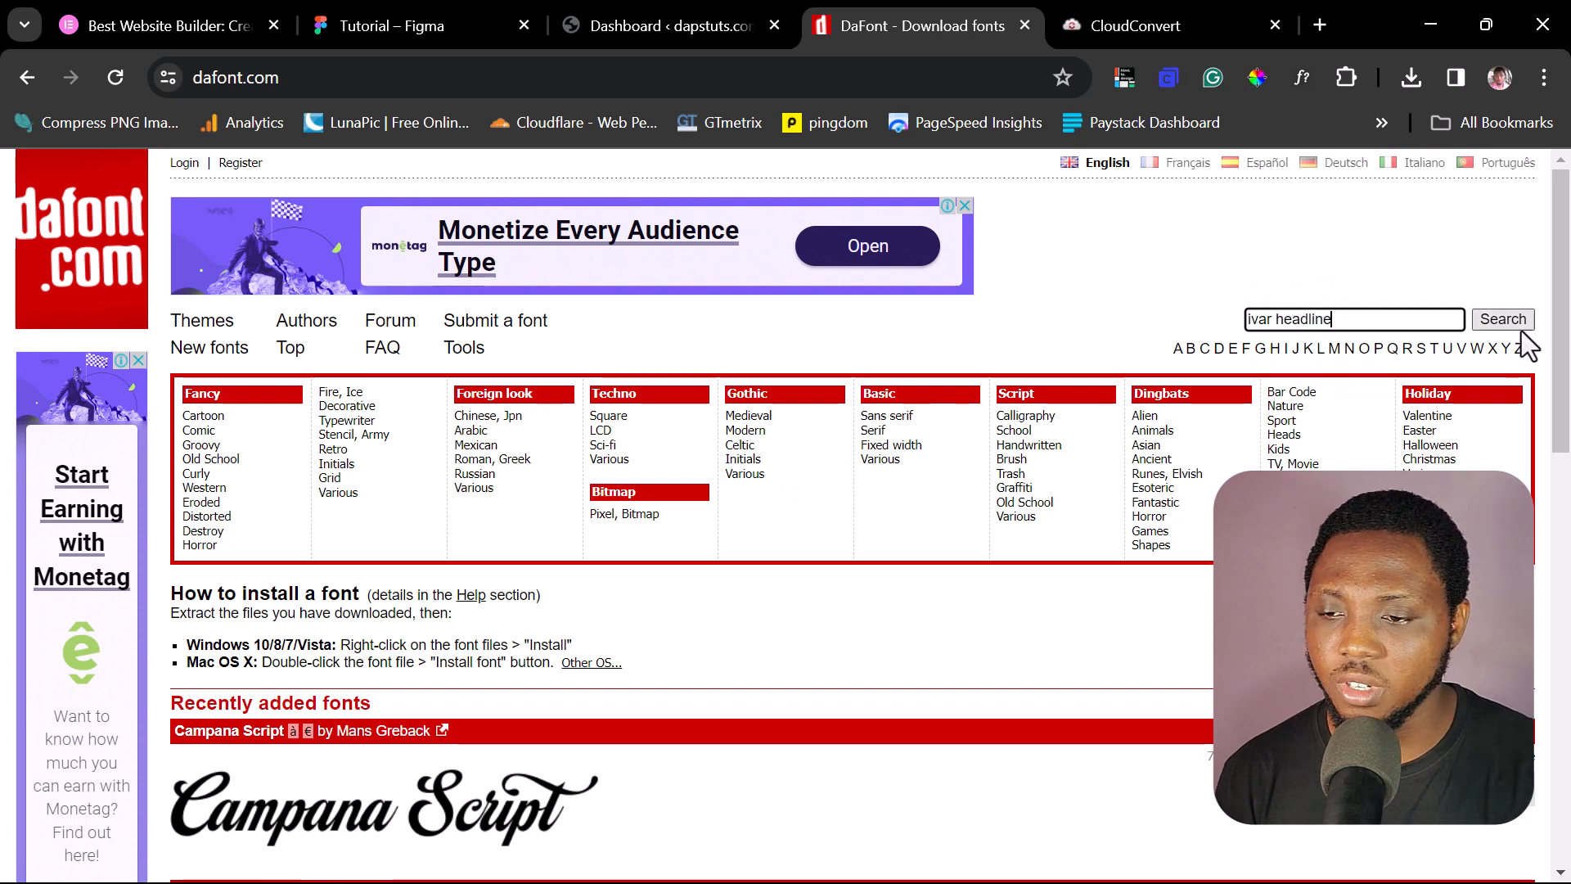
pyautogui.click(1503, 319)
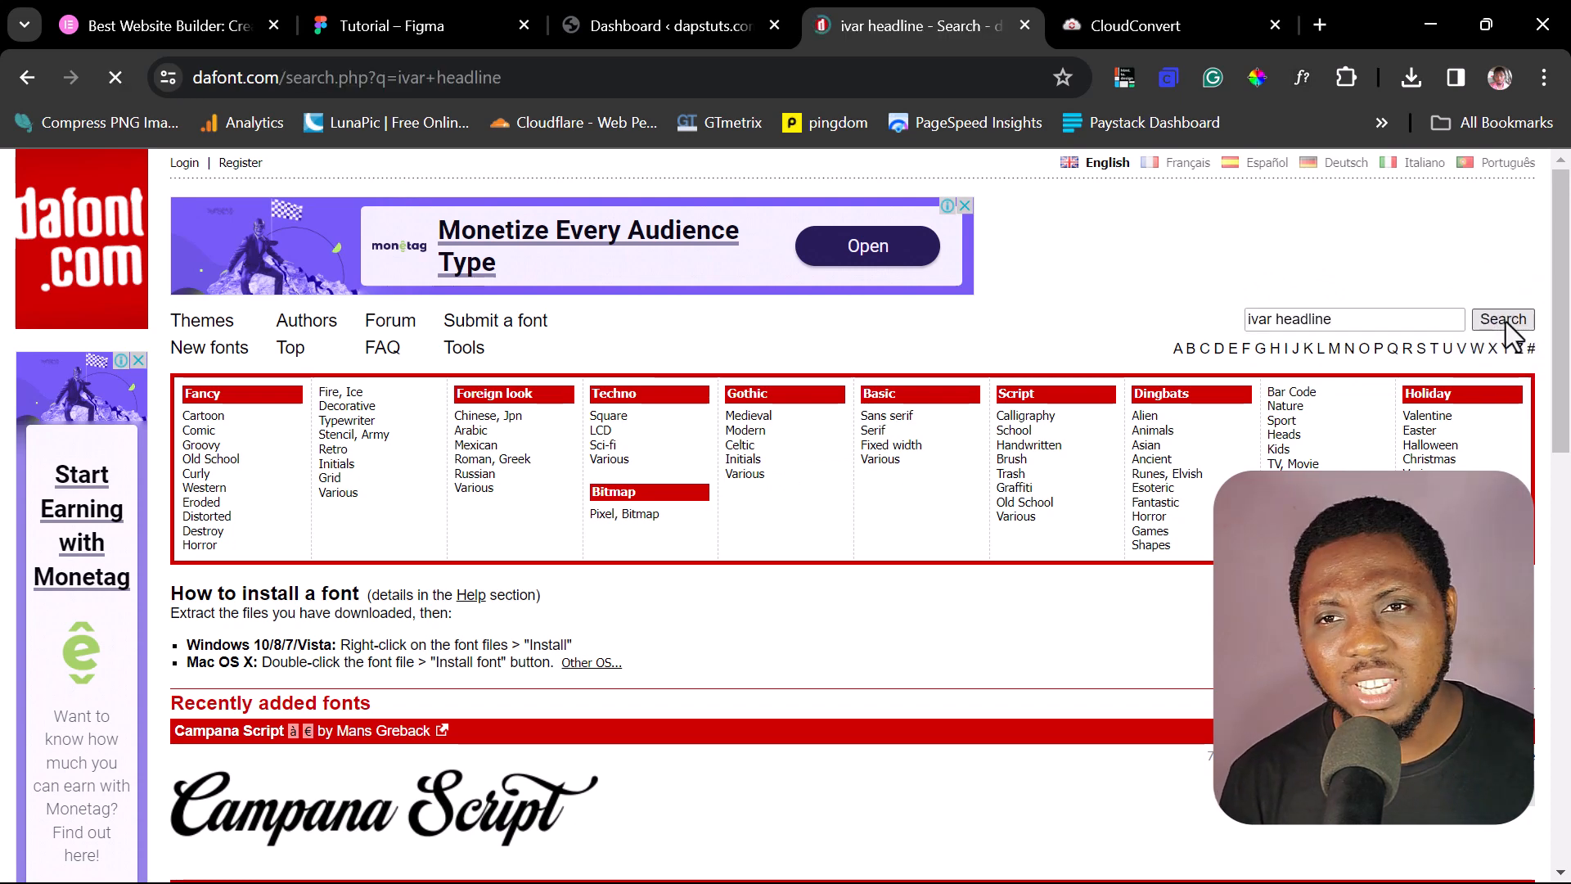
pyautogui.click(1503, 319)
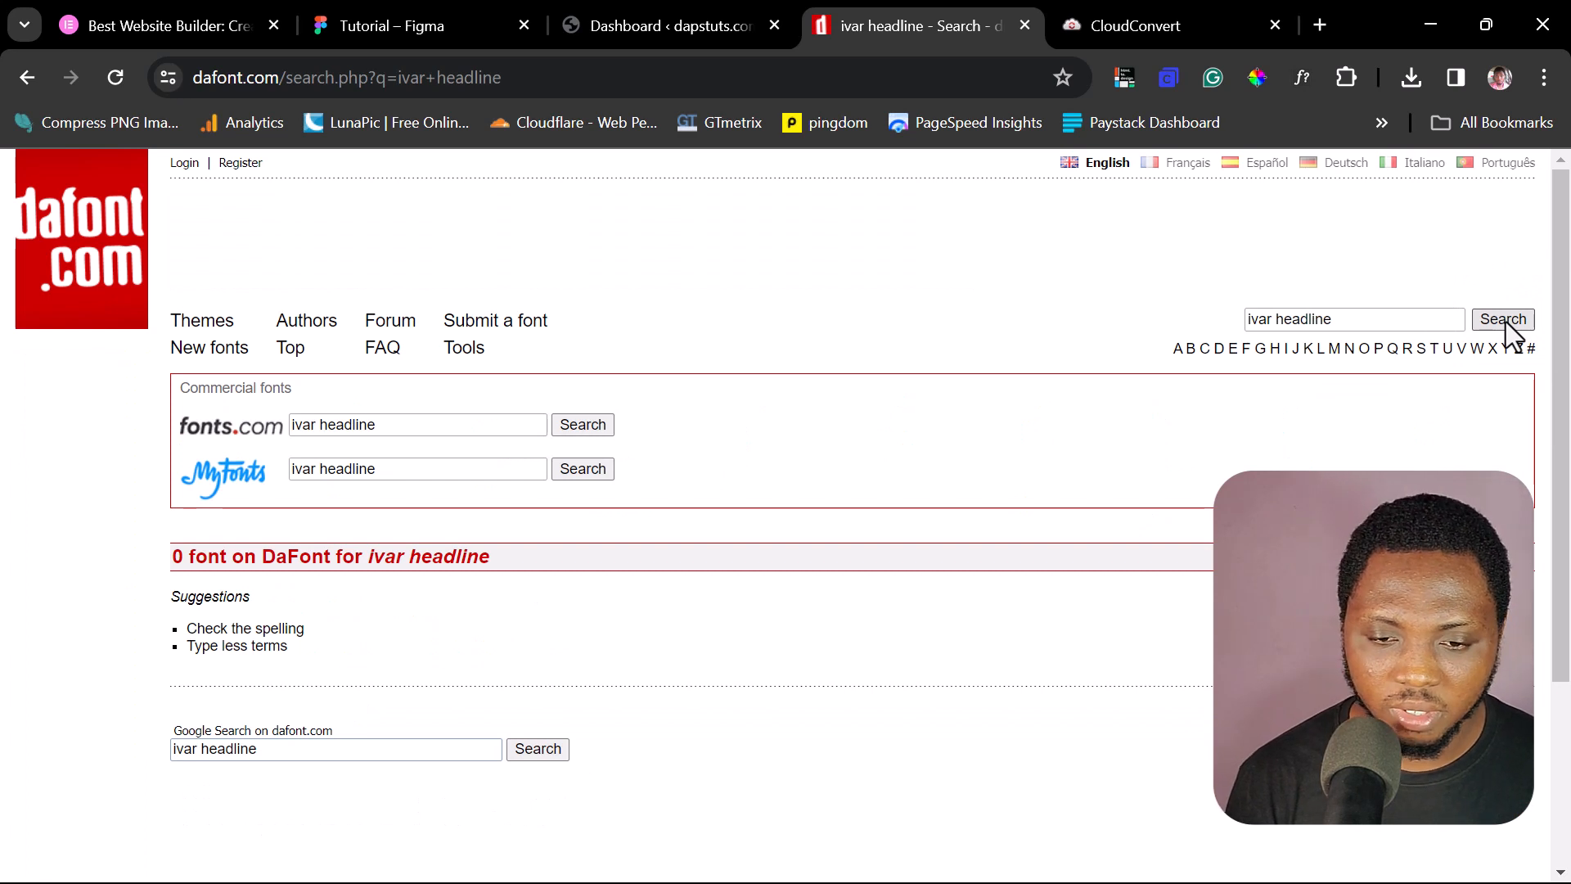
pyautogui.moveTo(409, 591)
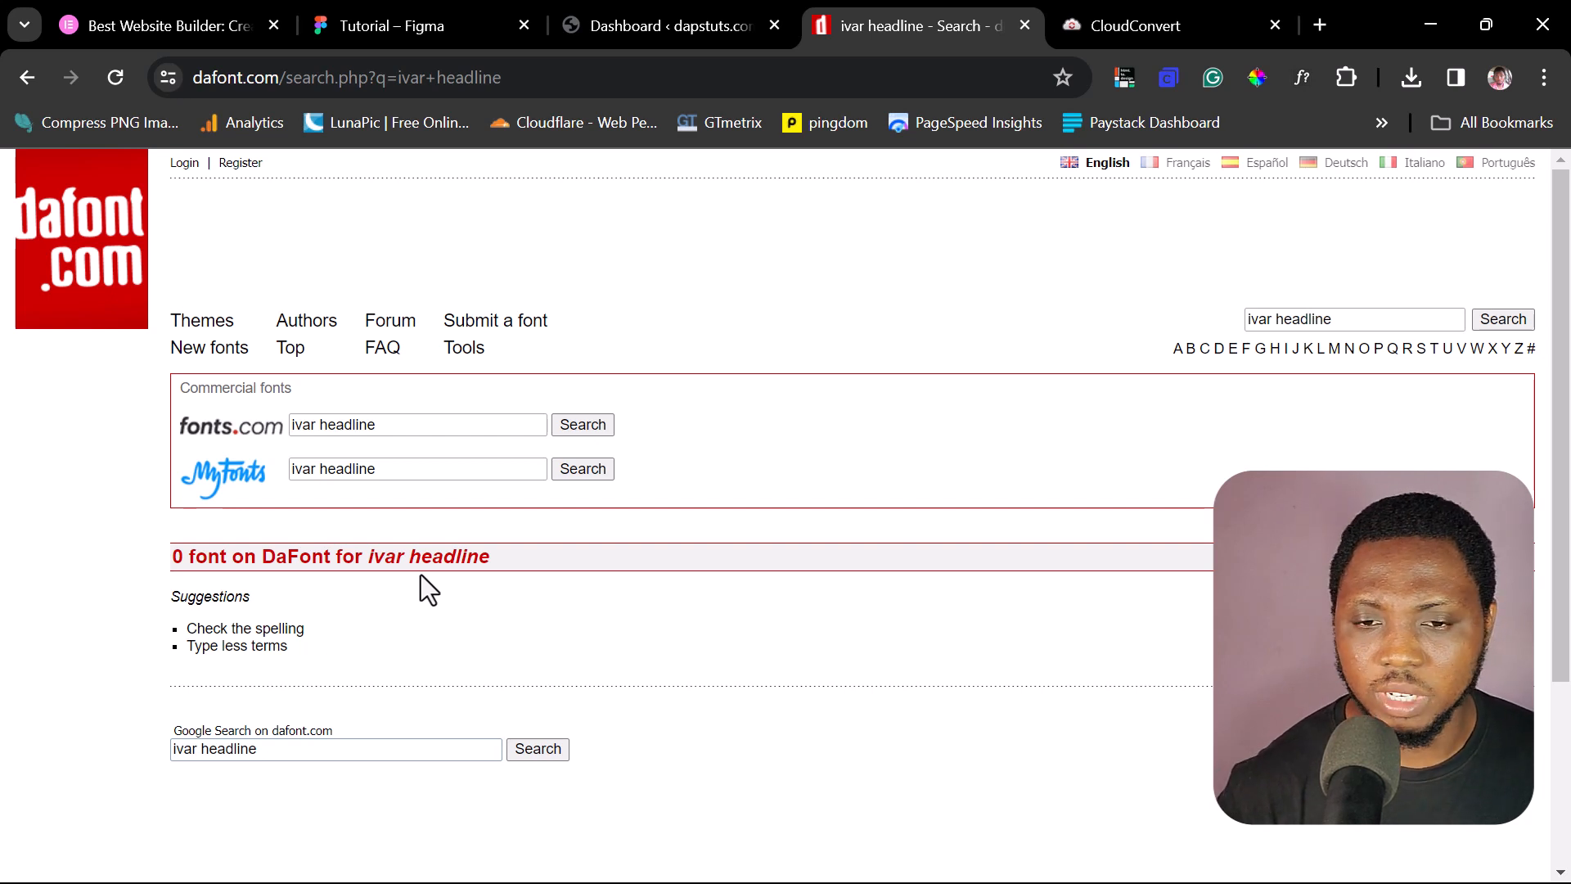
pyautogui.click(386, 26)
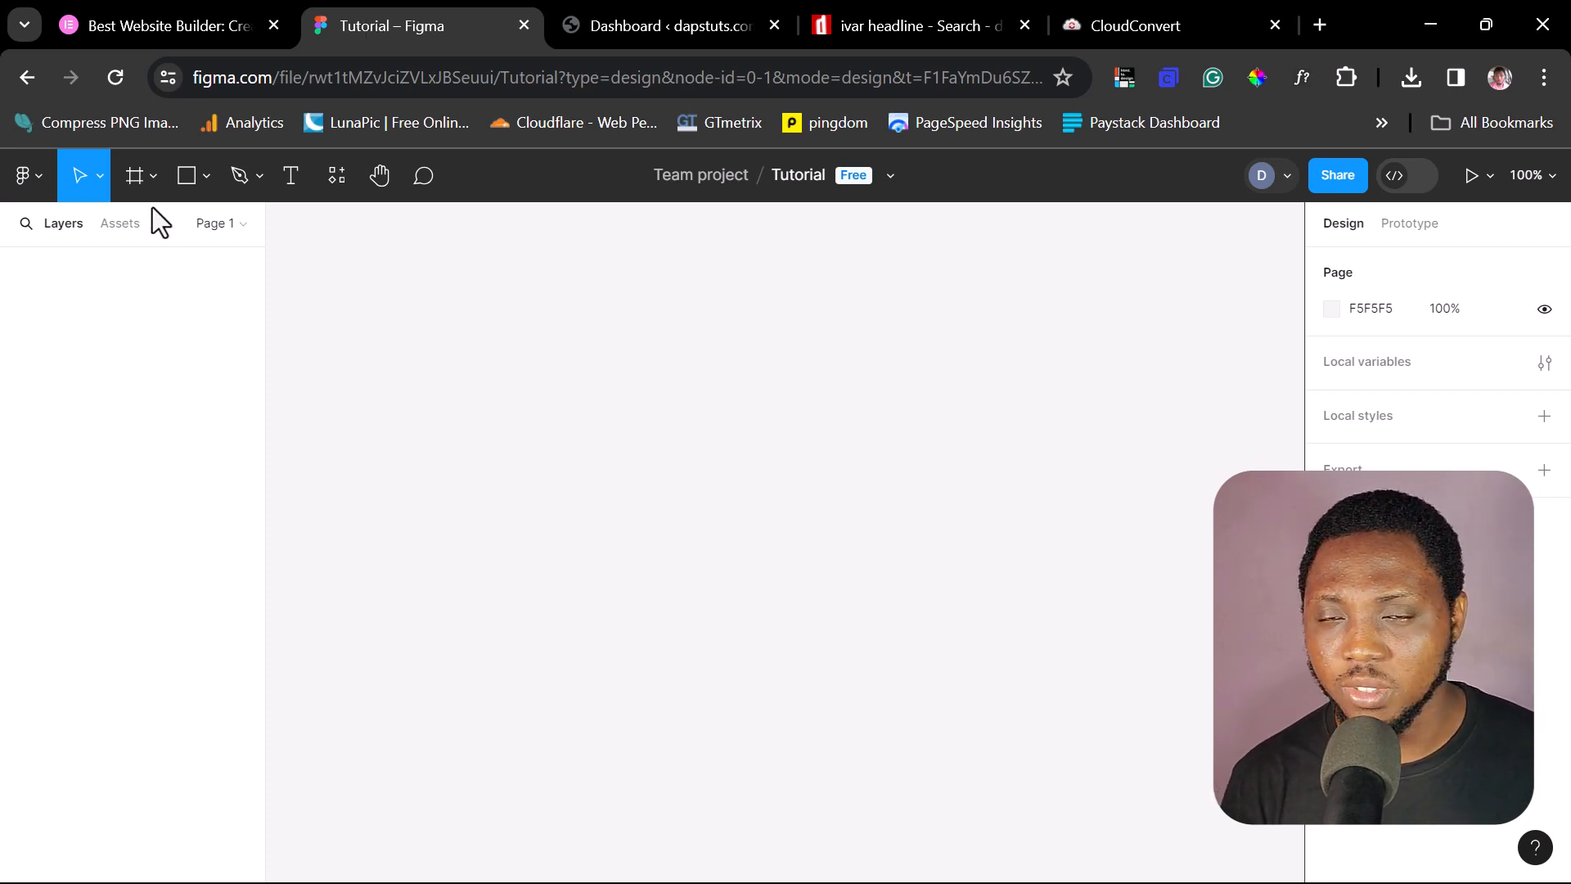
# - Launch the html.to.design plugin from Figma's menu with the elementor.com URL
pyautogui.click(18, 175)
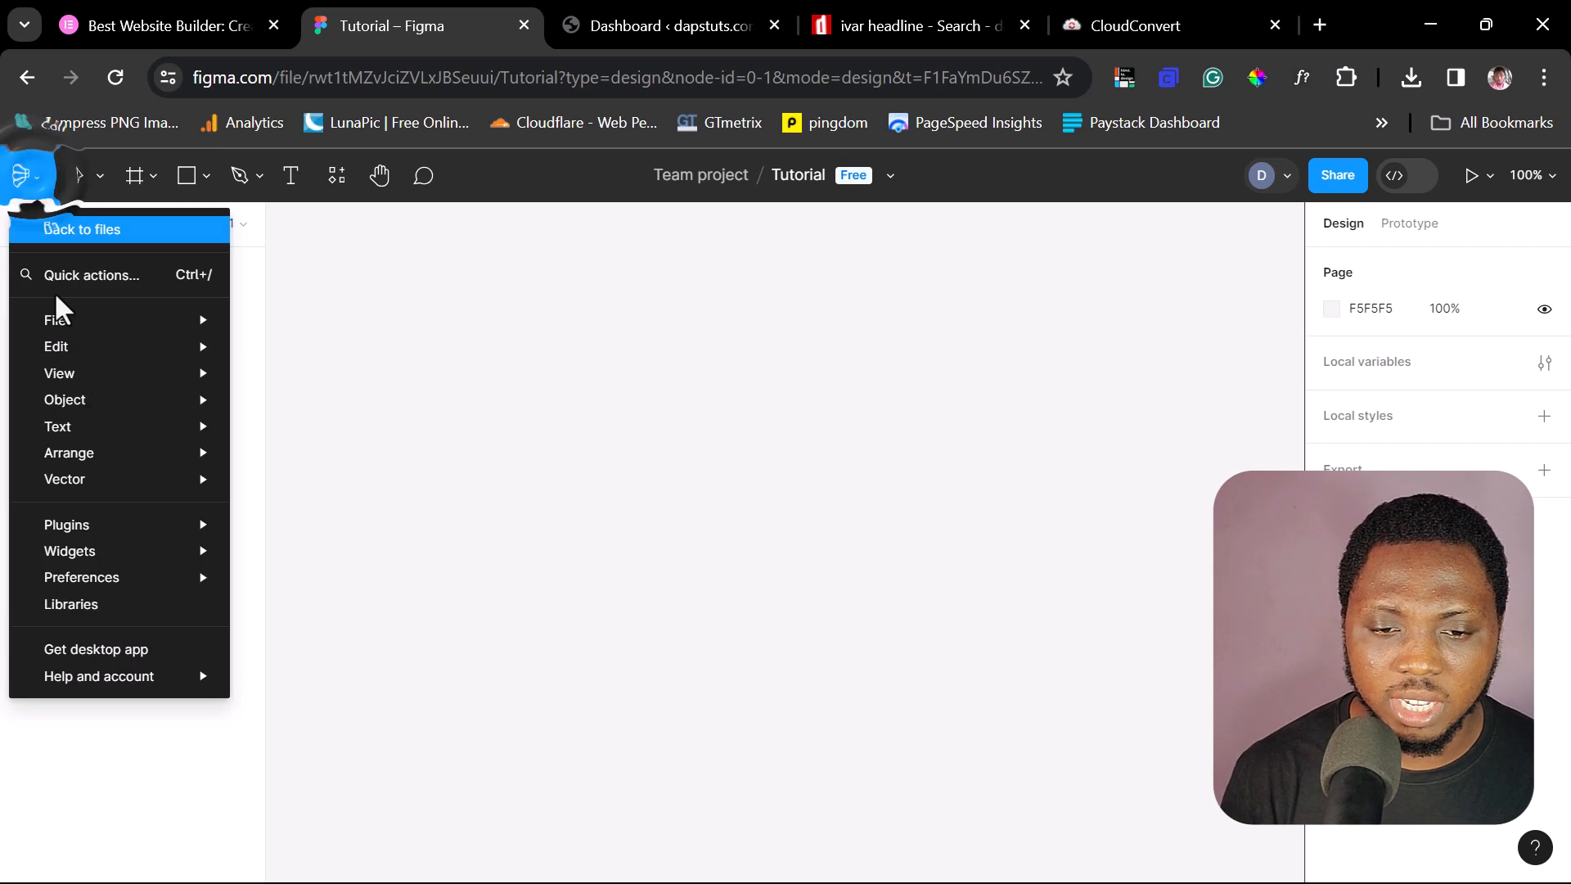
pyautogui.moveTo(66, 524)
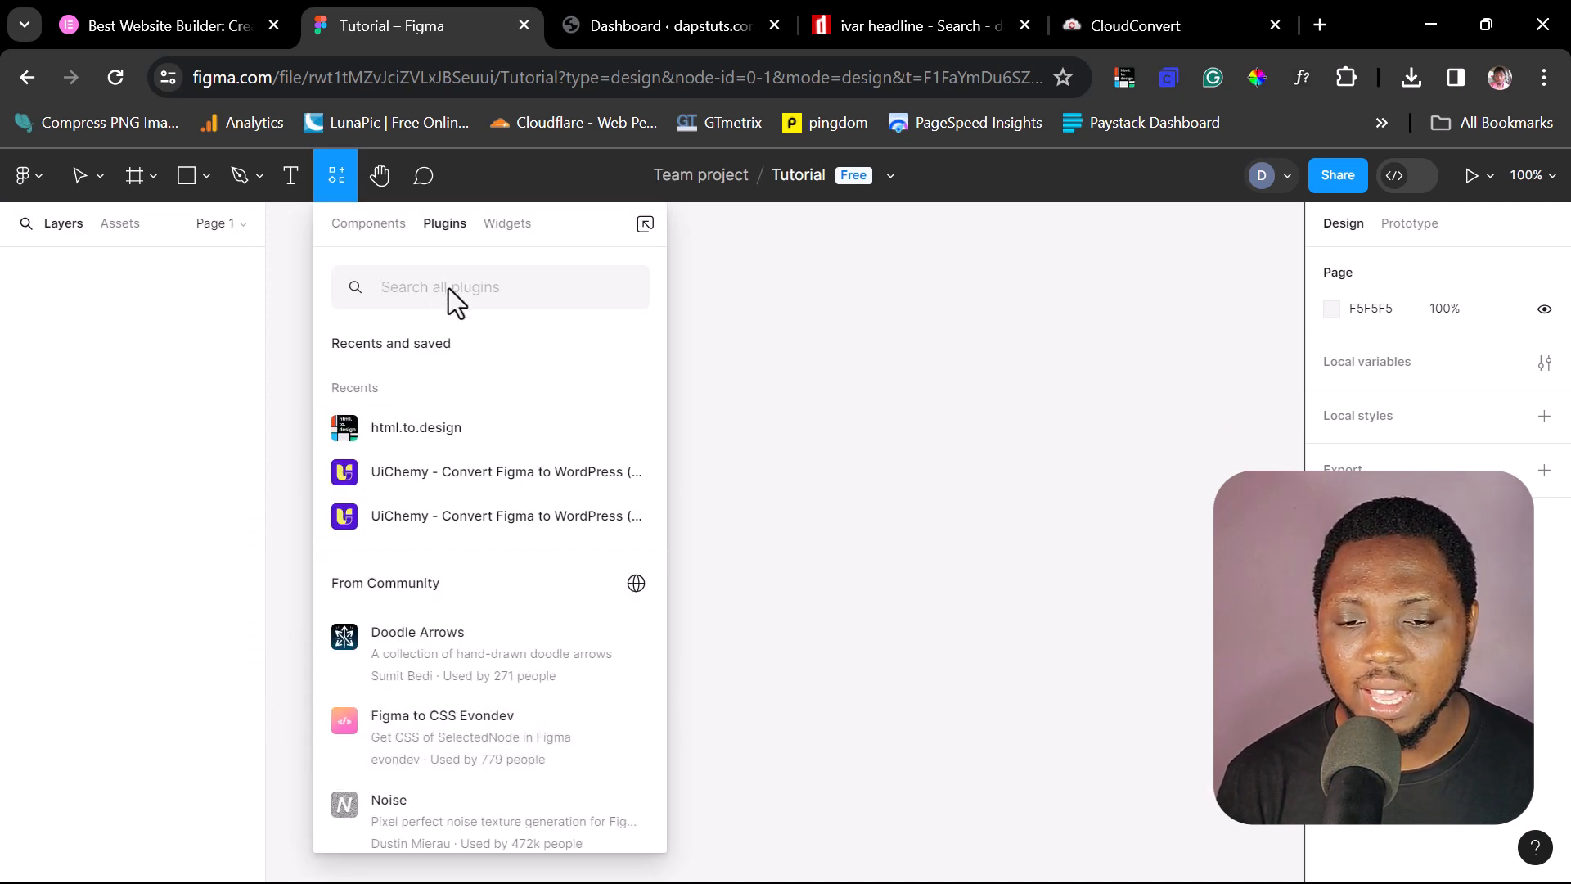
pyautogui.moveTo(429, 437)
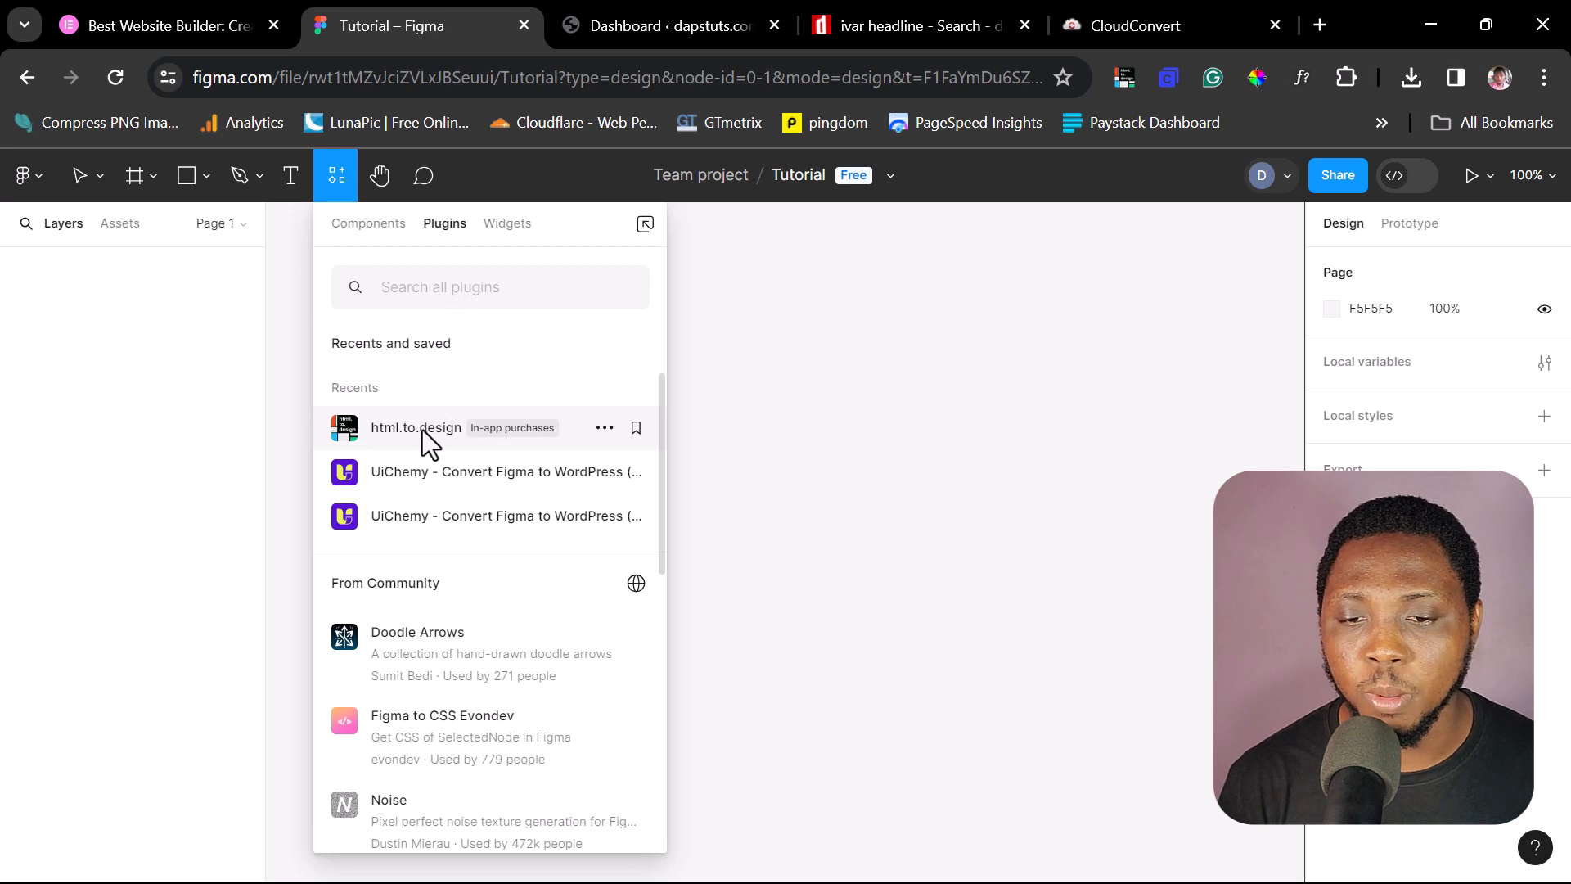
pyautogui.click(432, 428)
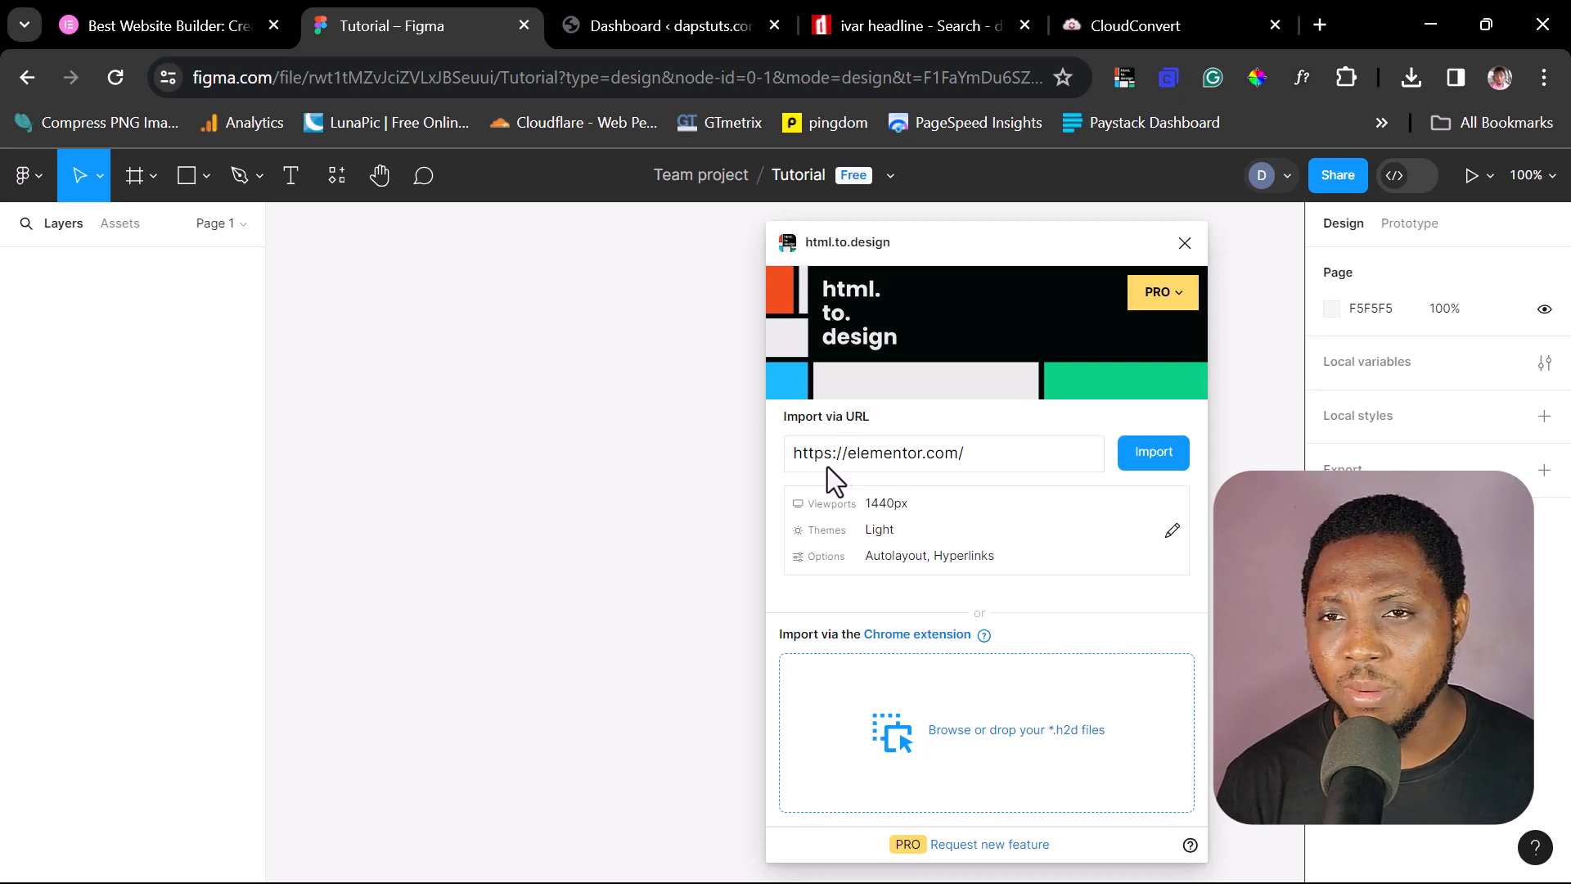
pyautogui.moveTo(928, 463)
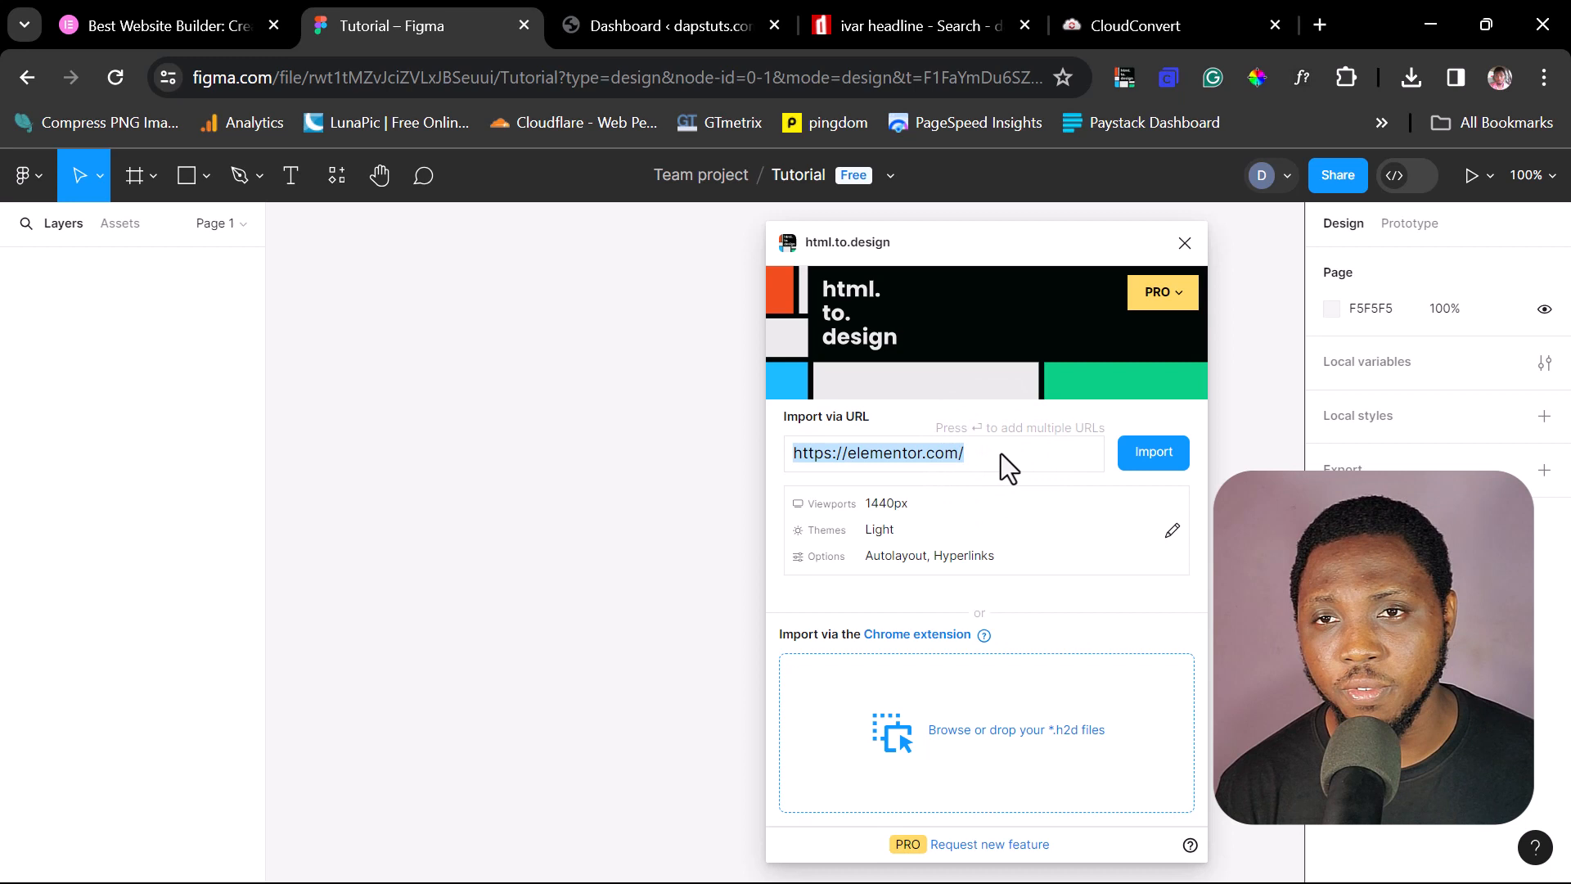
pyautogui.moveTo(1067, 446)
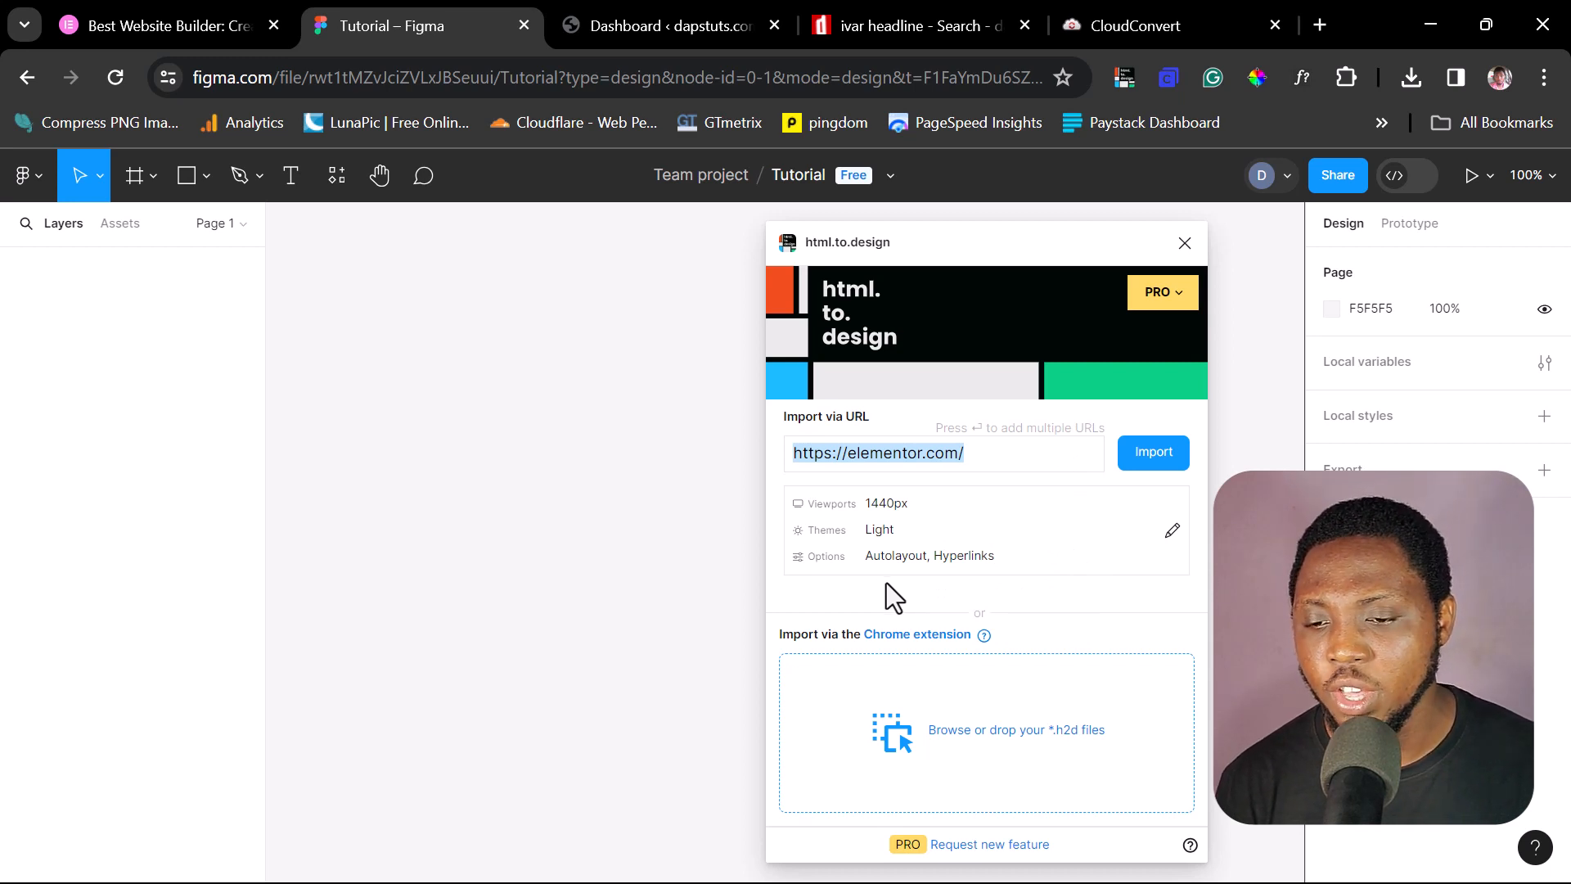
# - Import elementor.com, prompting replacement of Ivar Headline, Oli Grotesk and Ivar Text with Inter
pyautogui.click(1153, 453)
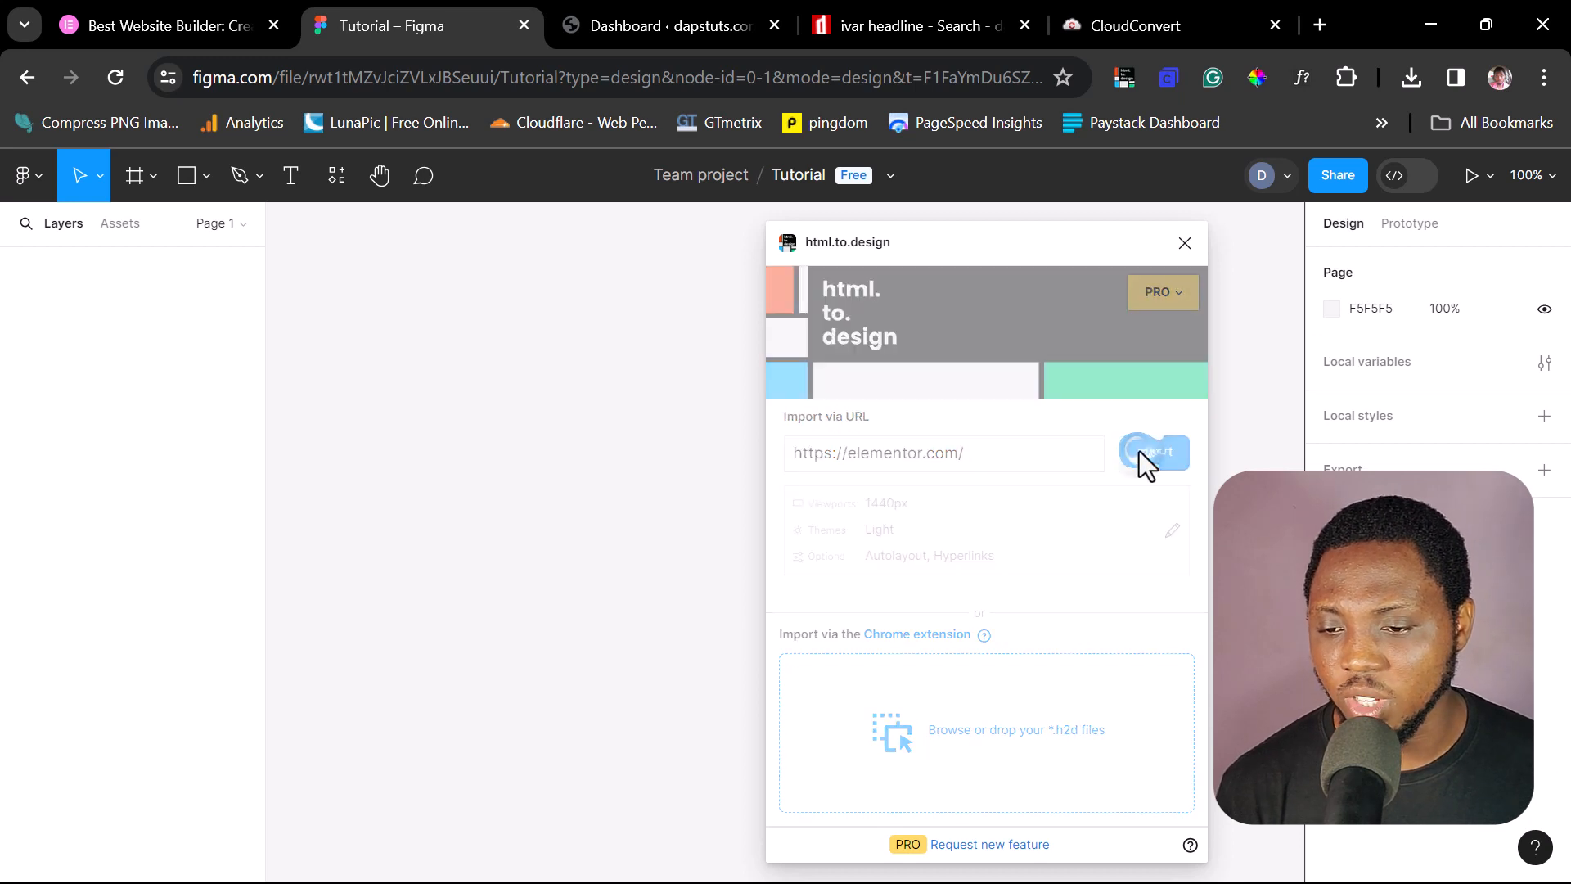
pyautogui.click(1152, 453)
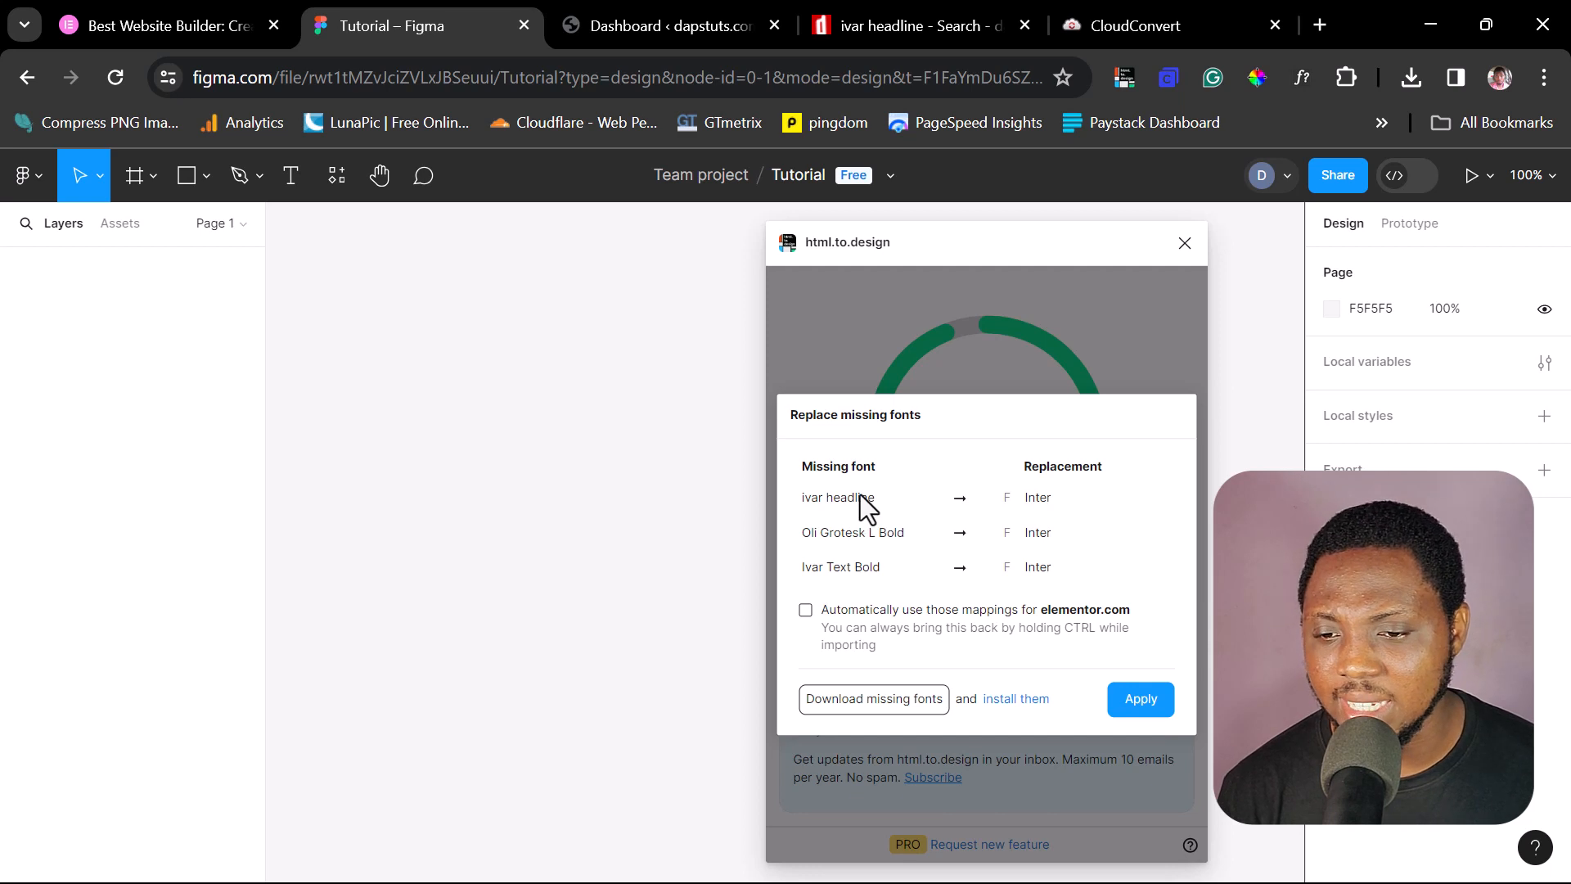
pyautogui.moveTo(850, 454)
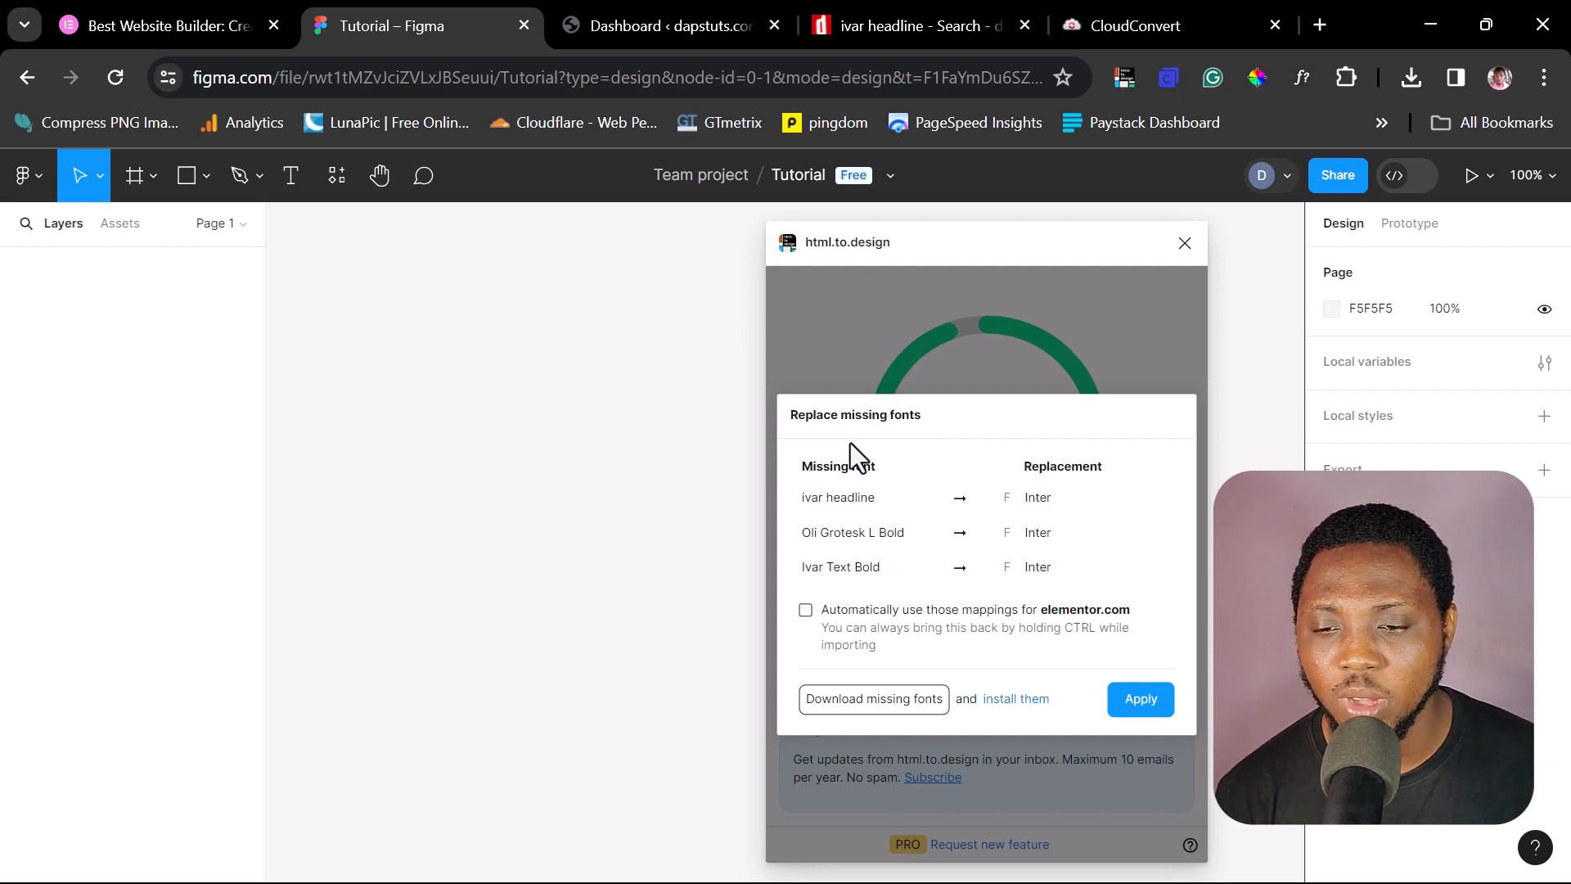
pyautogui.moveTo(877, 626)
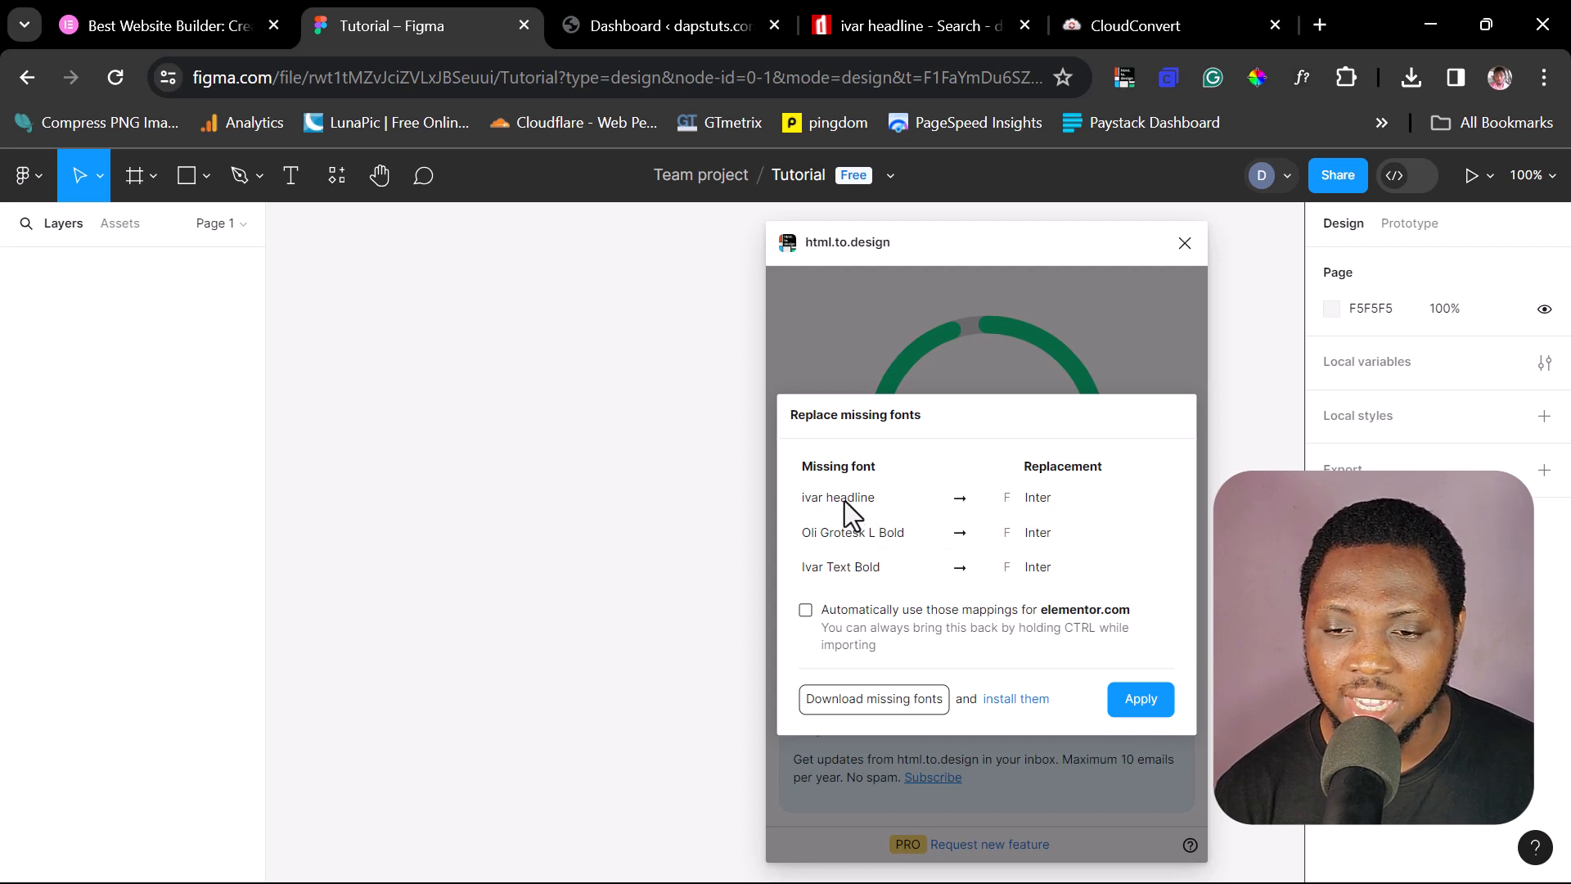
pyautogui.moveTo(1070, 485)
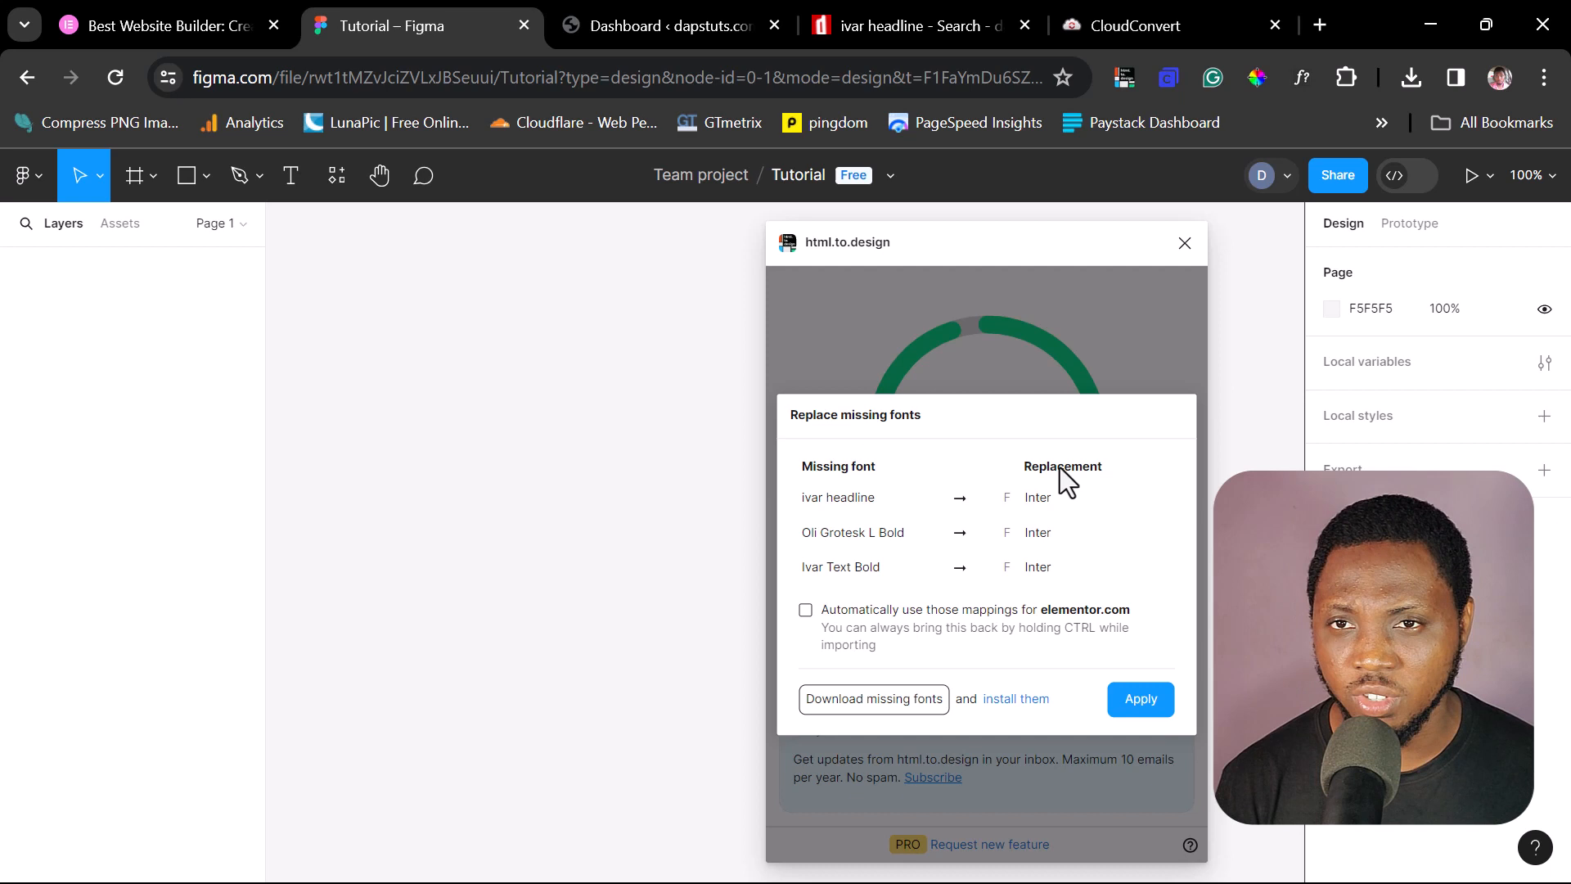
pyautogui.moveTo(881, 525)
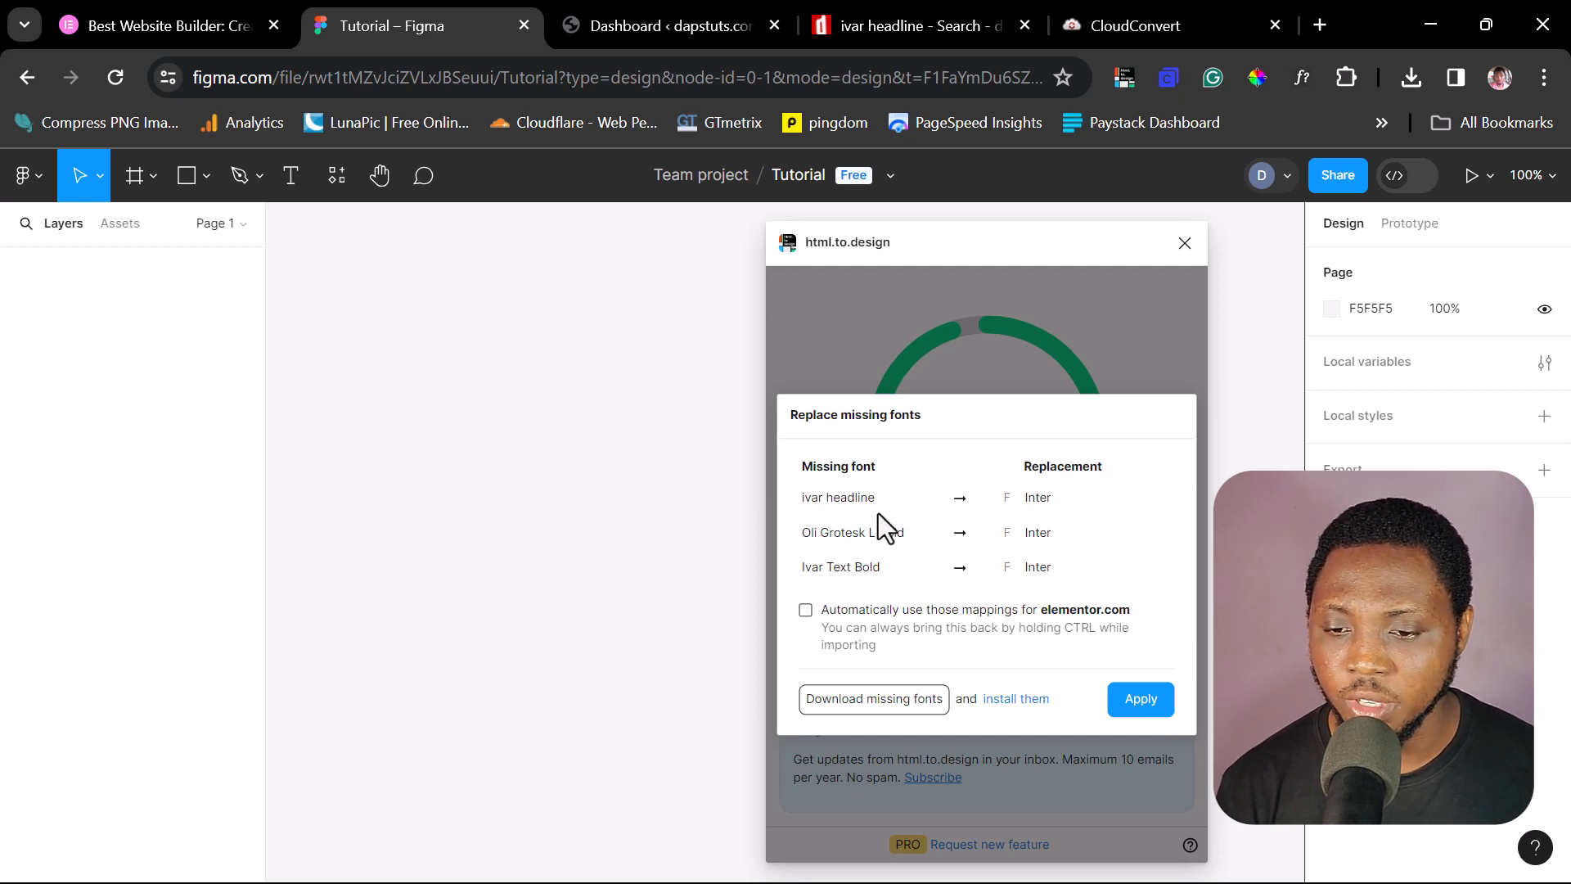
pyautogui.moveTo(897, 728)
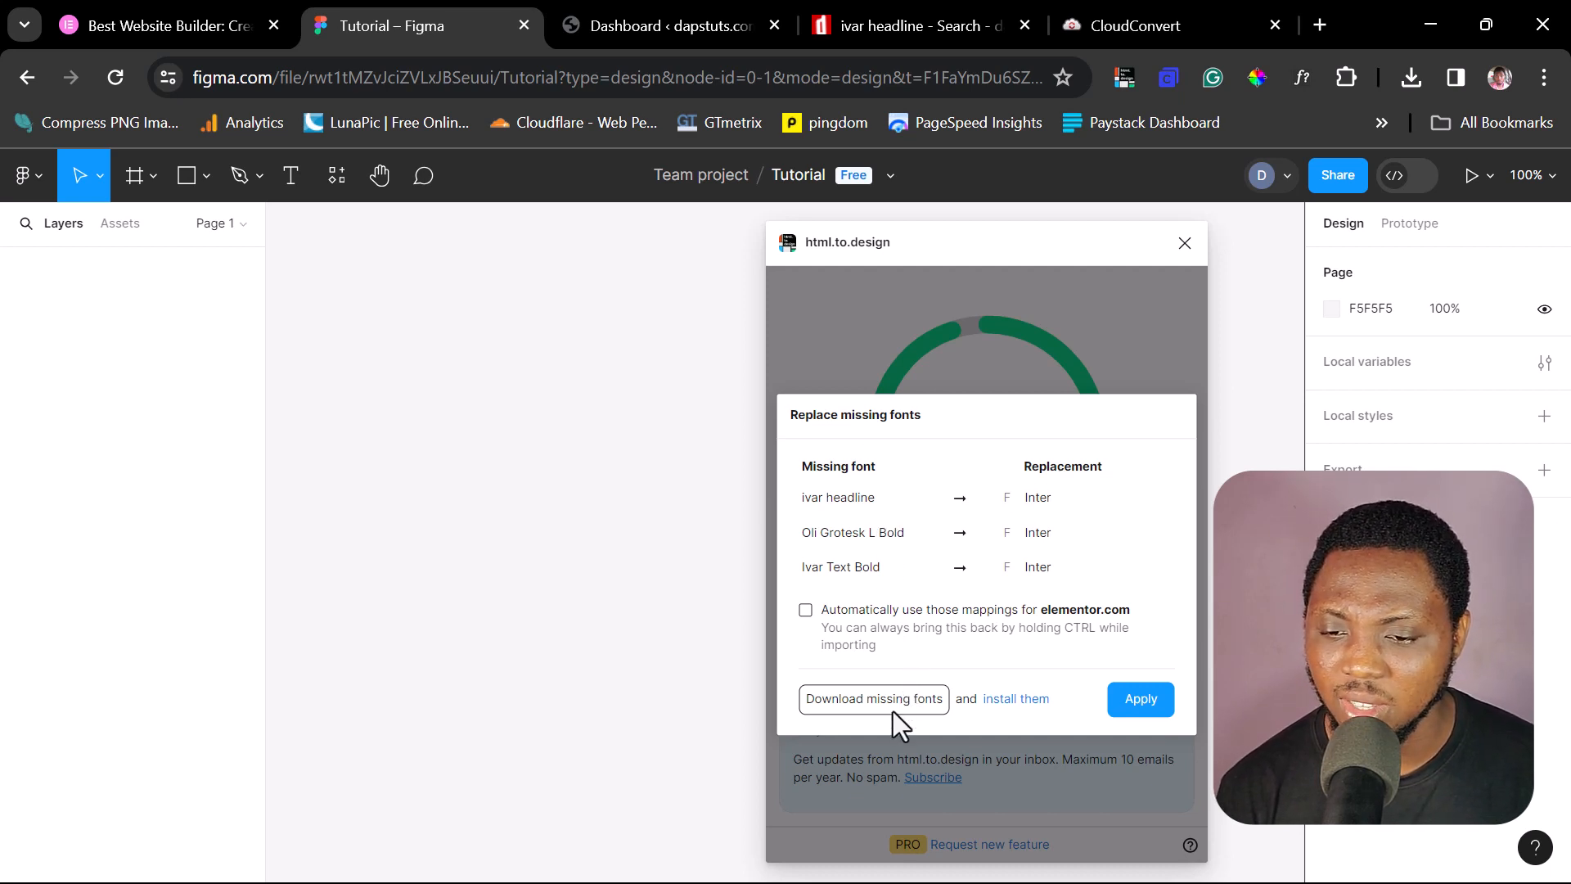
# - Download the missing Ivar Headline font, then accept Inter replacements to finish importing
pyautogui.click(874, 698)
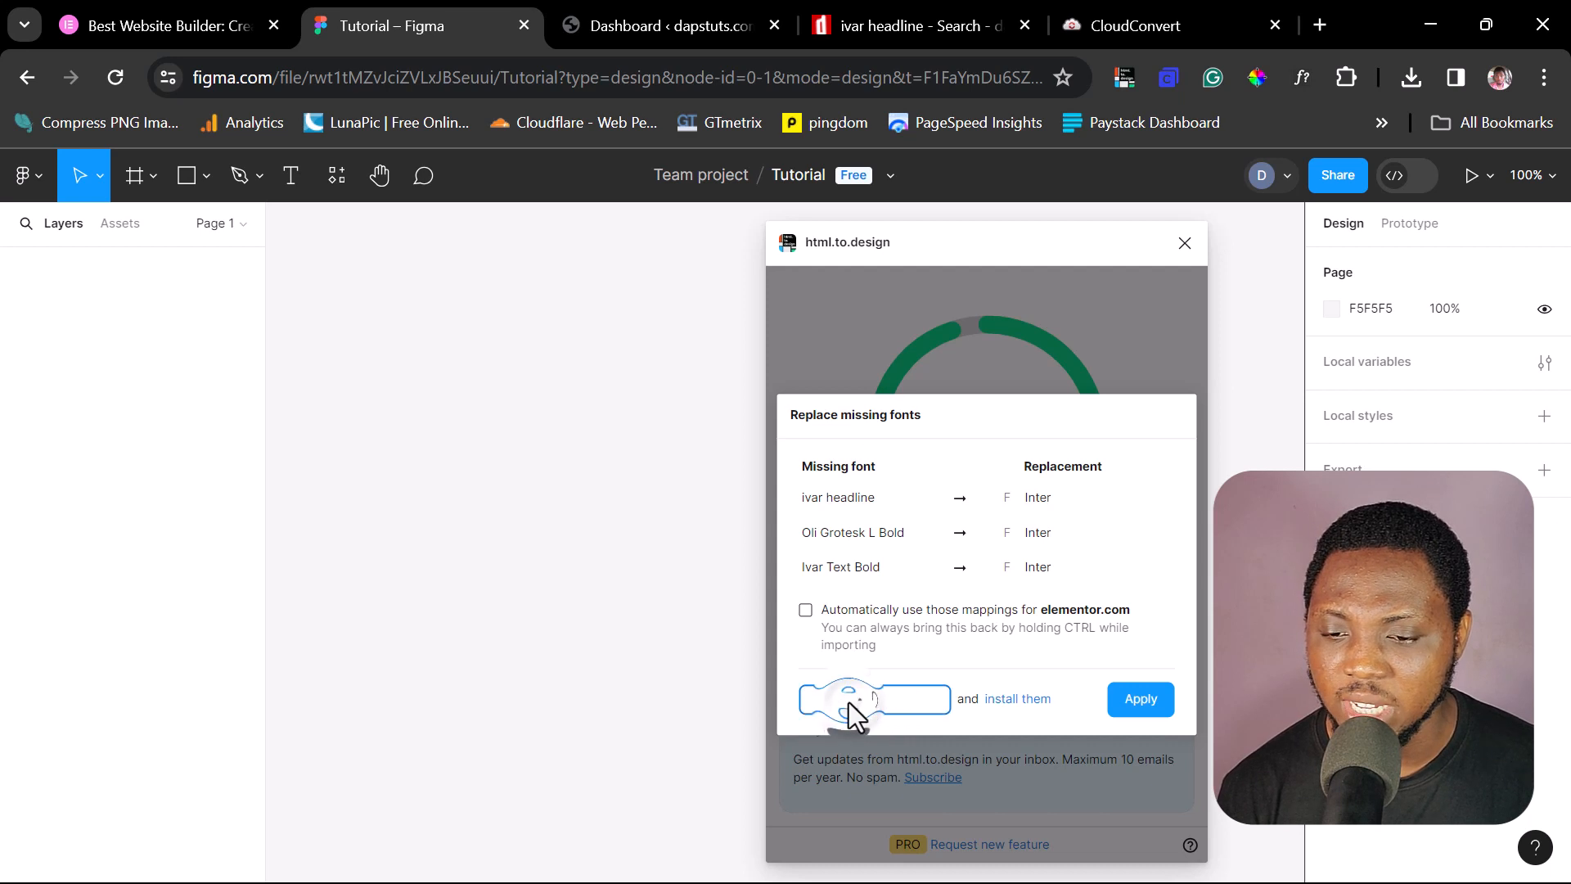
pyautogui.click(874, 699)
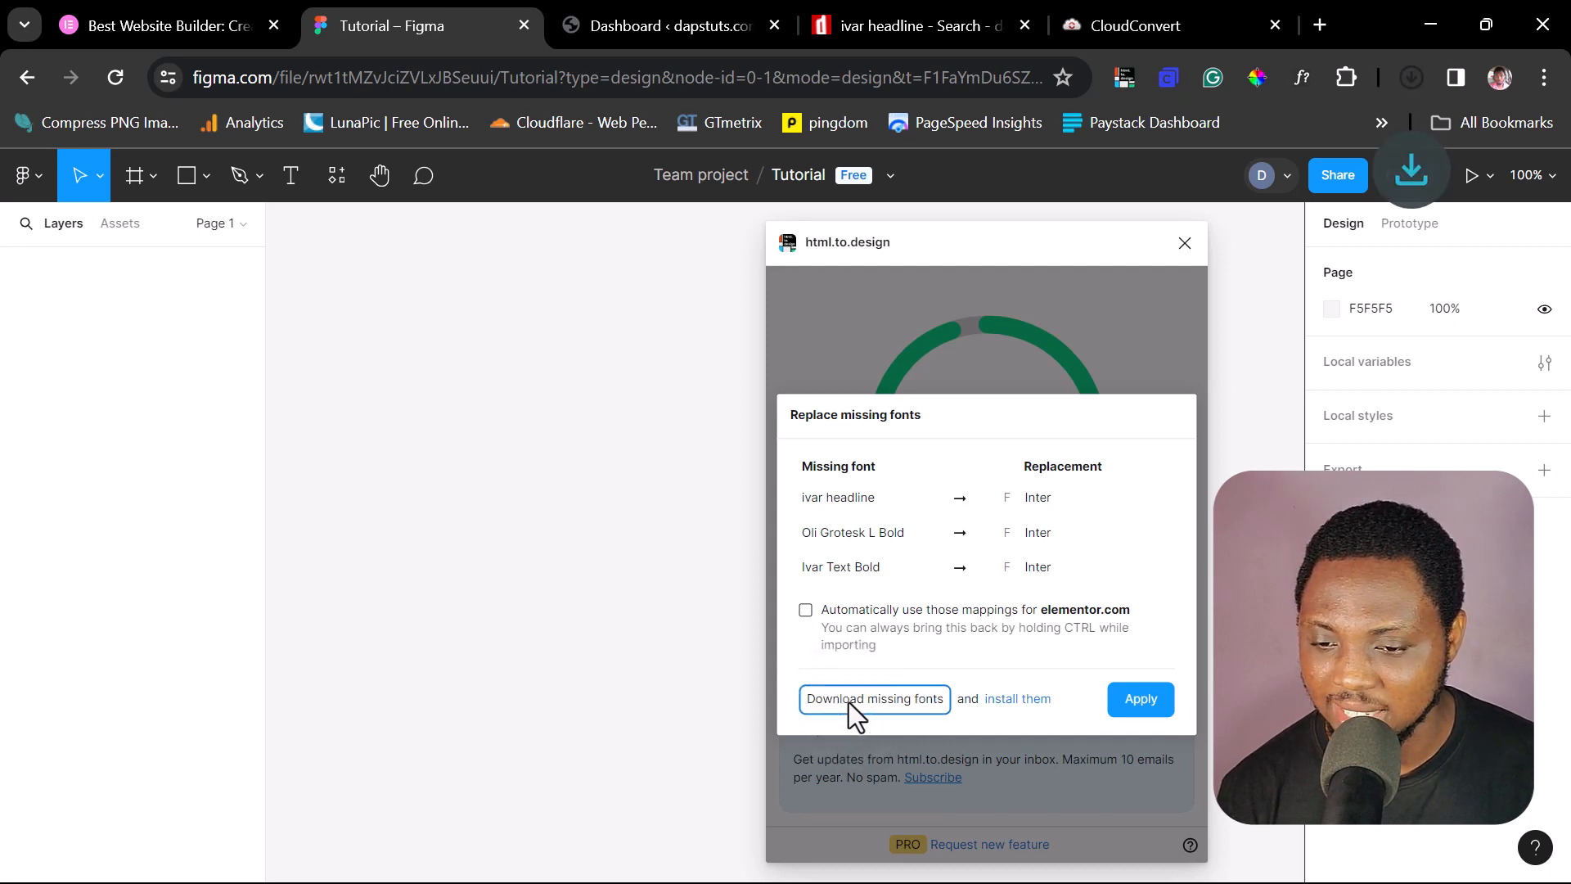
pyautogui.click(875, 699)
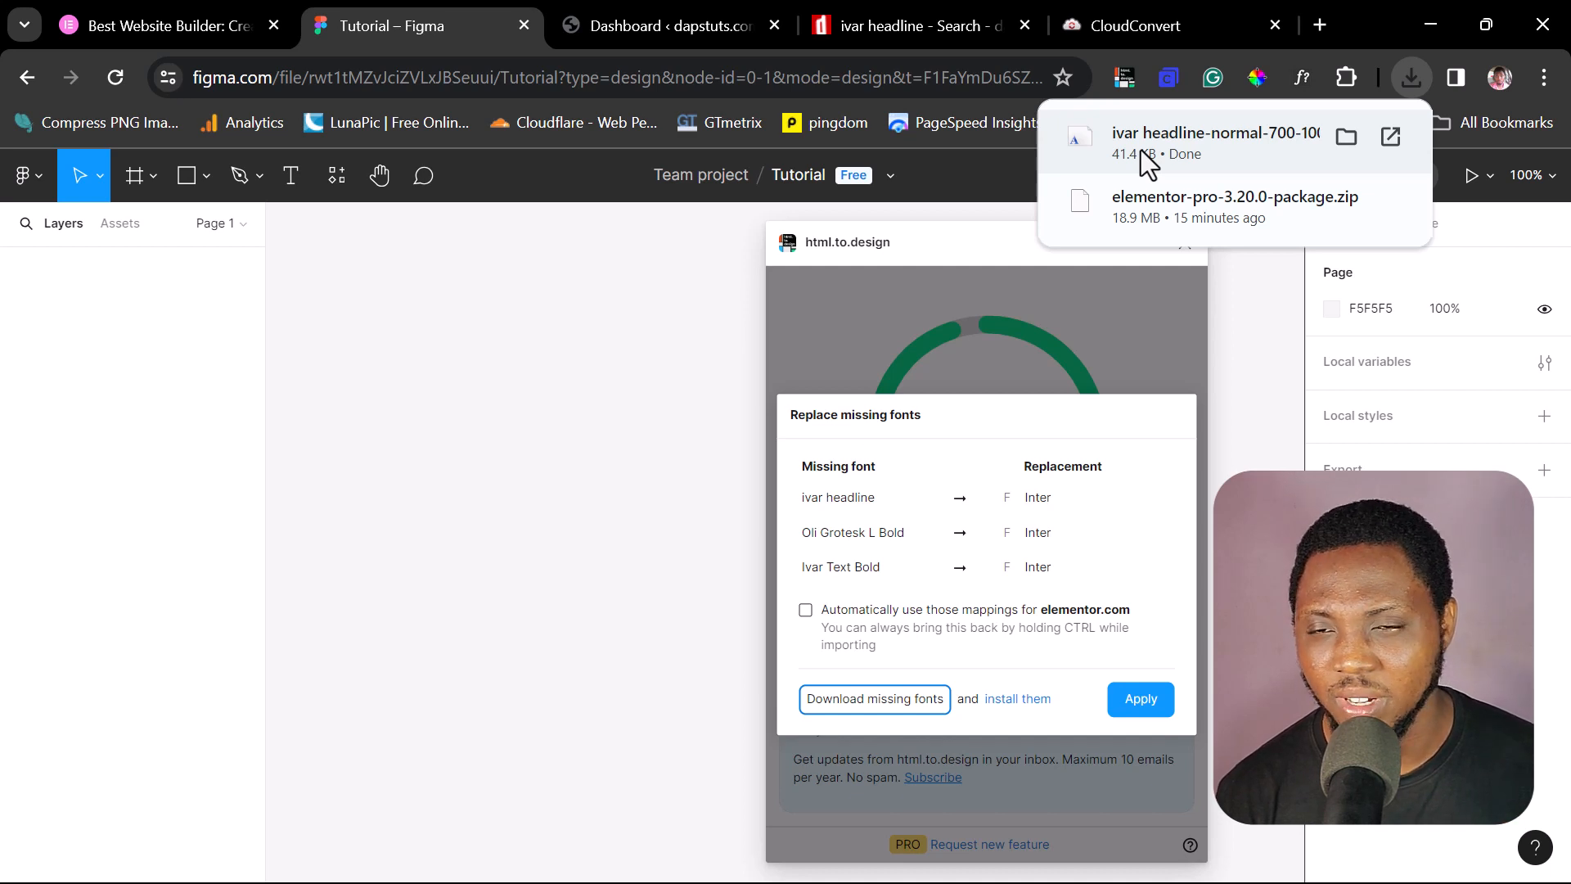
pyautogui.moveTo(1210, 172)
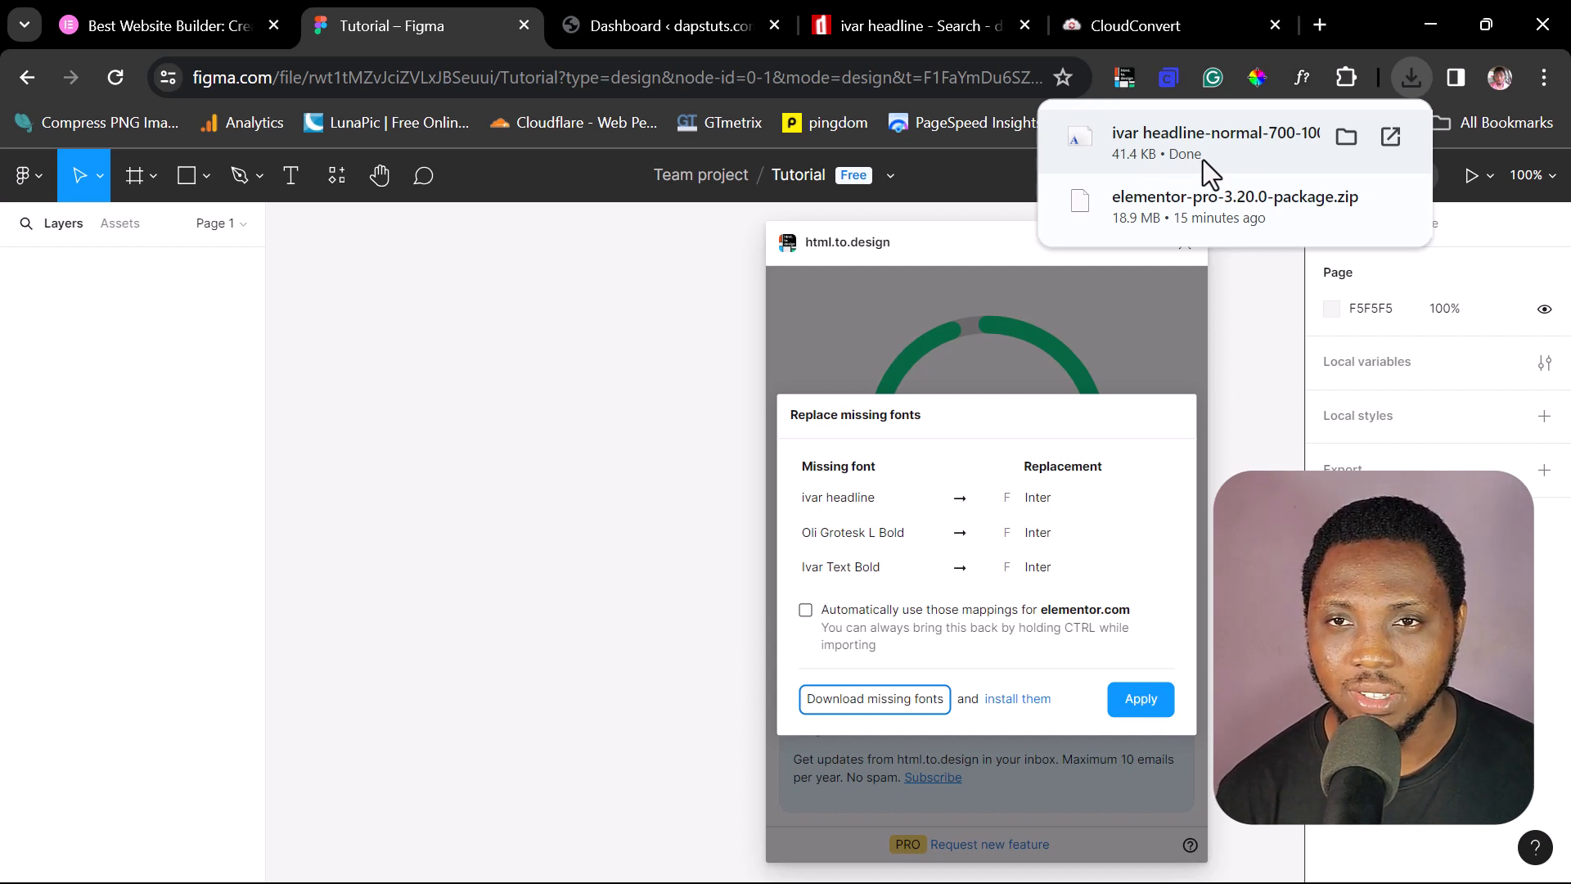
pyautogui.click(1141, 699)
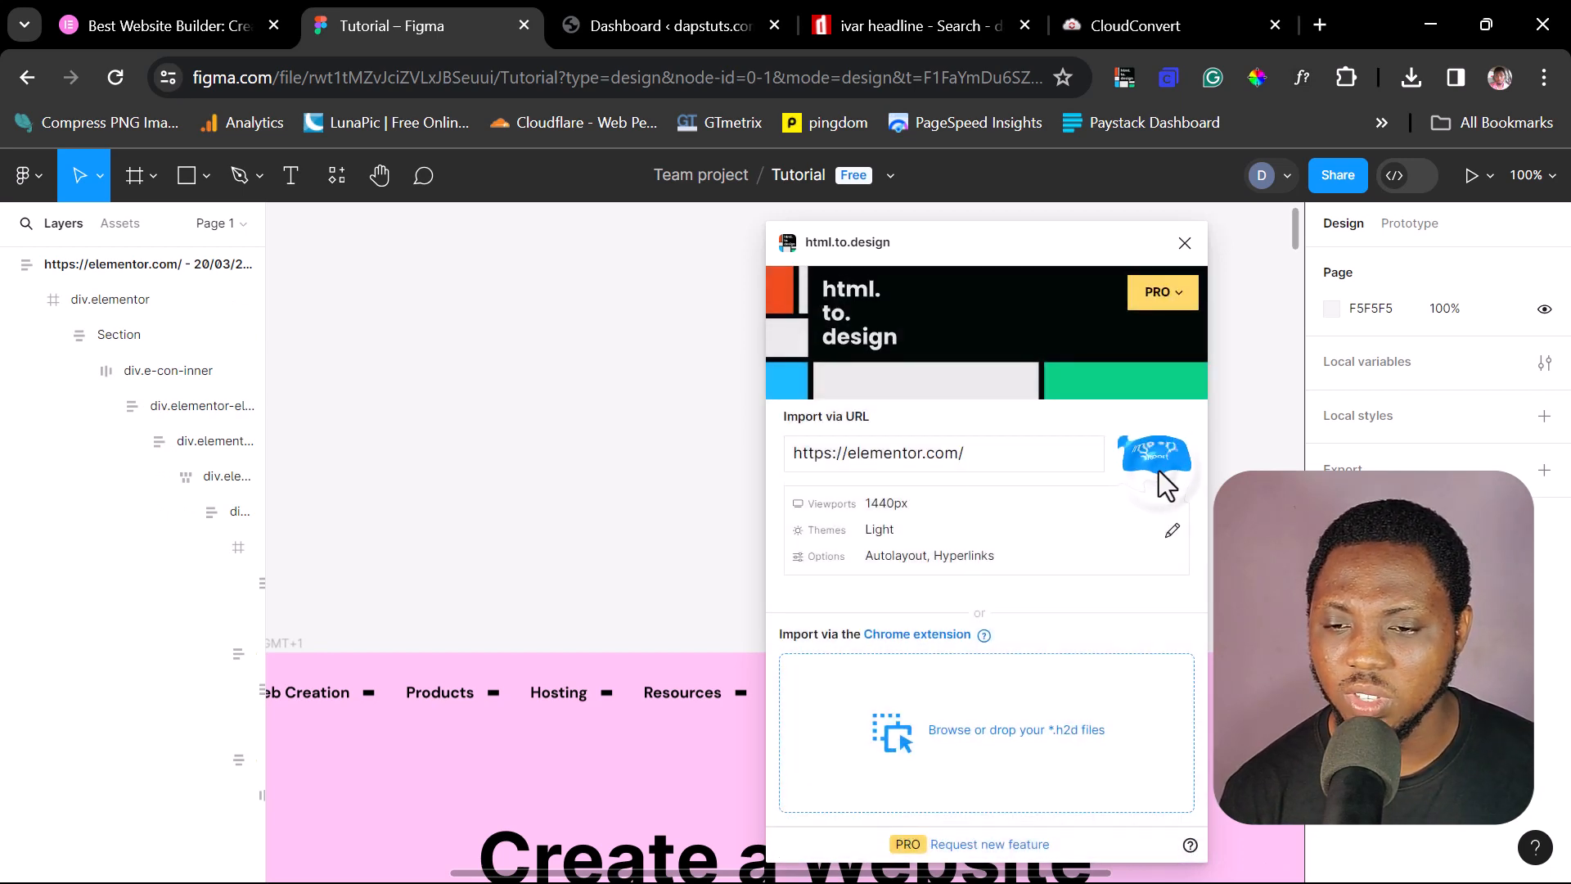
# - Close the import plugin, zoom to fit the imported page, and switch to WordPress
pyautogui.click(1184, 243)
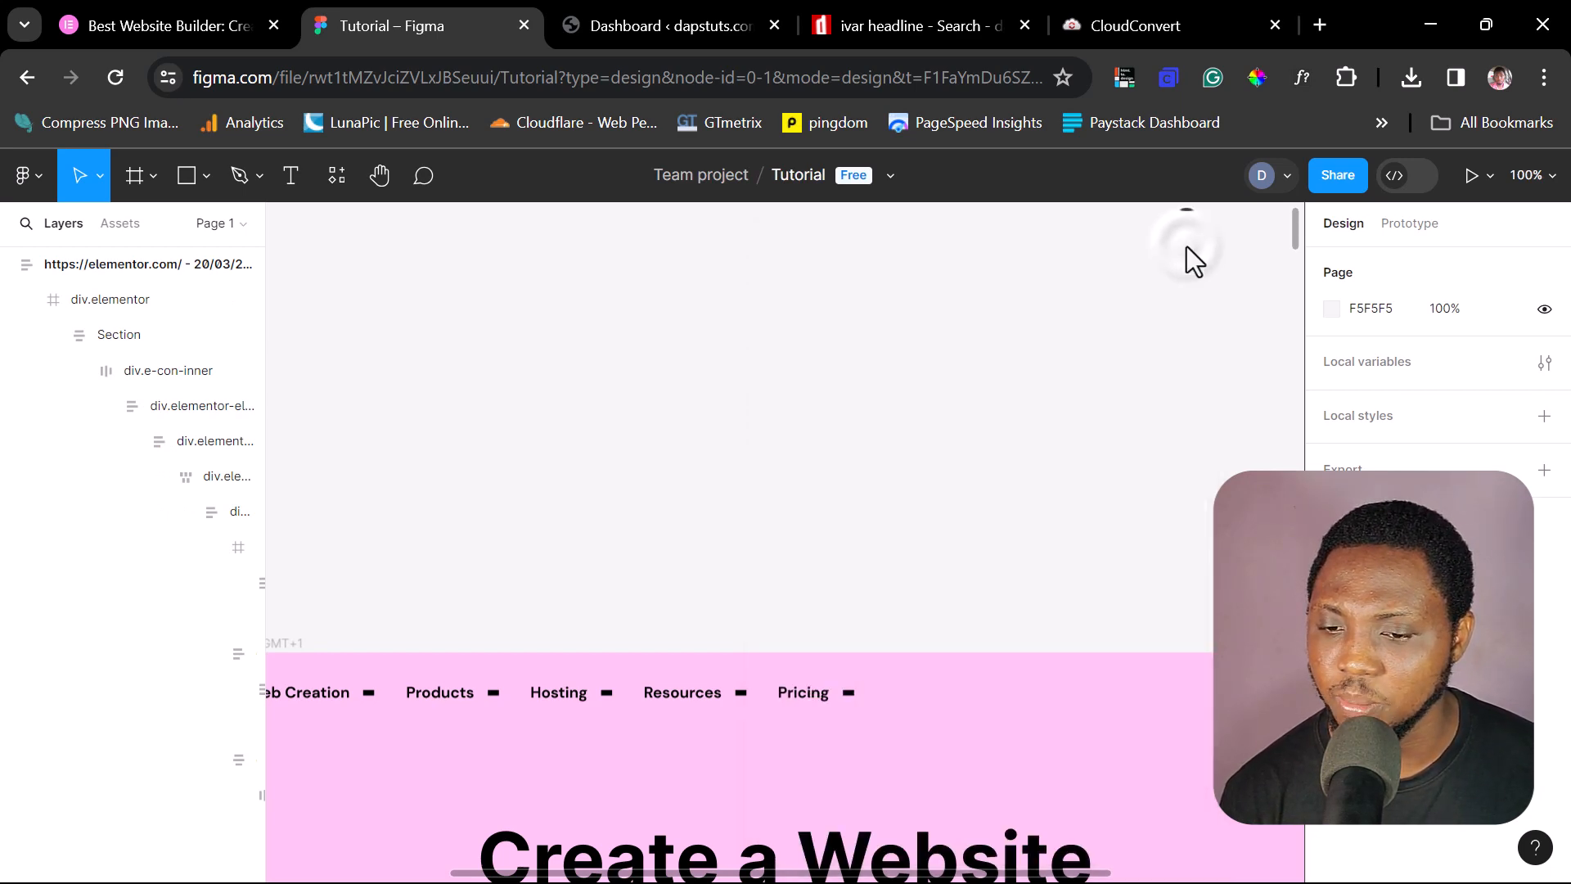
pyautogui.moveTo(1168, 325)
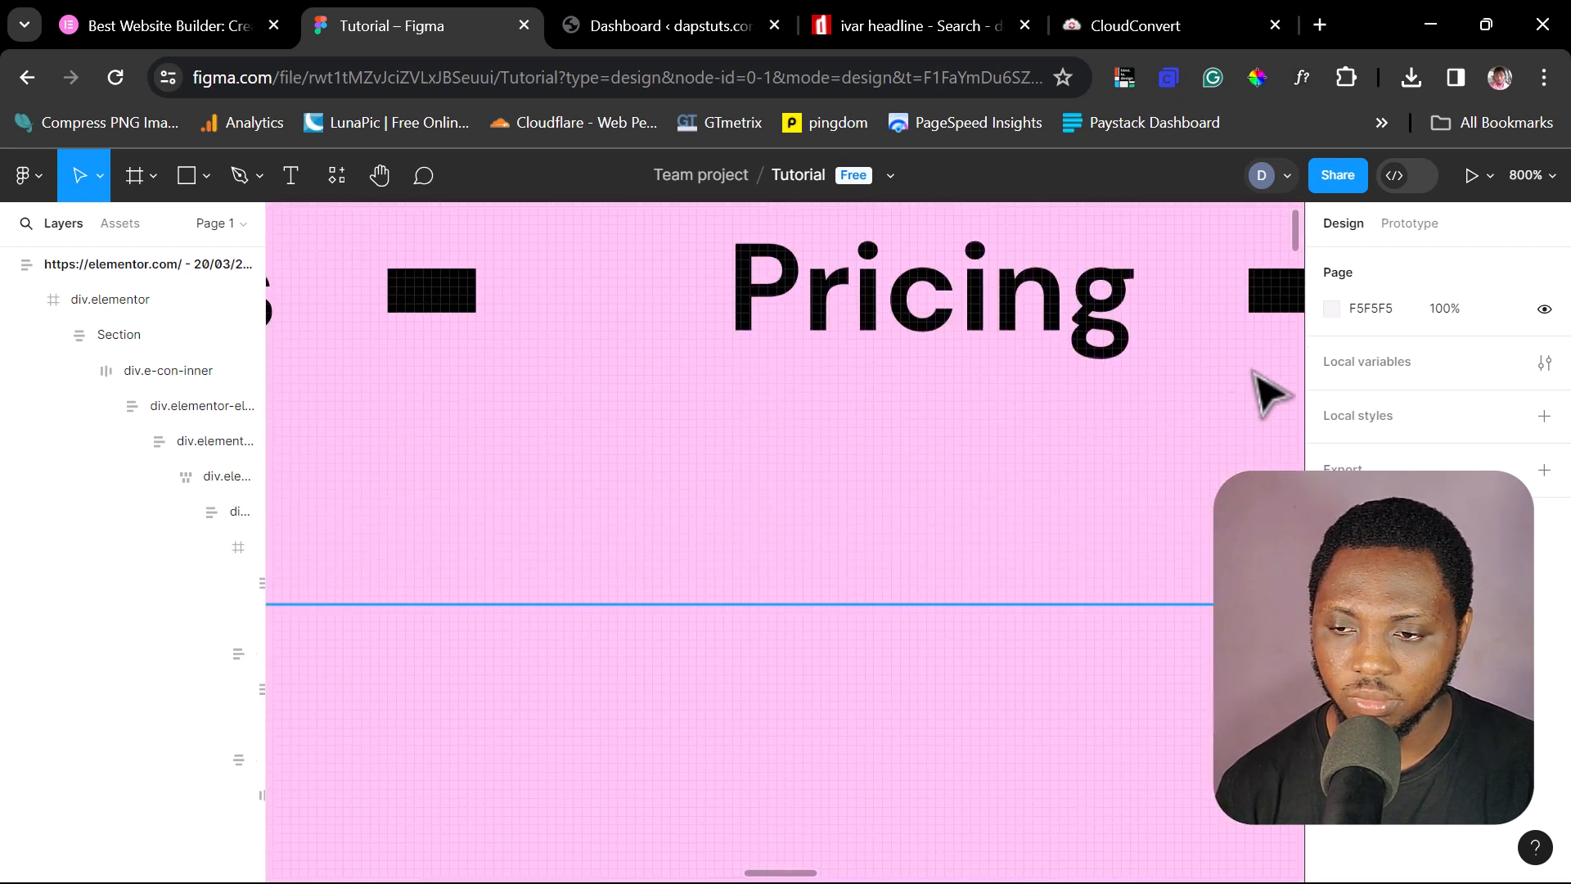
pyautogui.click(1545, 175)
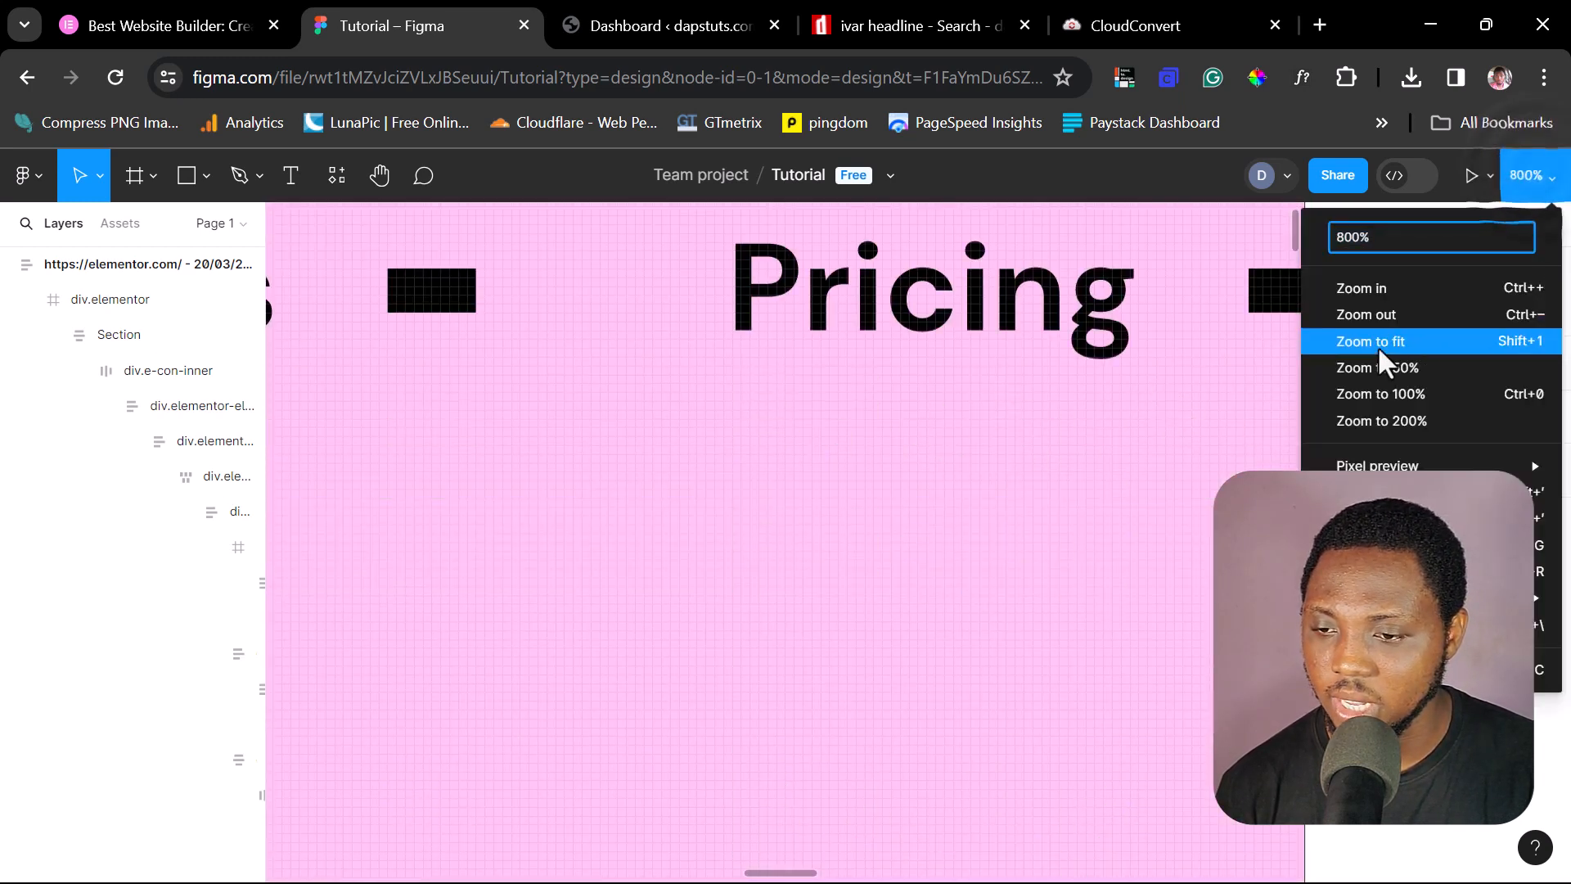
pyautogui.click(1371, 342)
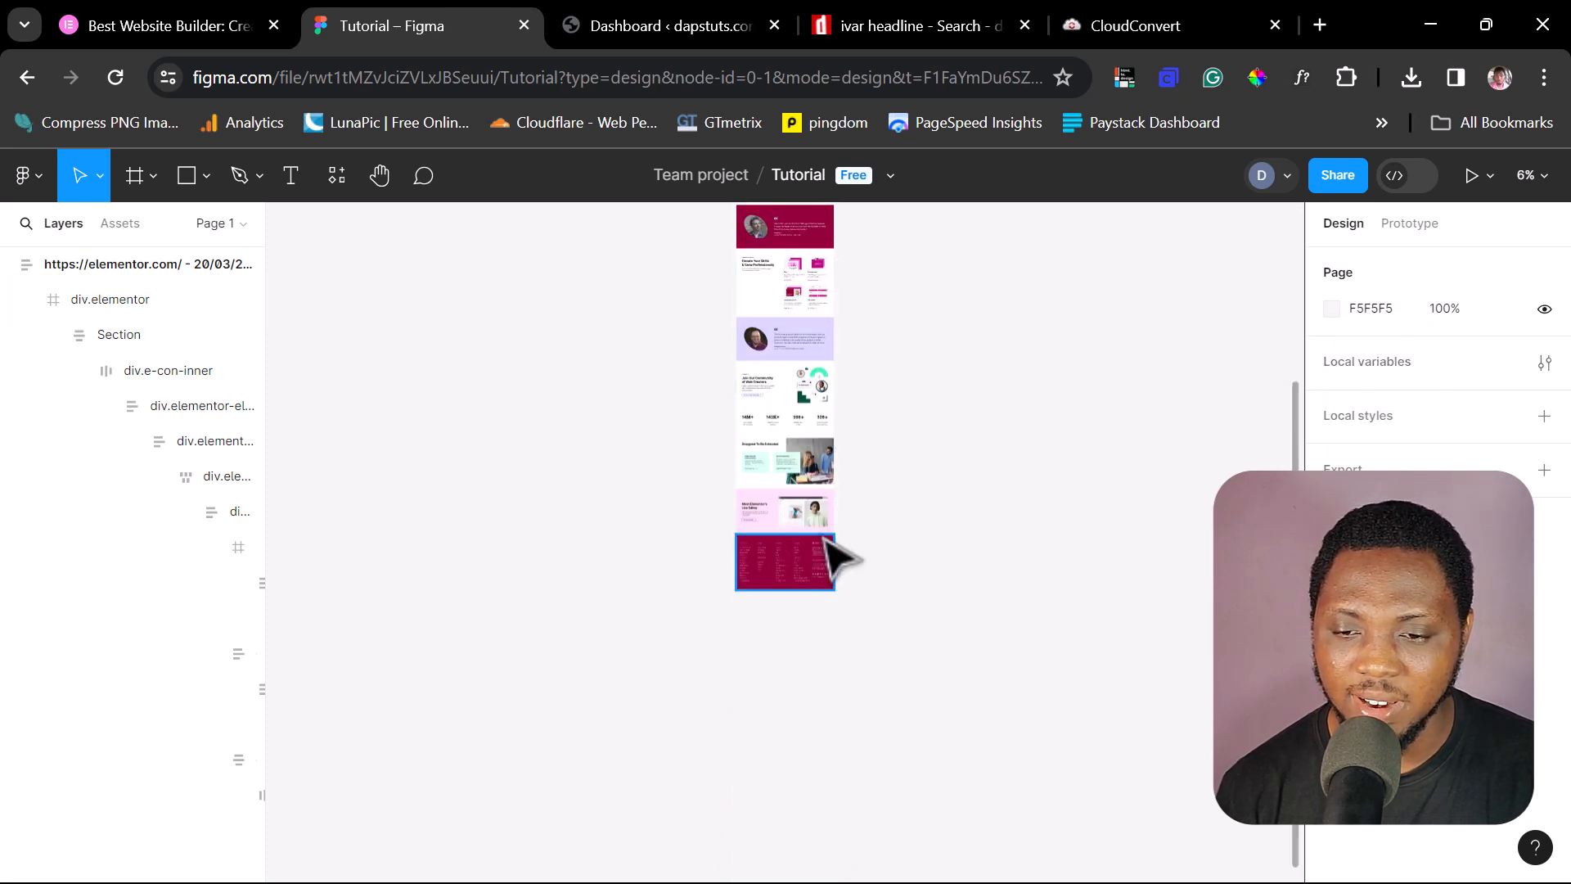
pyautogui.moveTo(806, 577)
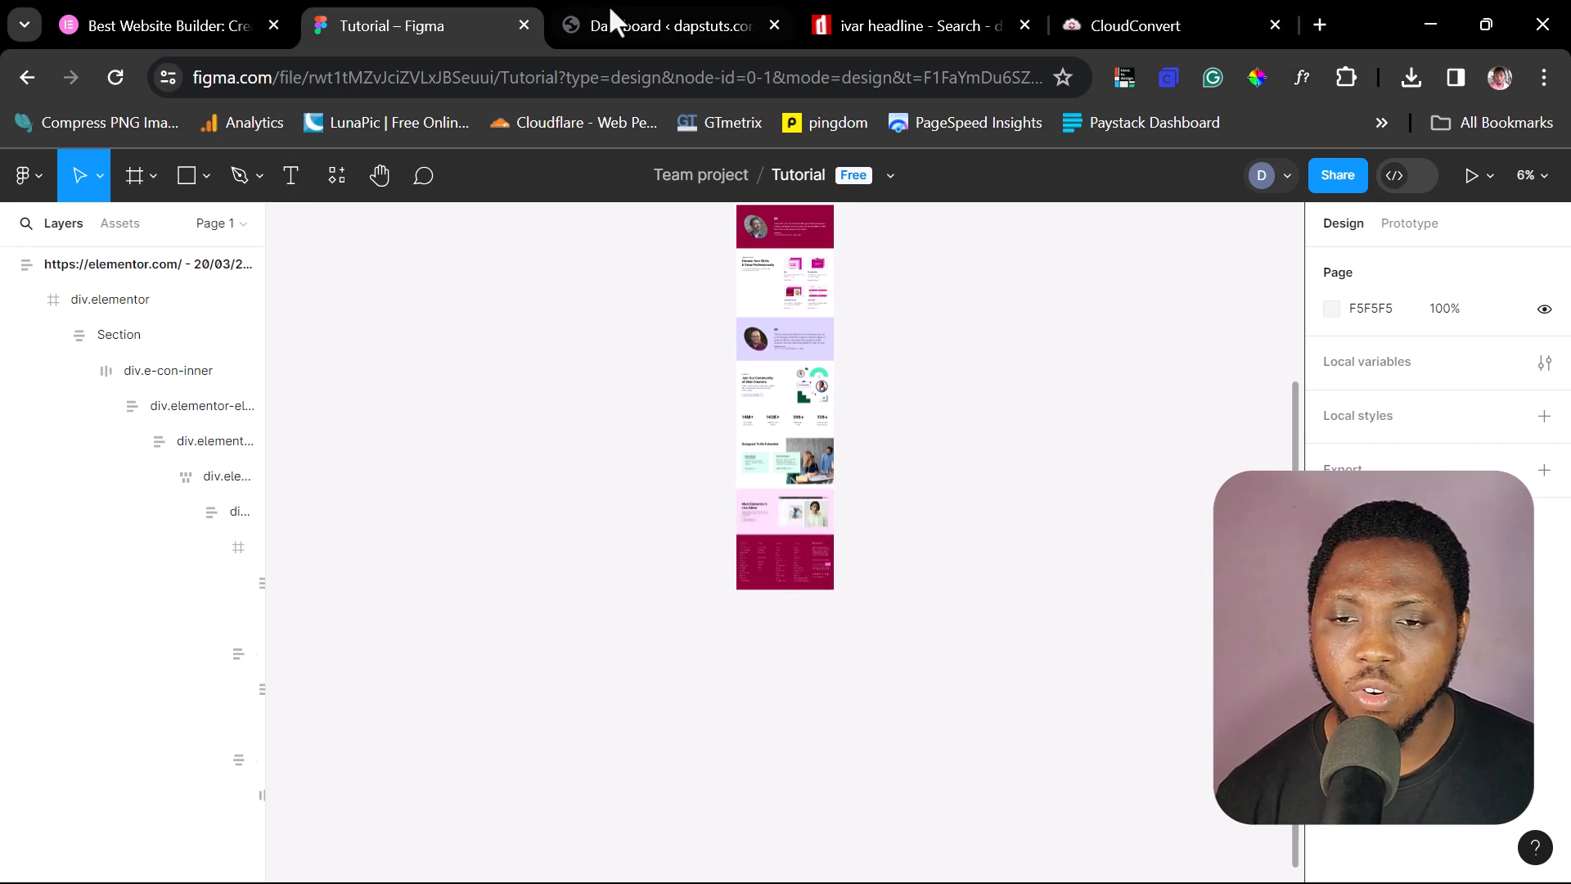
pyautogui.click(655, 26)
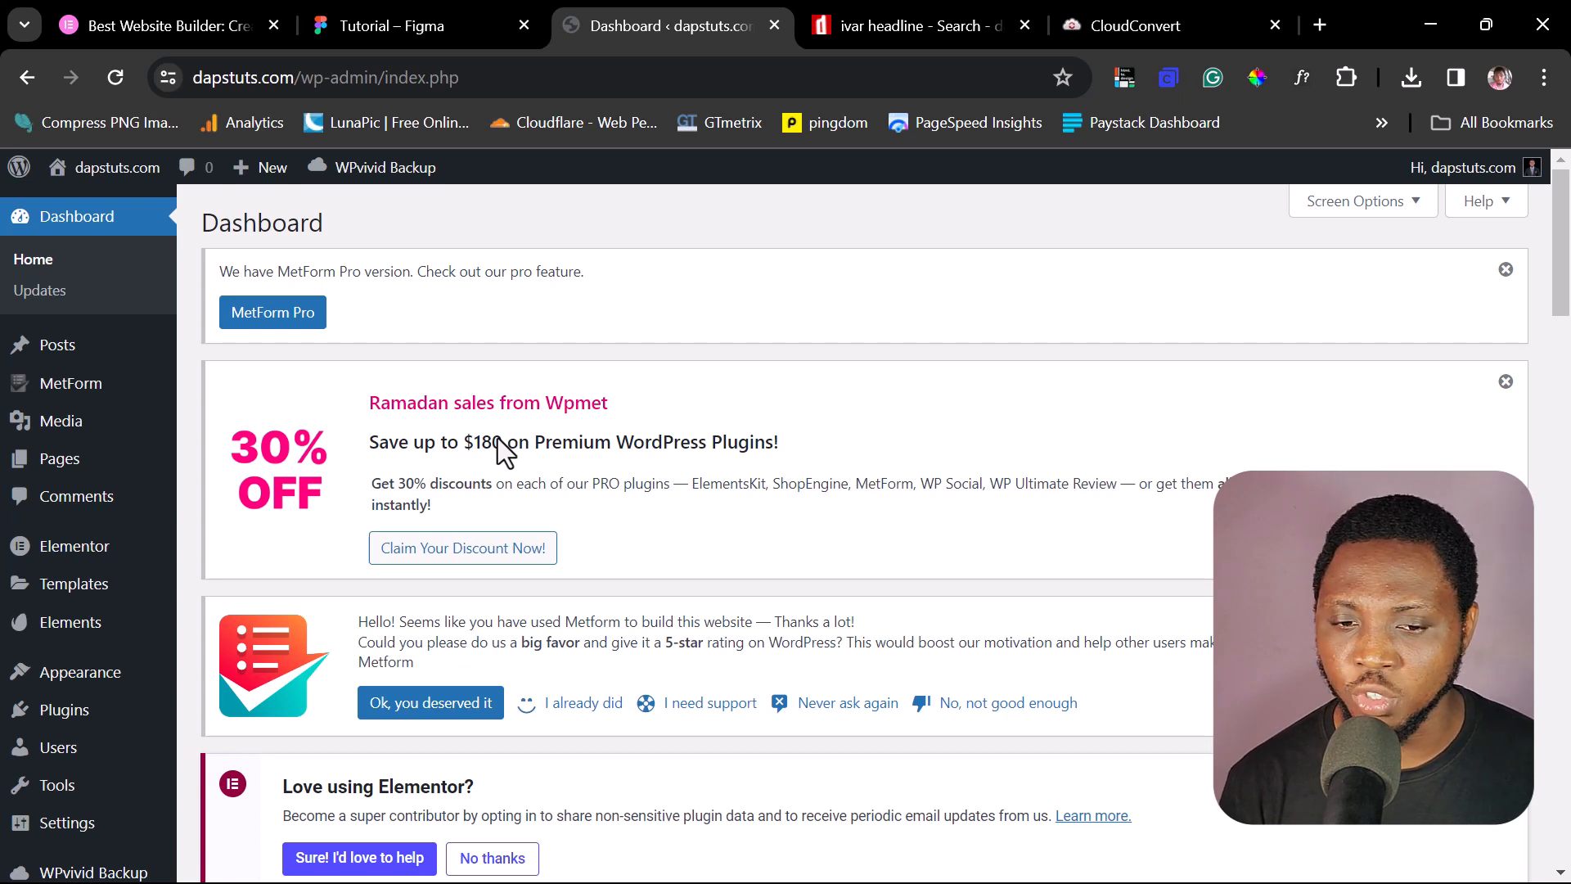
# - View Elementor's Custom Fonts list, showing one draft font named daps
pyautogui.click(75, 546)
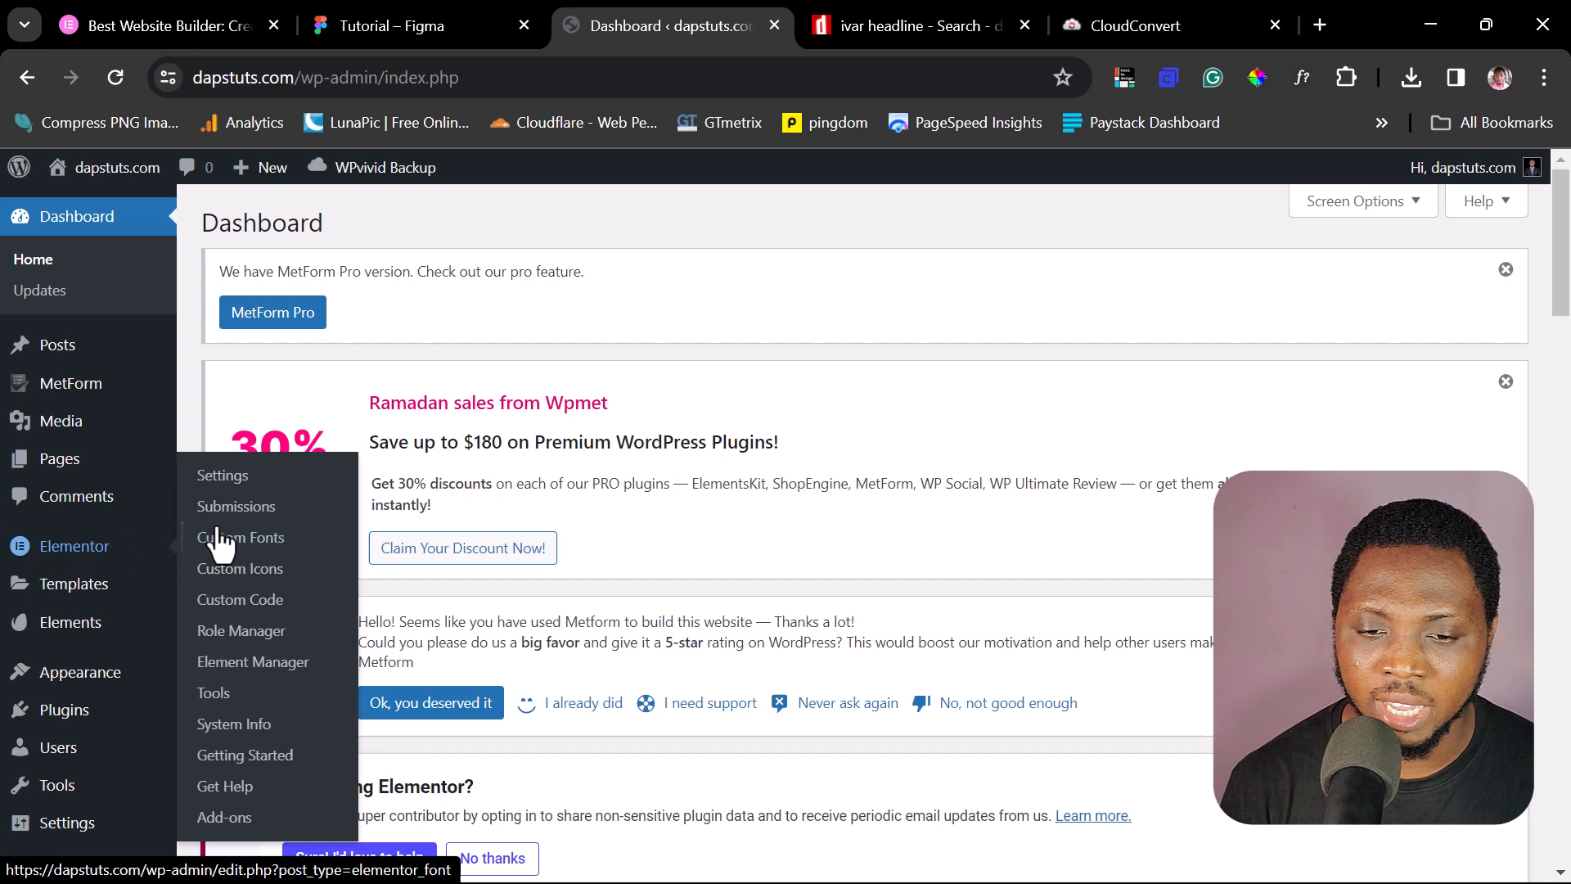
pyautogui.click(241, 538)
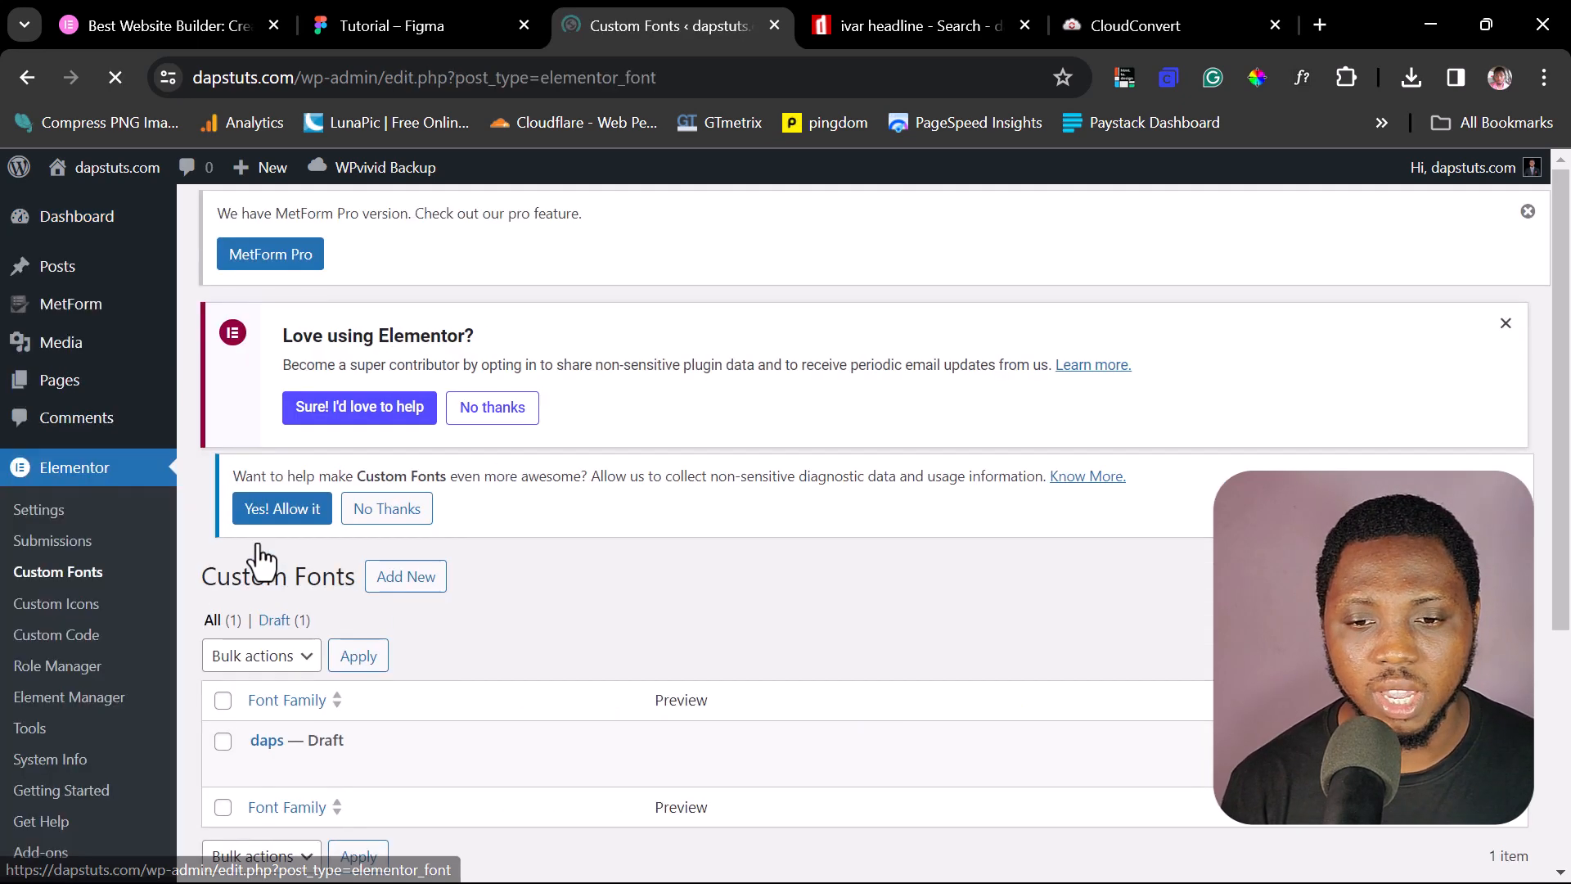
pyautogui.scroll(-3)
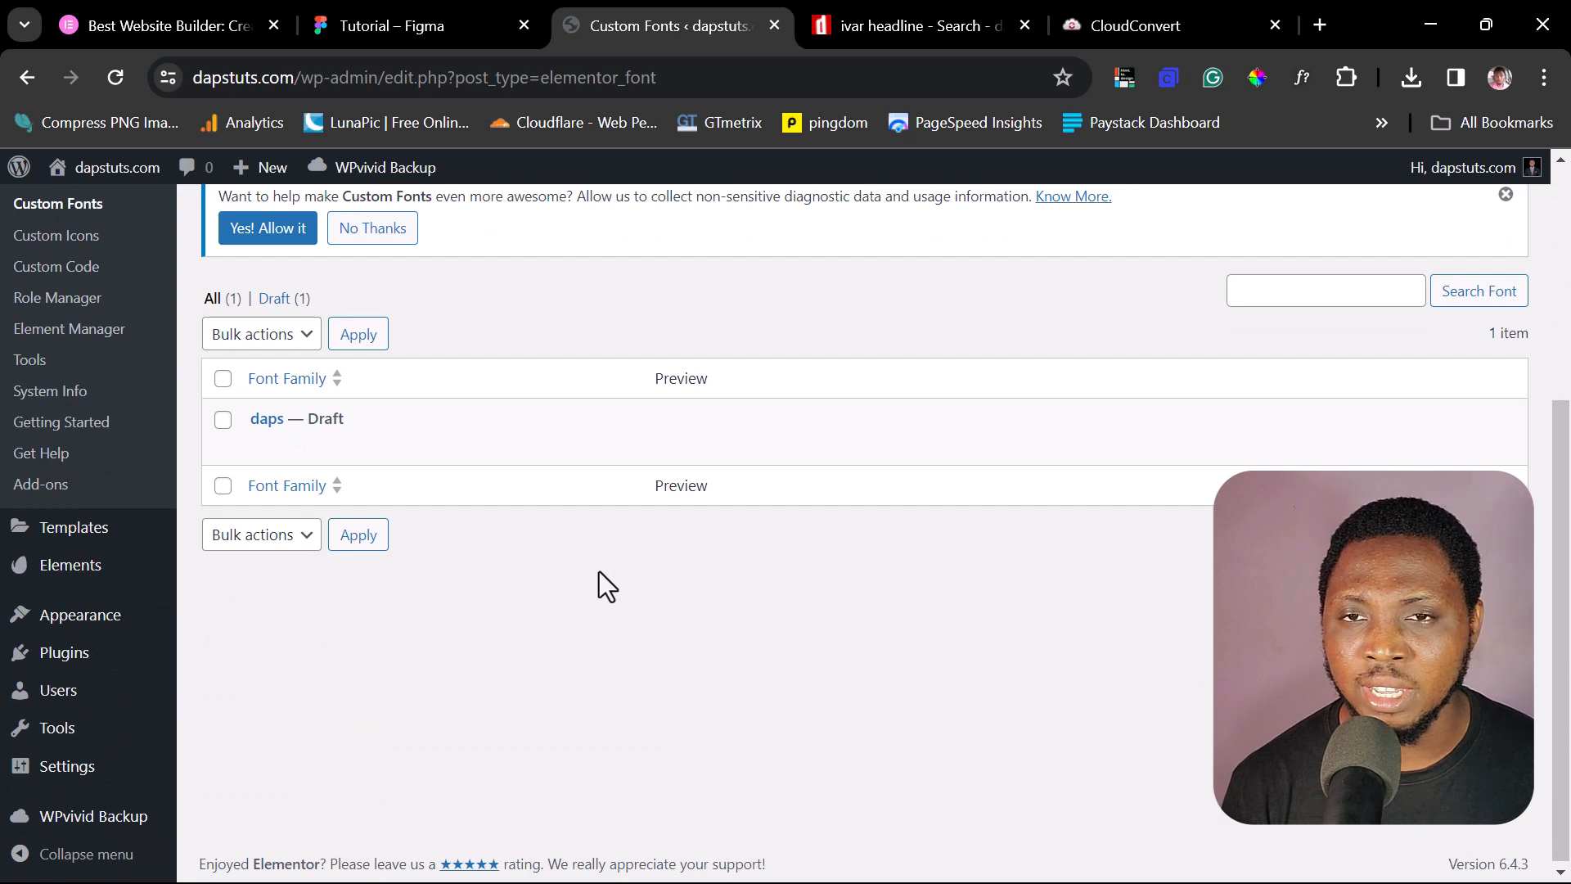
pyautogui.scroll(3)
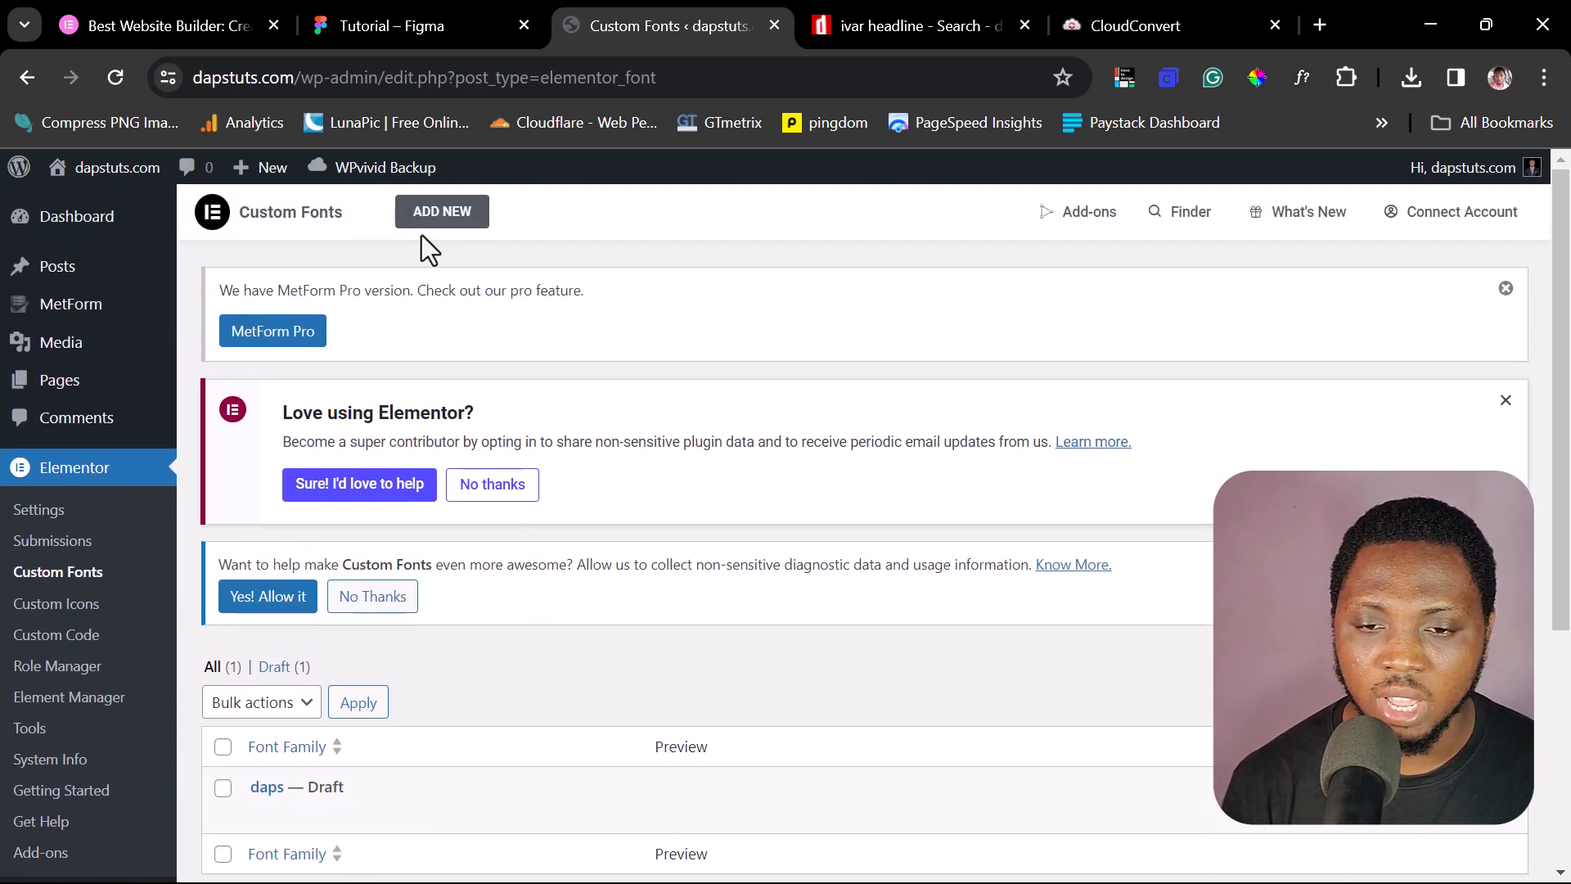
# - Start a new custom font with a font variation and check the downloaded TTF file
pyautogui.click(442, 211)
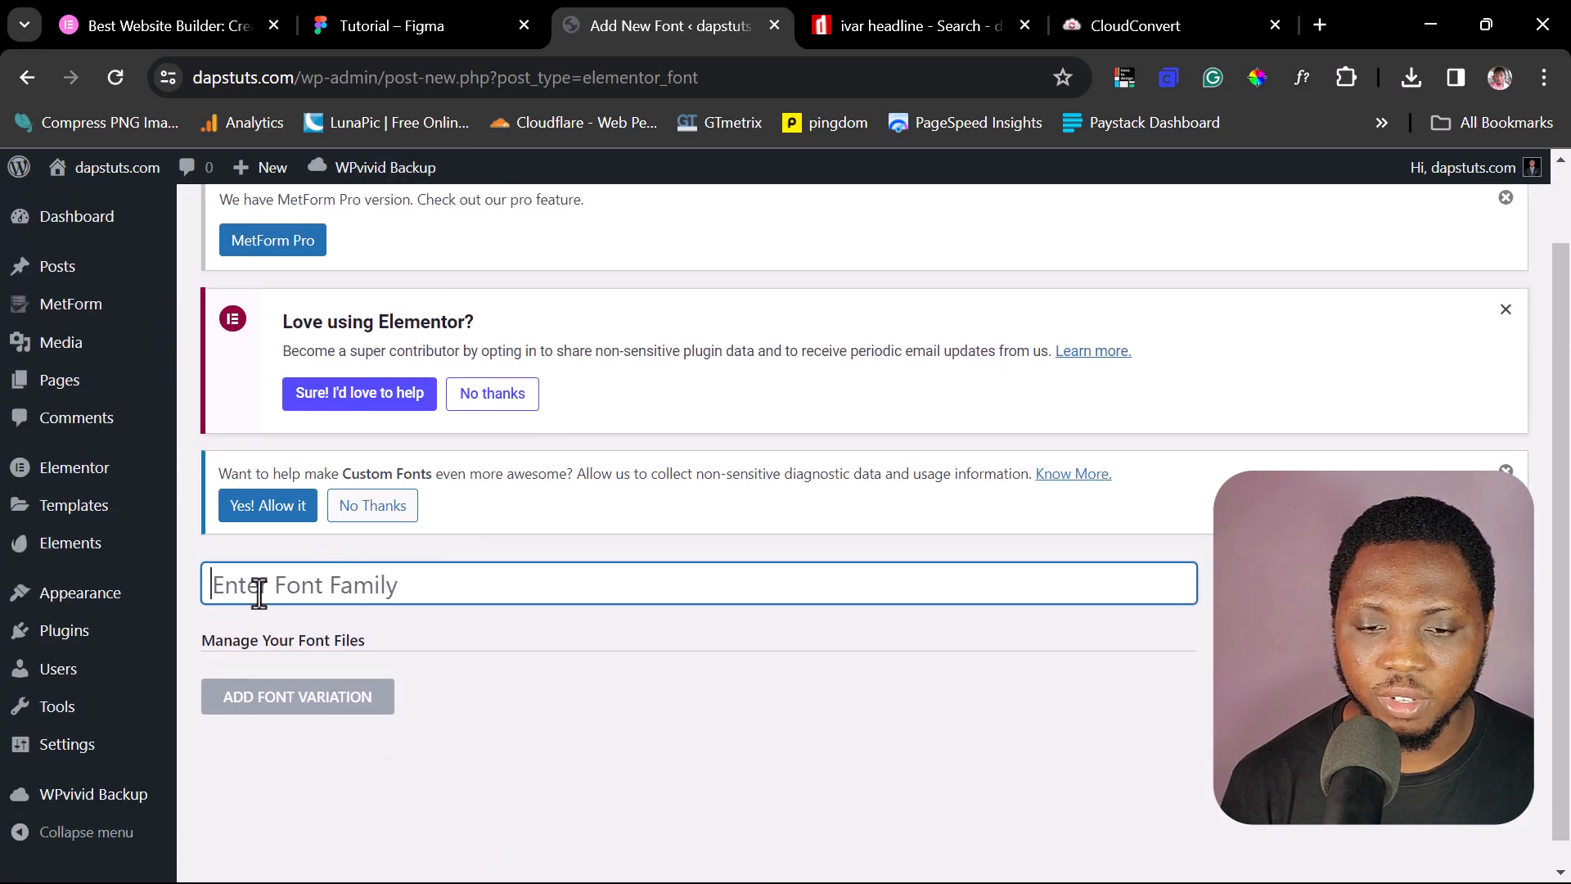
pyautogui.click(297, 696)
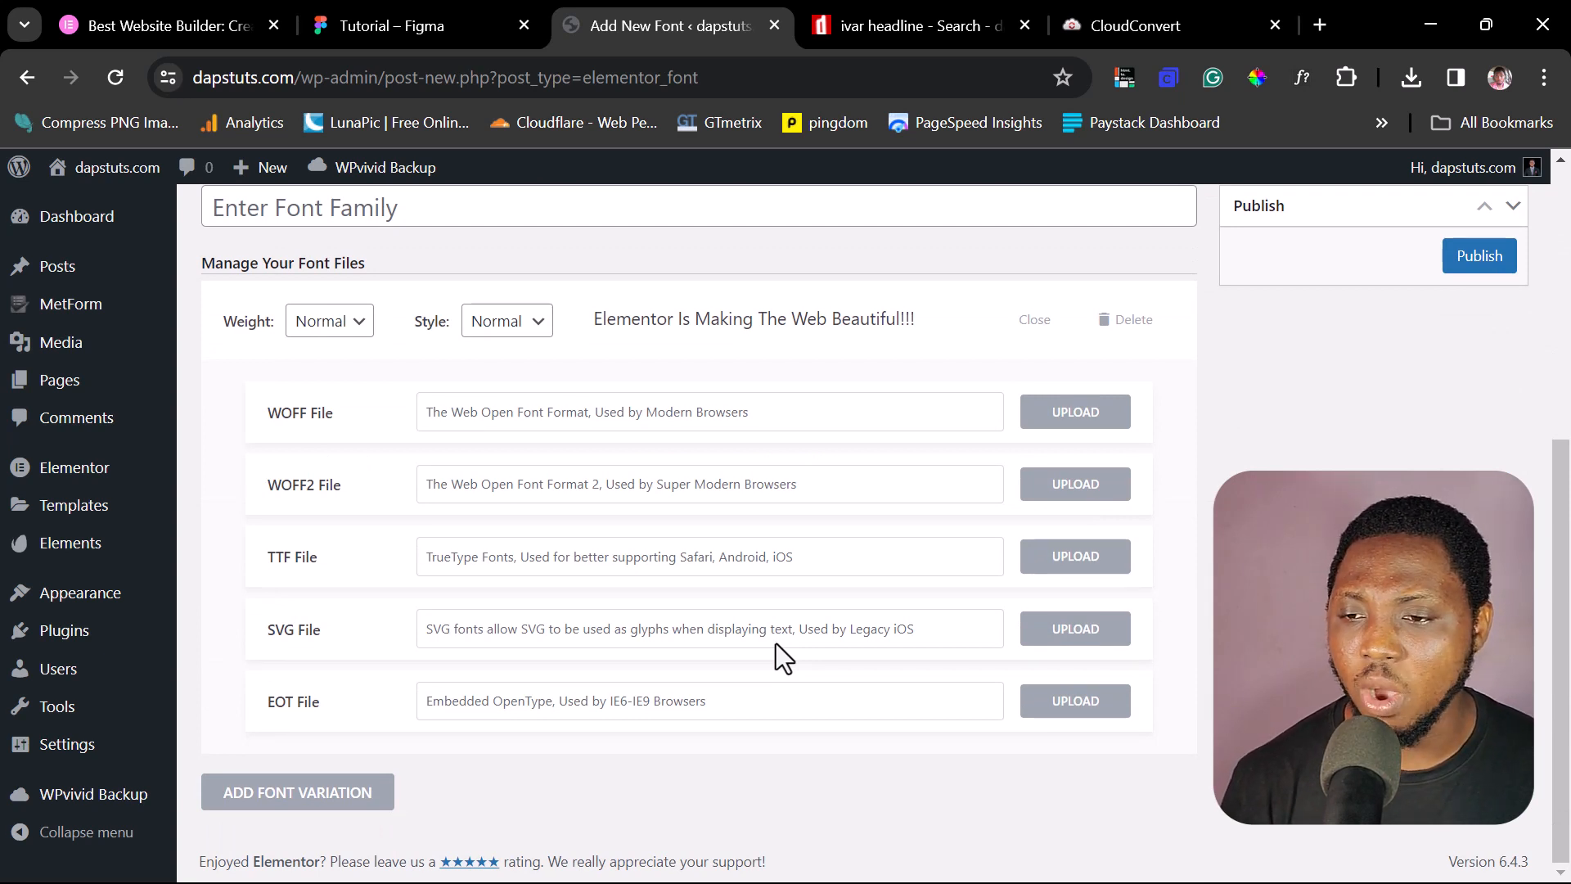
pyautogui.click(1411, 78)
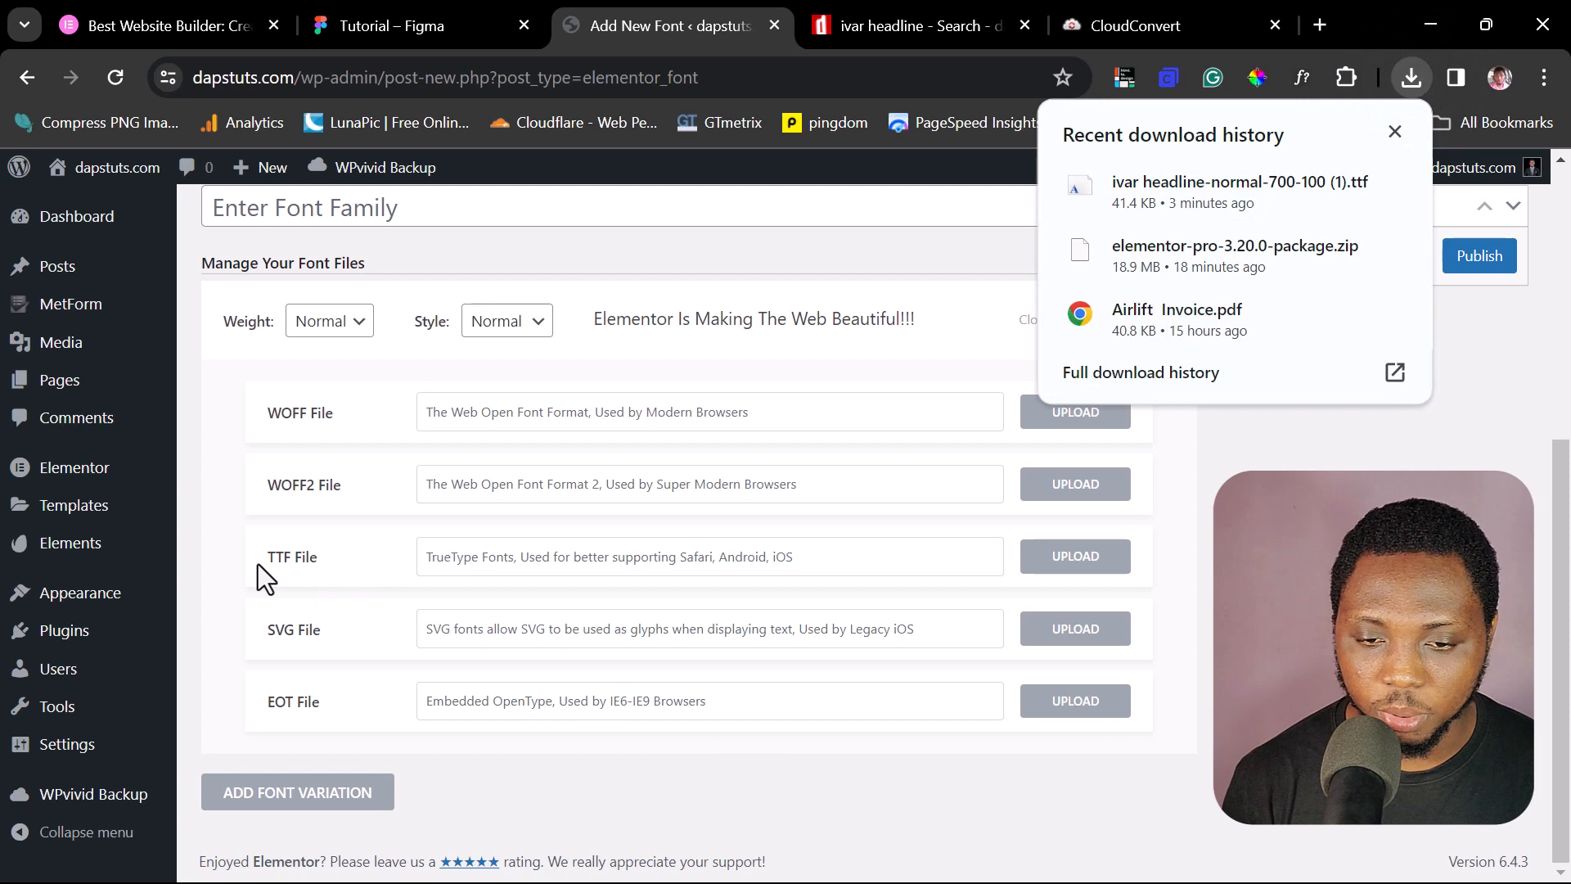
pyautogui.click(1395, 131)
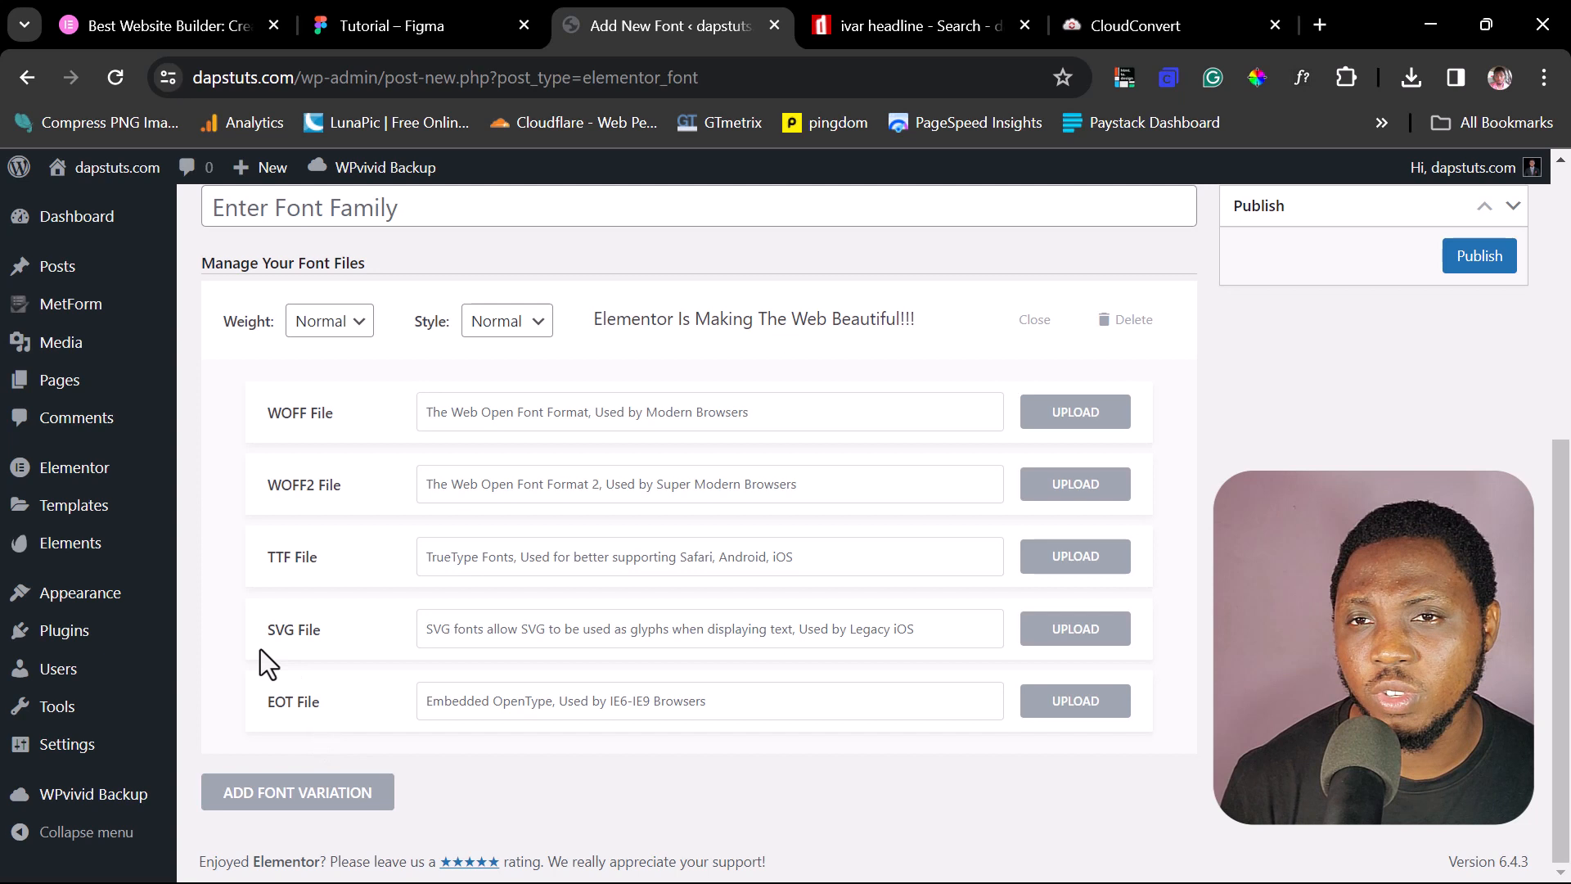
pyautogui.moveTo(1164, 29)
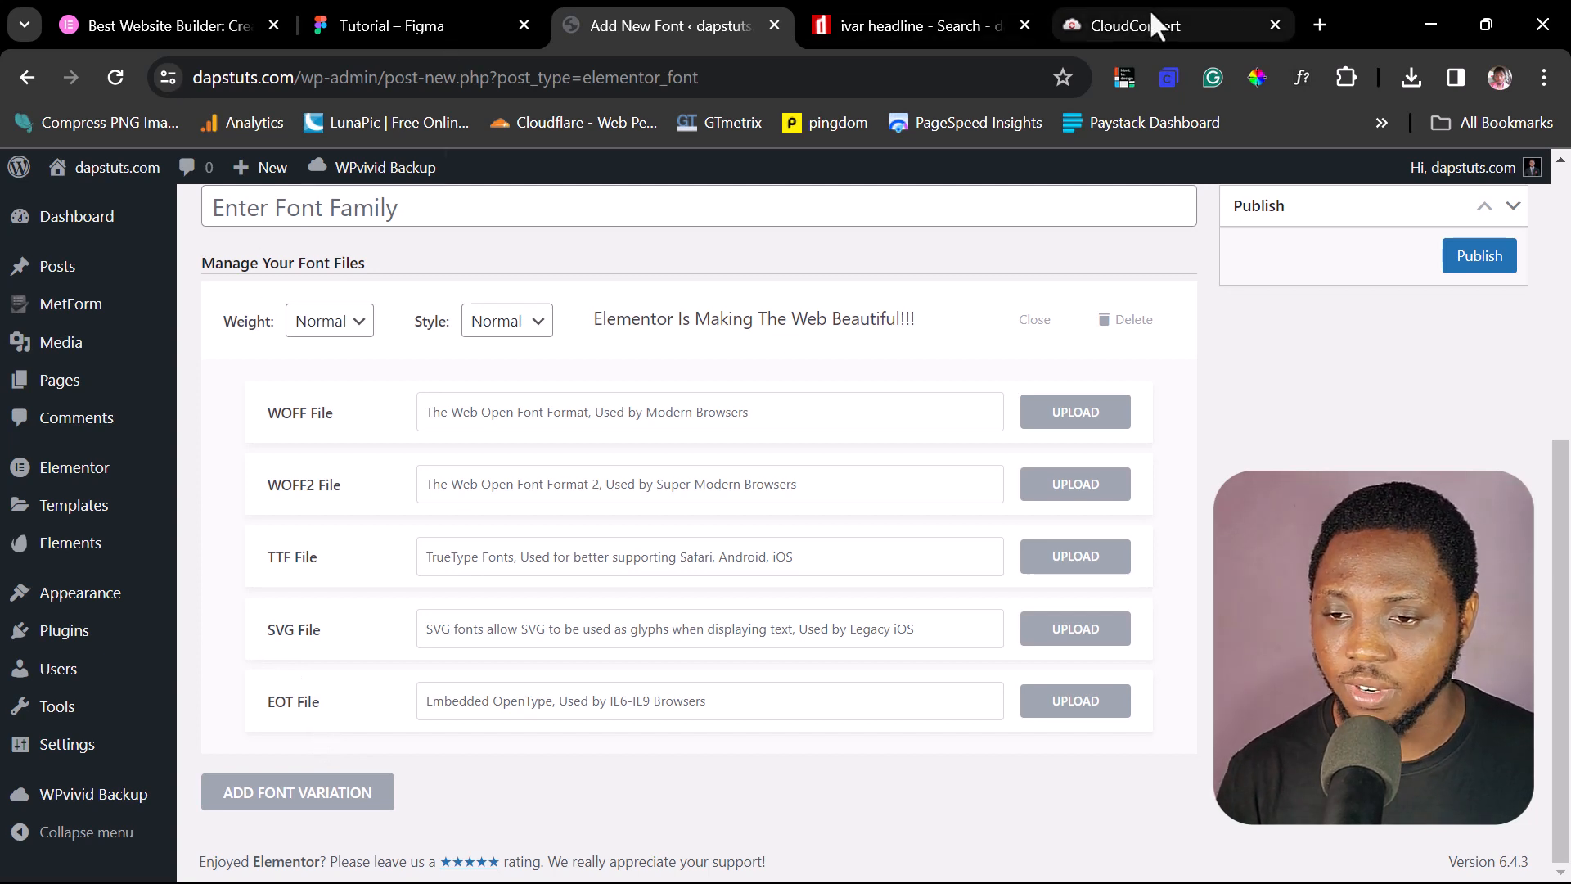
# - Switch to the CloudConvert file converter tab
pyautogui.click(1145, 26)
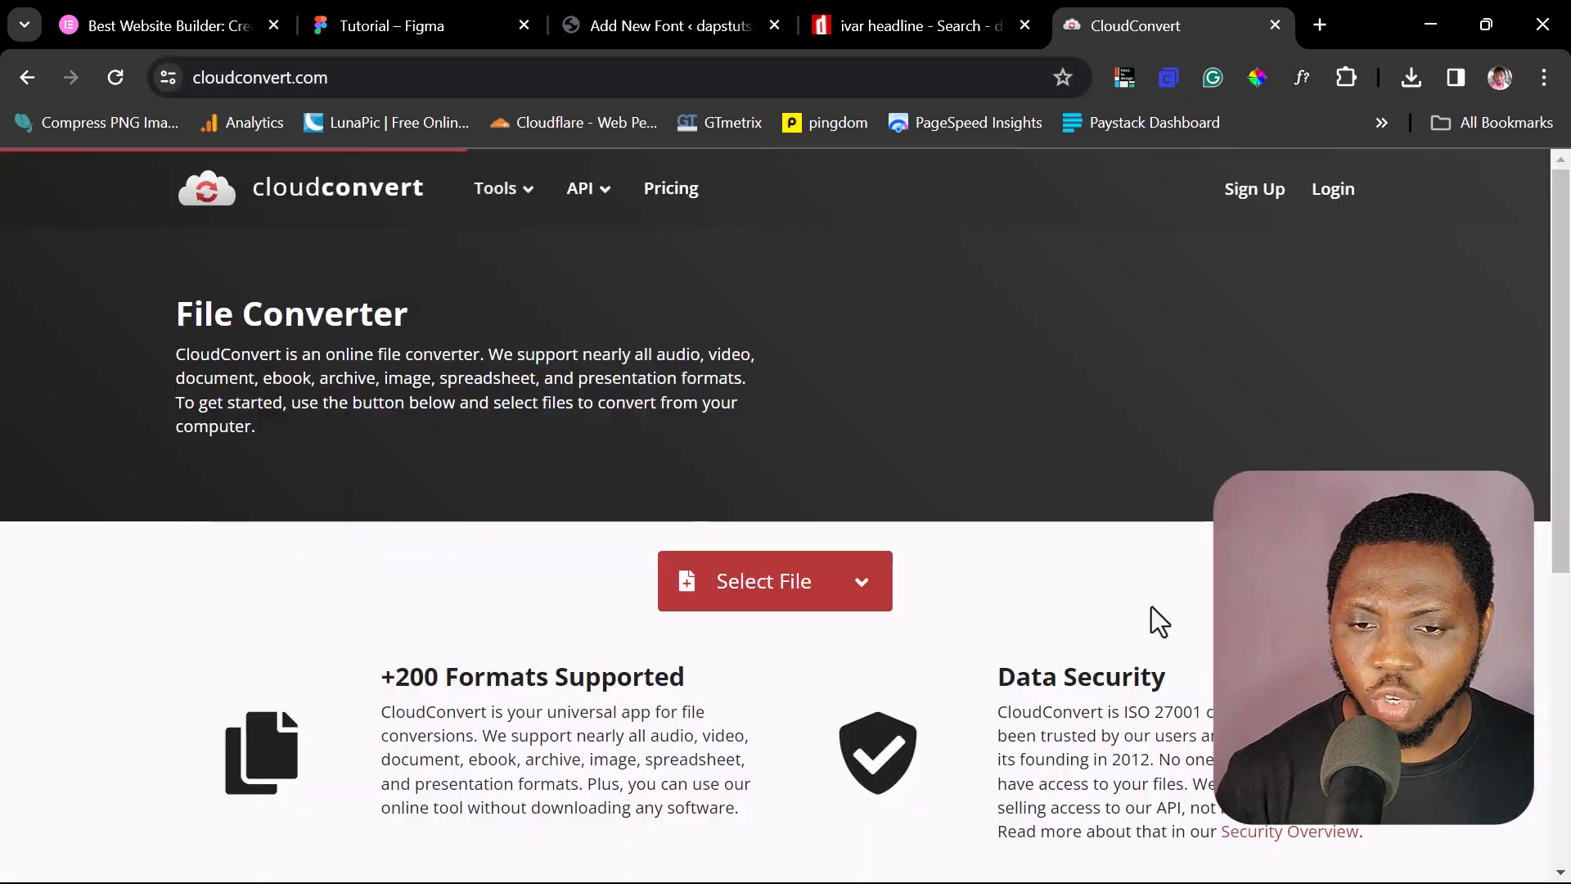
# - Load the ivar headline TTF into CloudConvert's font converter, then return to WordPress
pyautogui.click(501, 189)
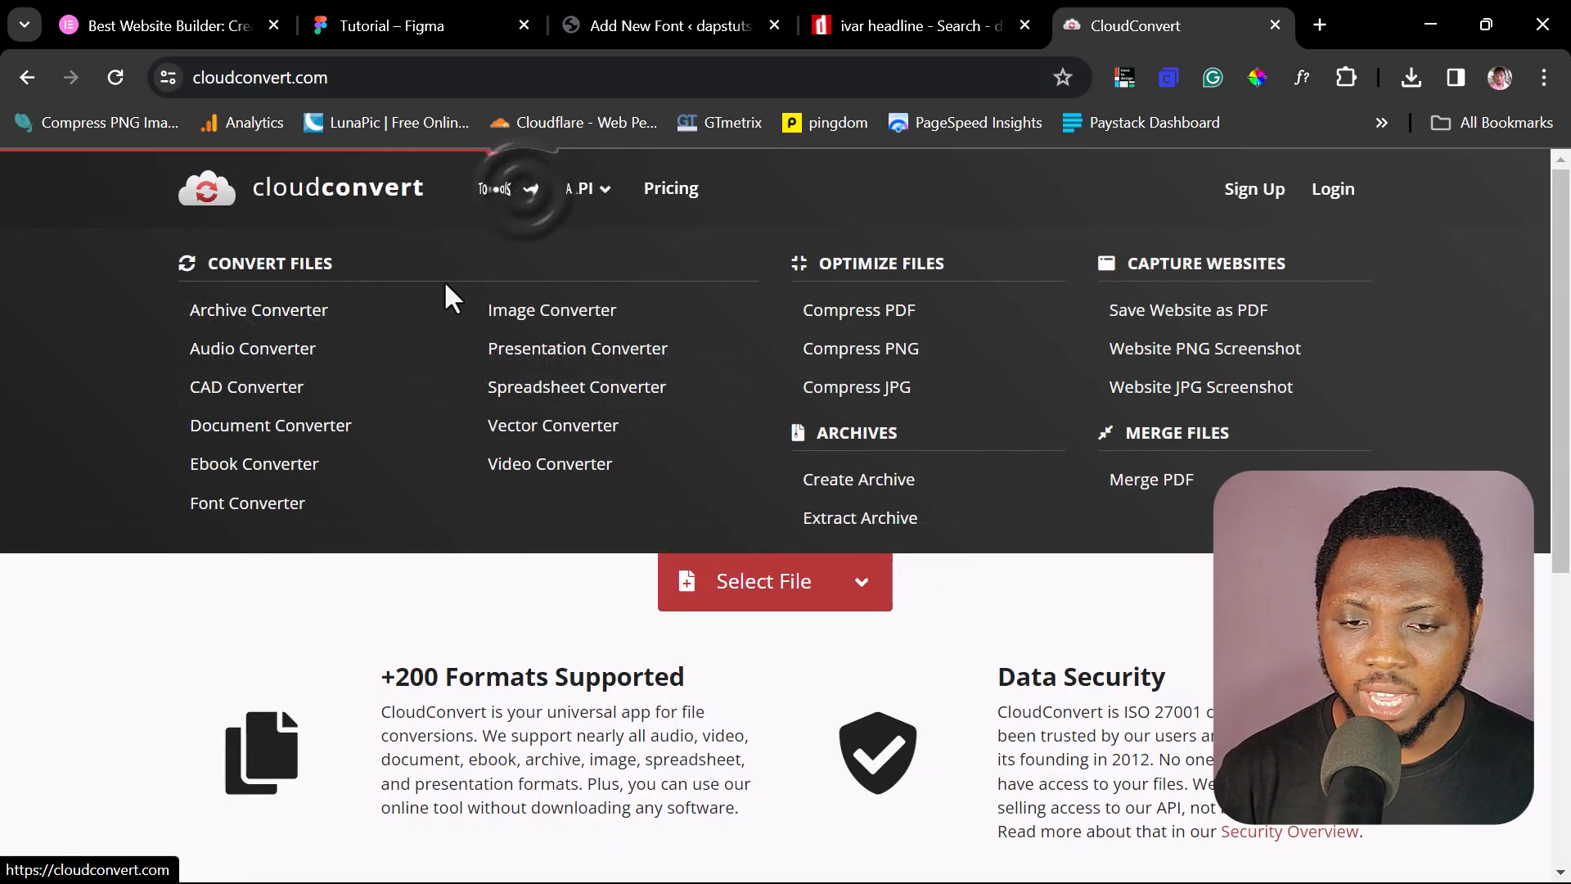
pyautogui.click(247, 503)
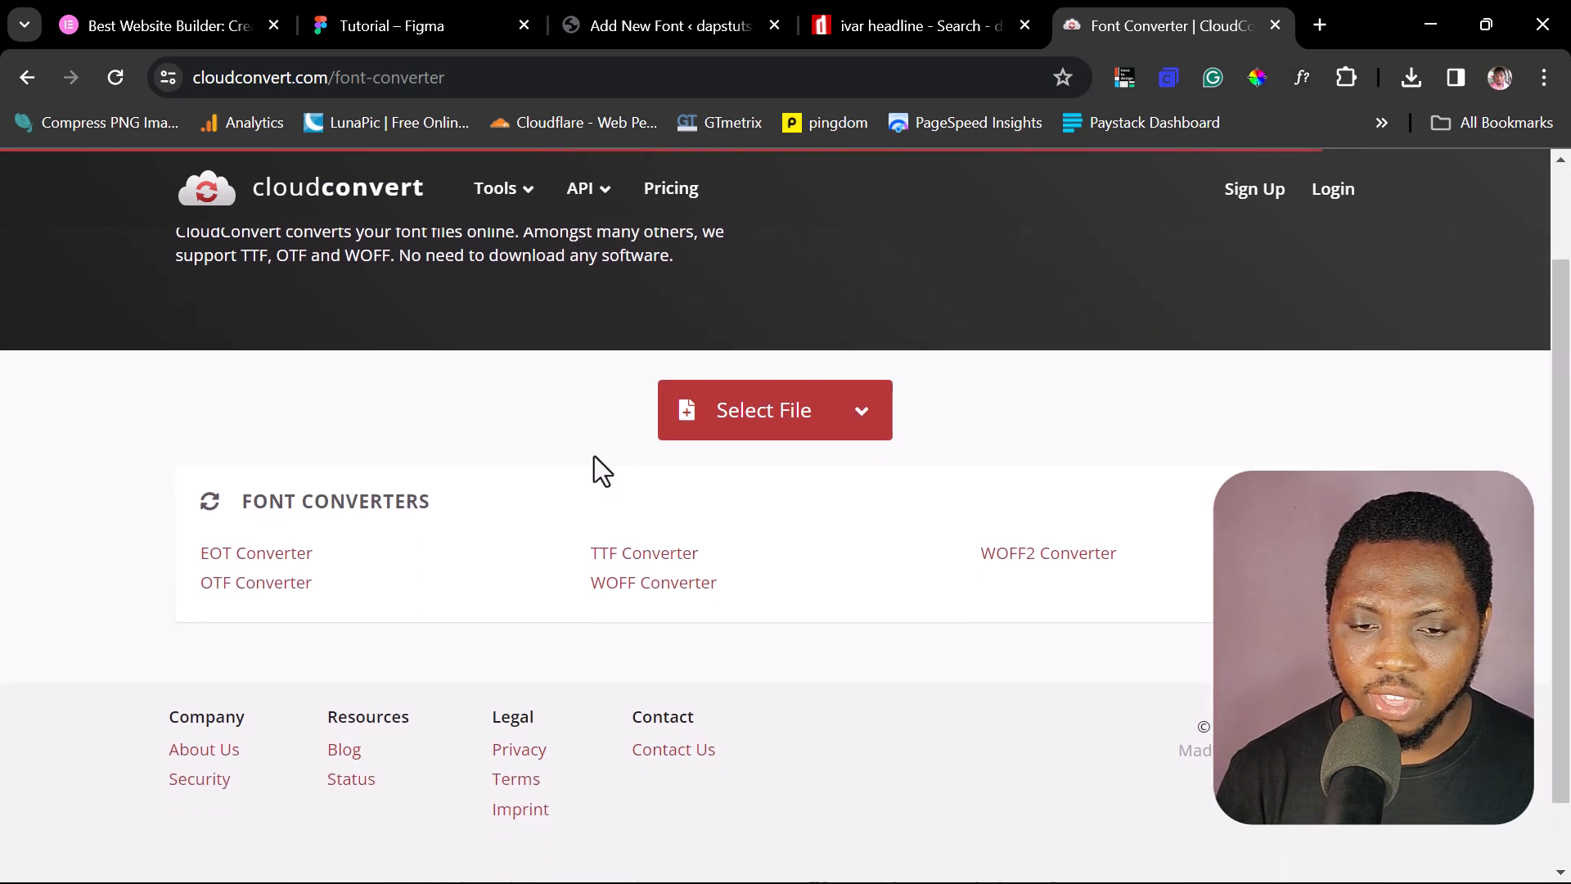
pyautogui.moveTo(227, 560)
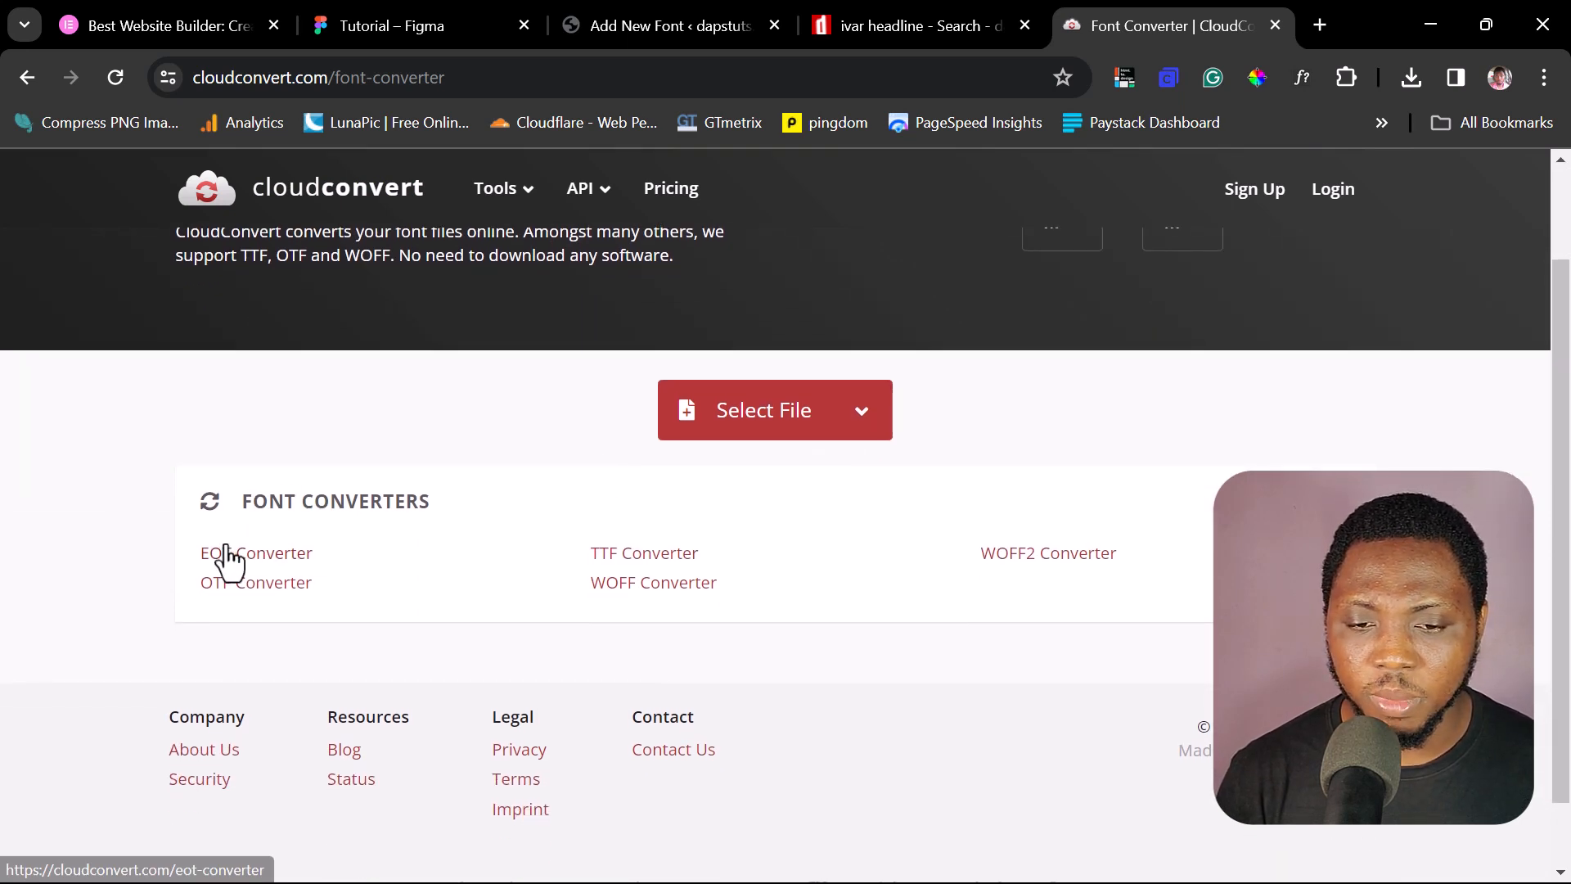
pyautogui.moveTo(700, 607)
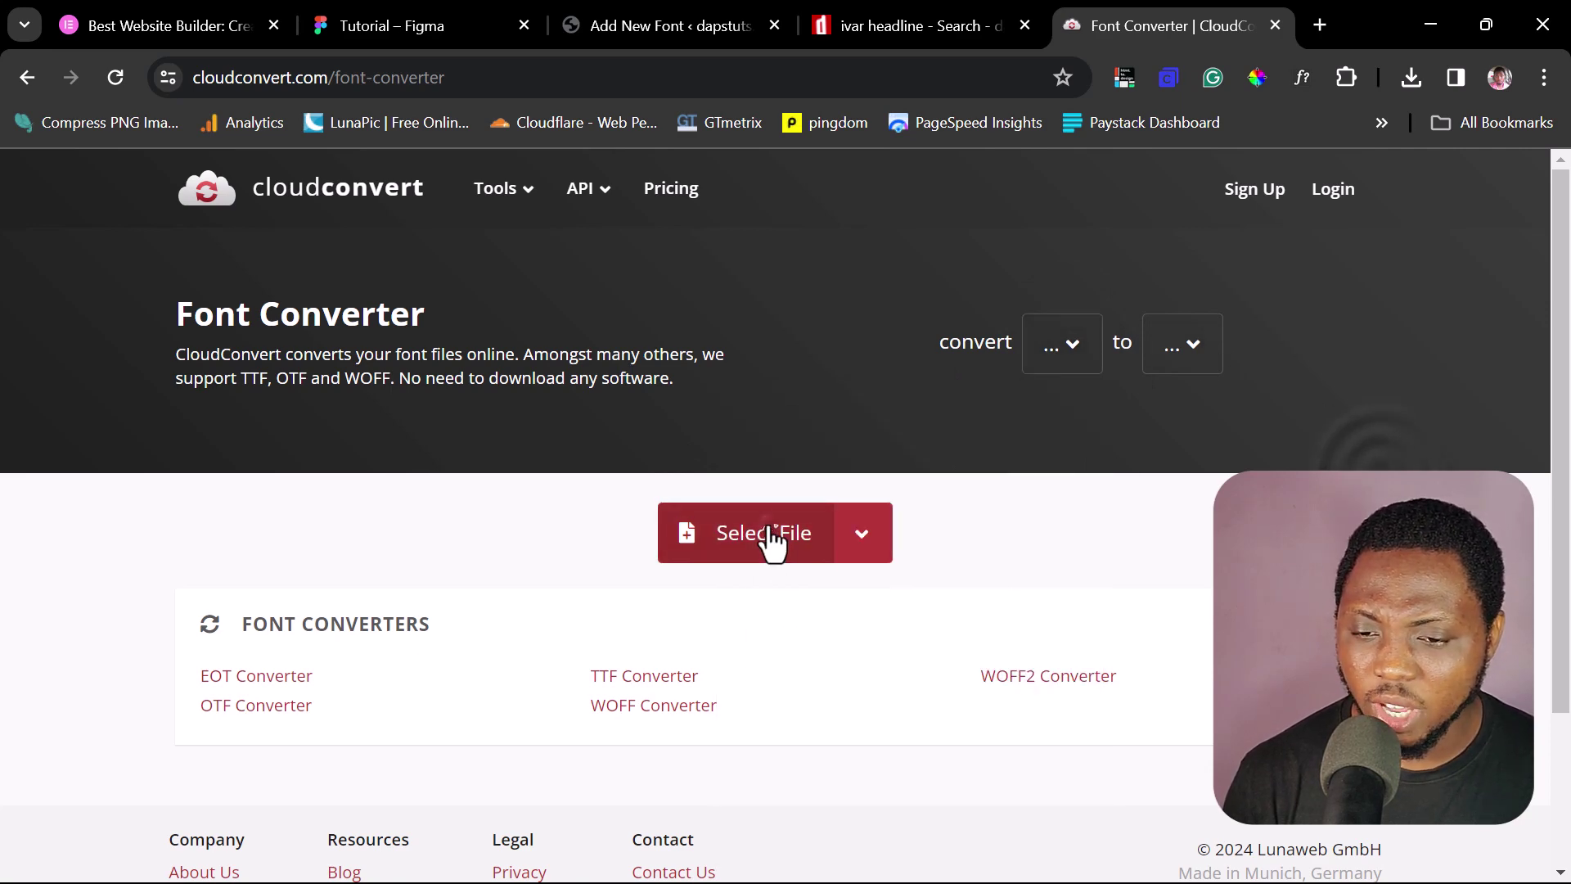
pyautogui.click(763, 533)
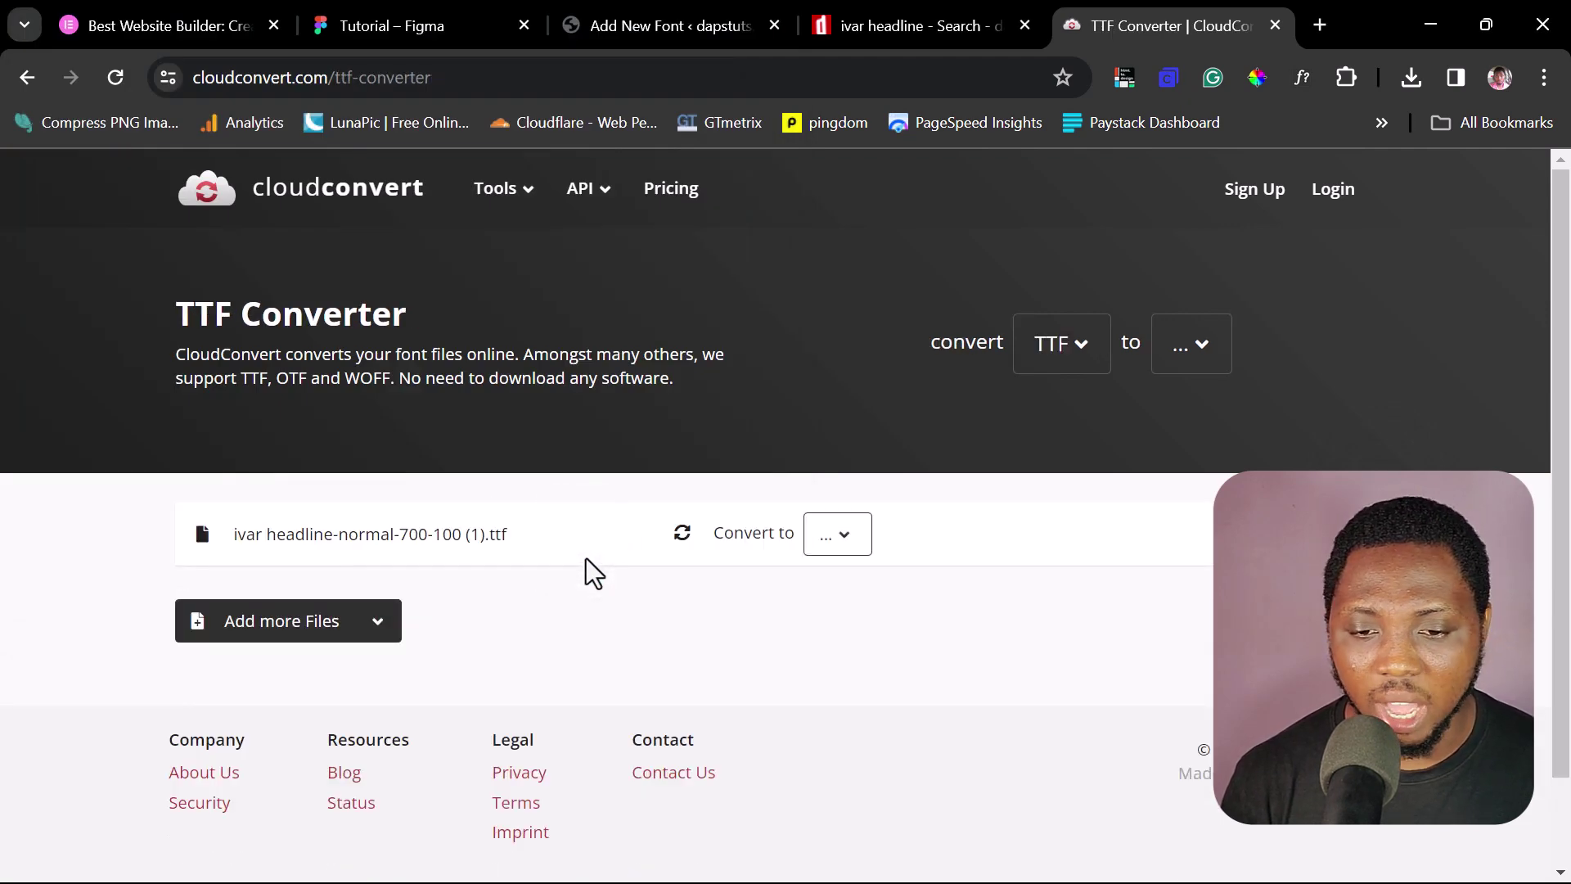
pyautogui.click(837, 534)
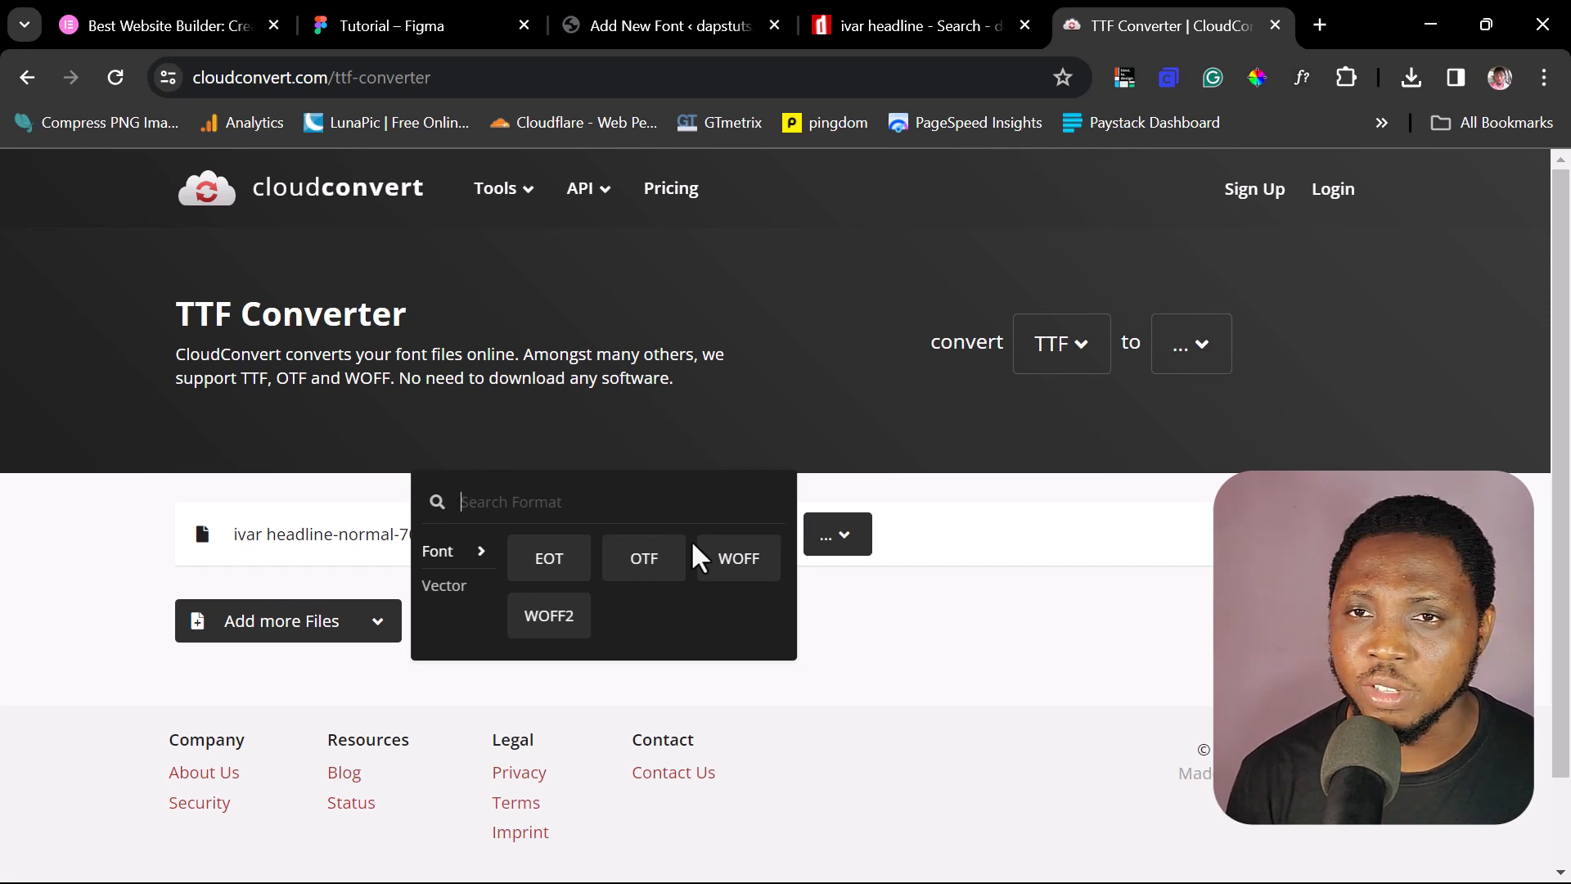
pyautogui.click(665, 25)
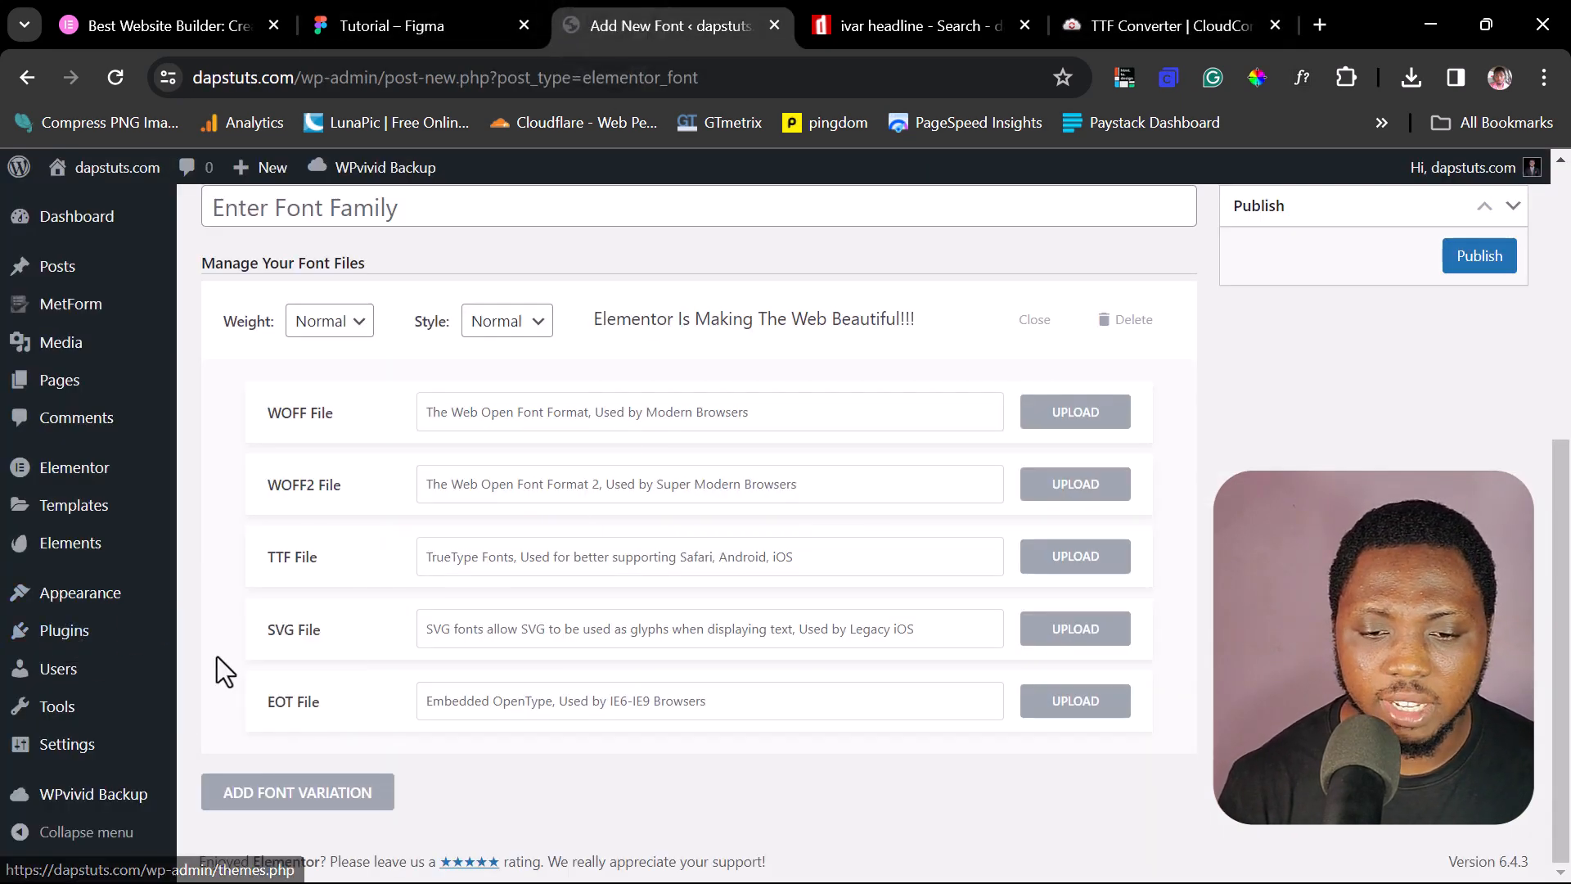
# - Go to Plugins > Add New Plugin to find the Custom Fonts plugin
pyautogui.click(64, 630)
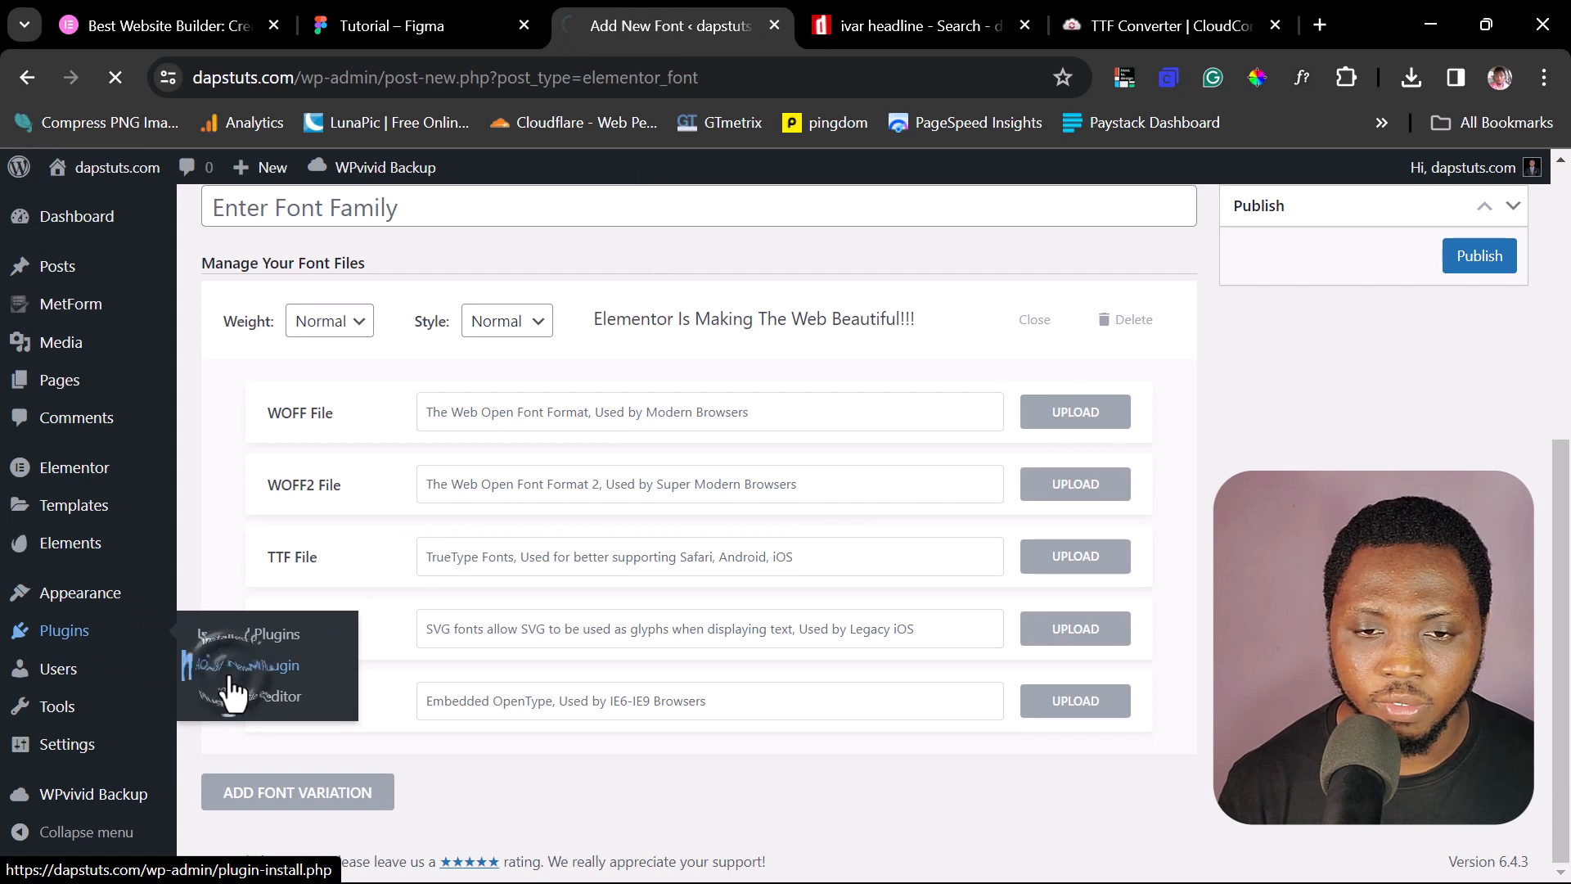
pyautogui.click(260, 664)
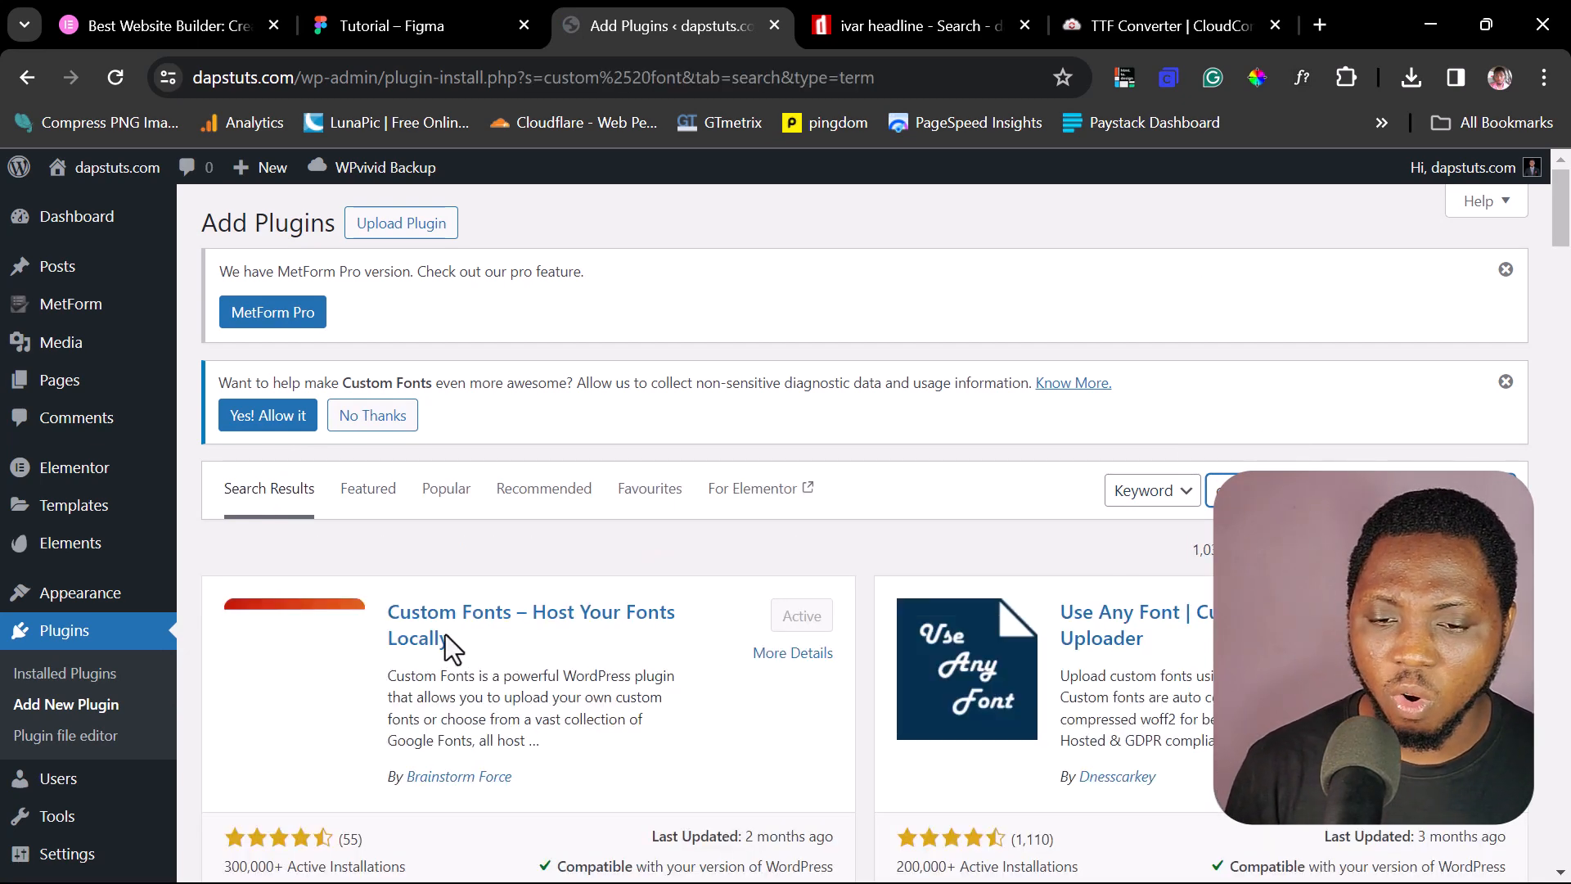
pyautogui.moveTo(636, 624)
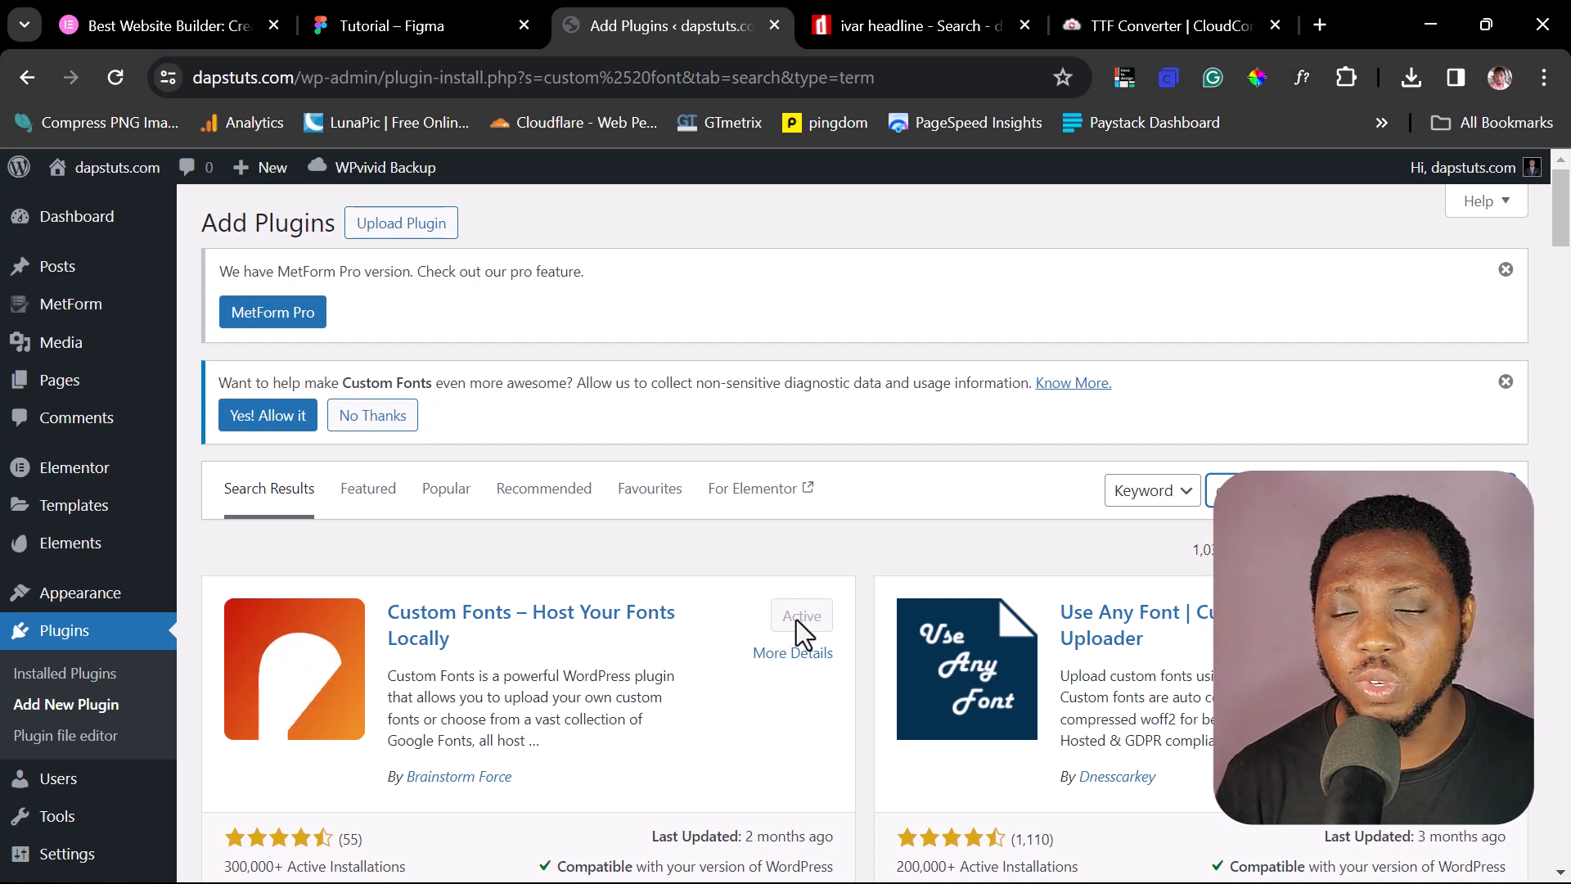
pyautogui.moveTo(631, 654)
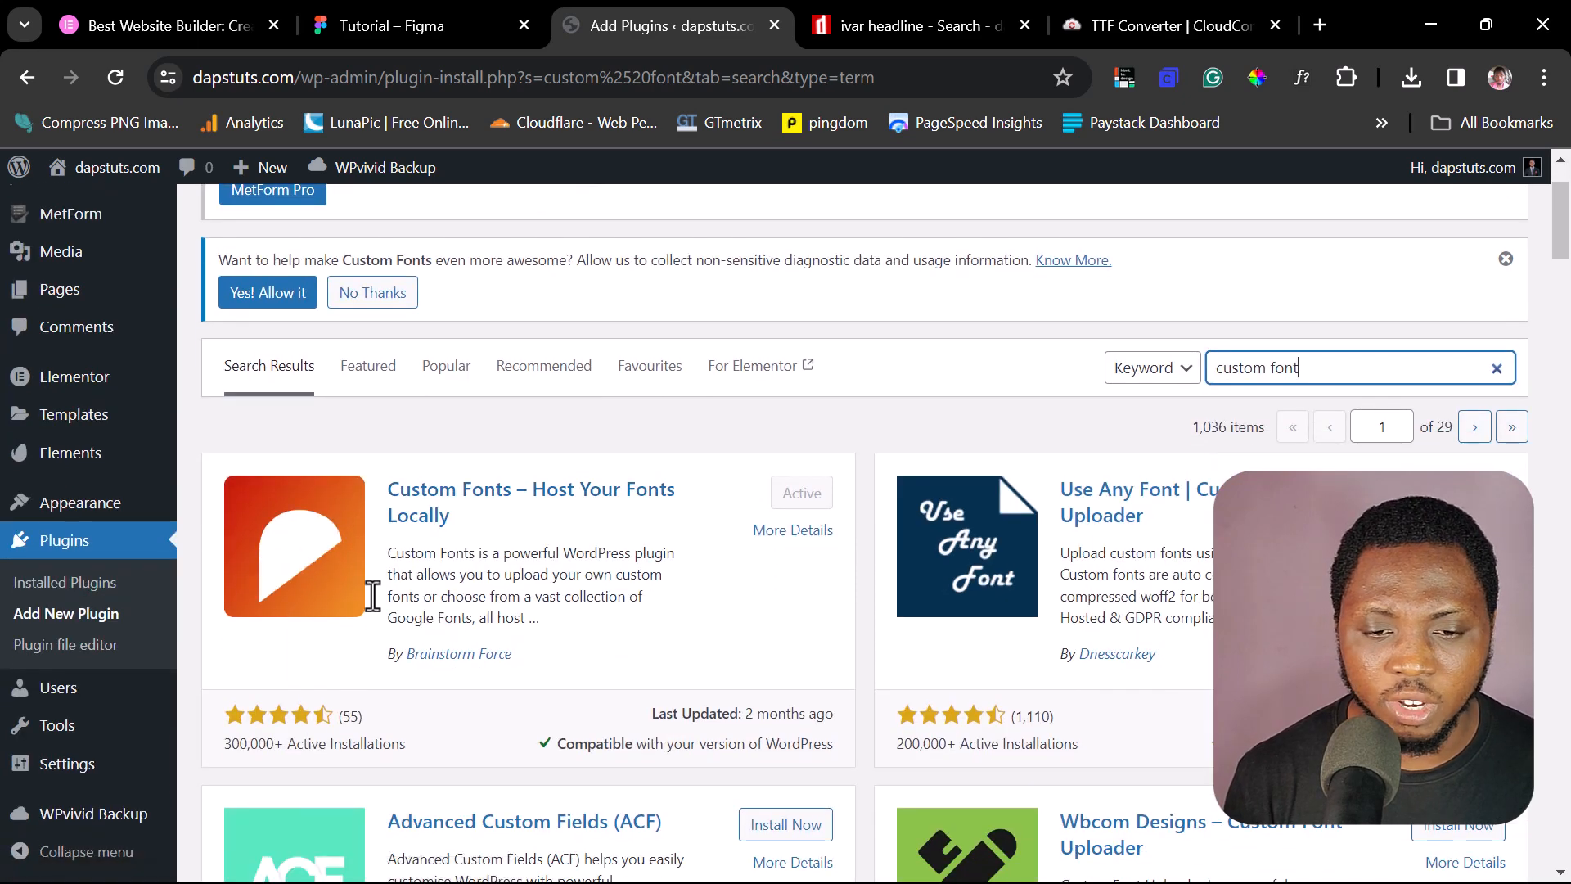
pyautogui.moveTo(81, 503)
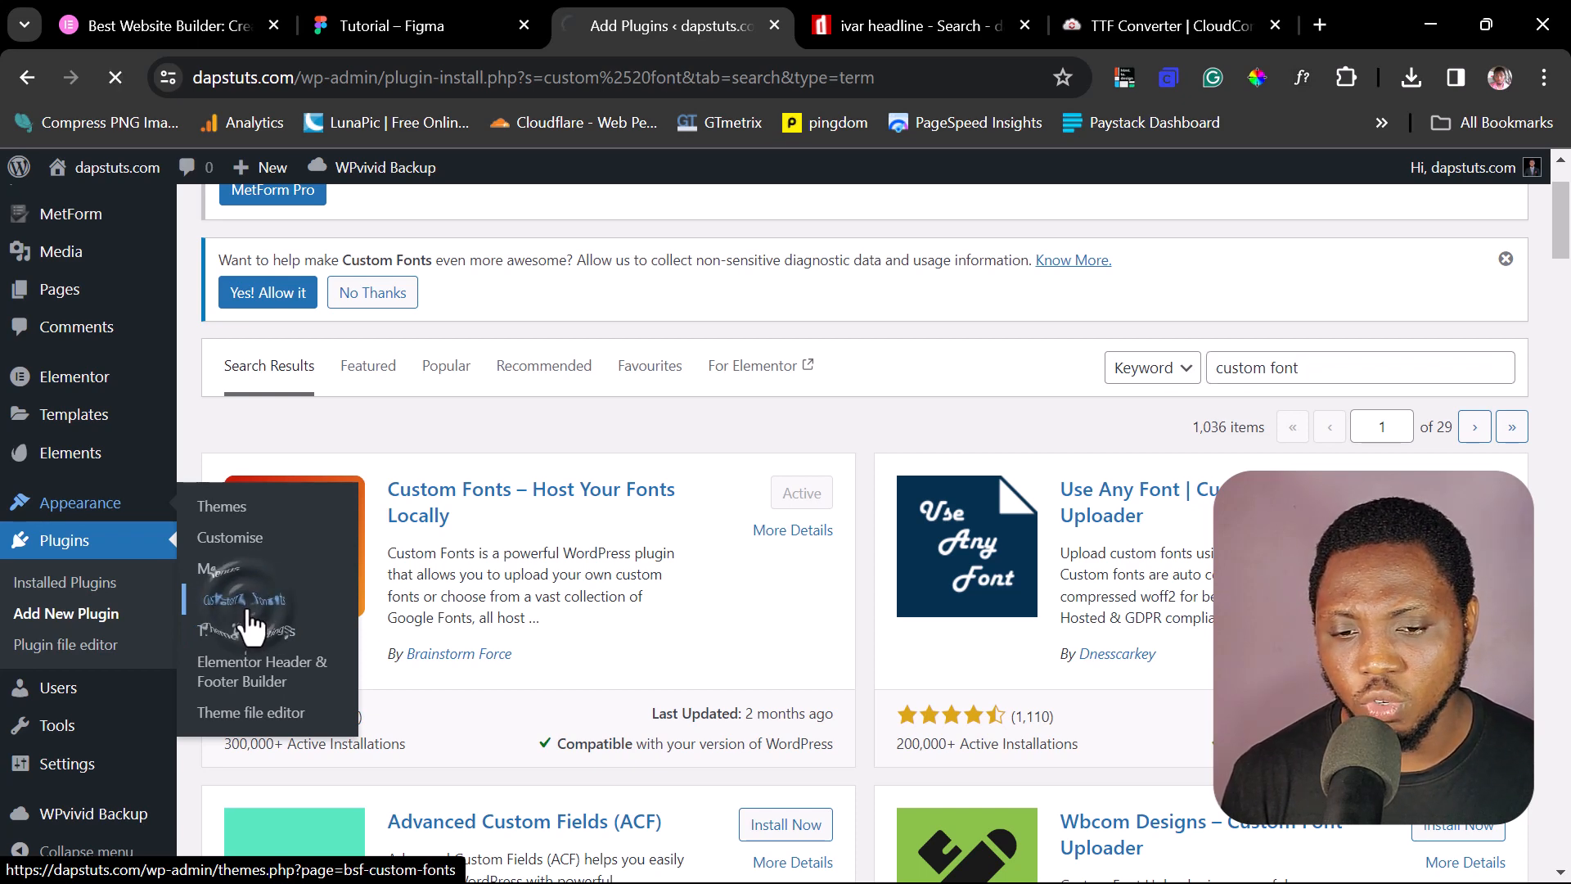
# - Add a new custom font named 'Daps' with ivar-headline-normal-700-100-1.ttf from the Media Library
pyautogui.click(246, 613)
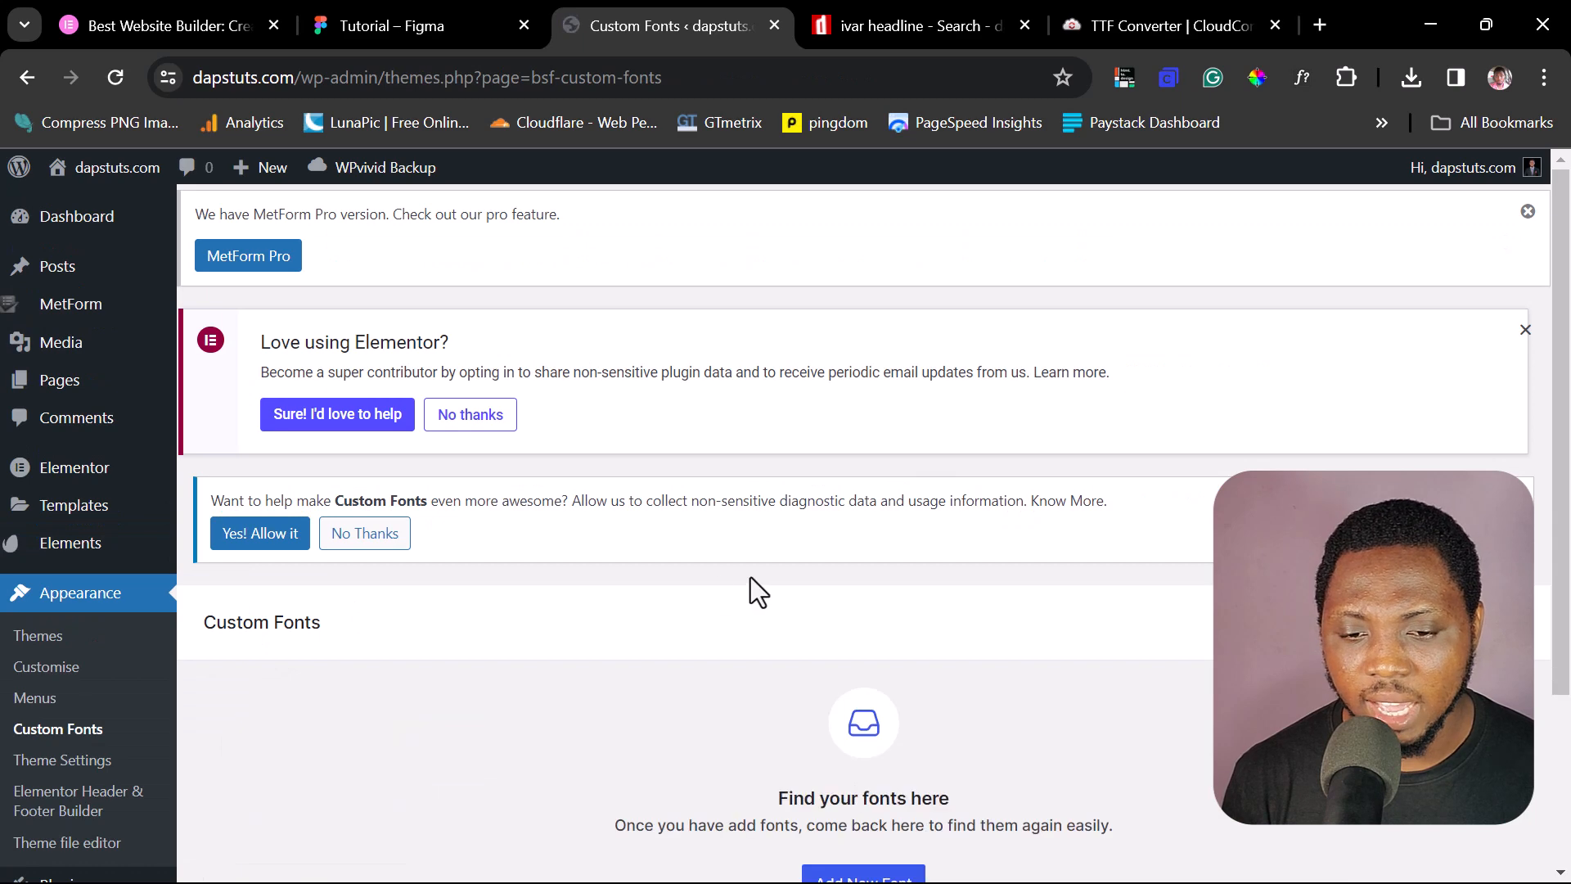
pyautogui.scroll(-3)
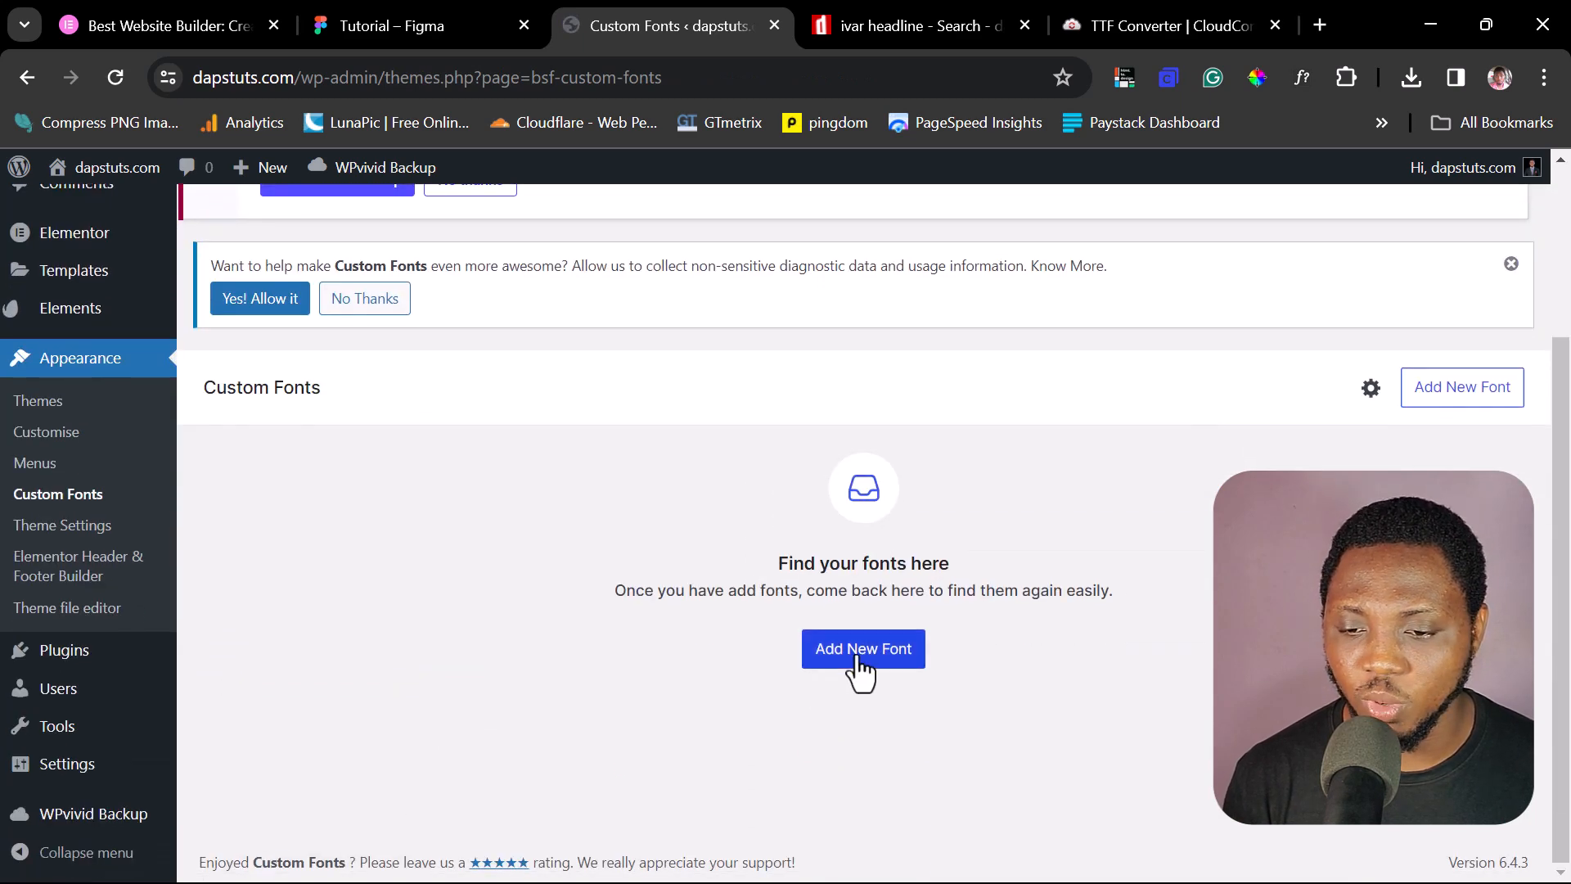
pyautogui.click(863, 649)
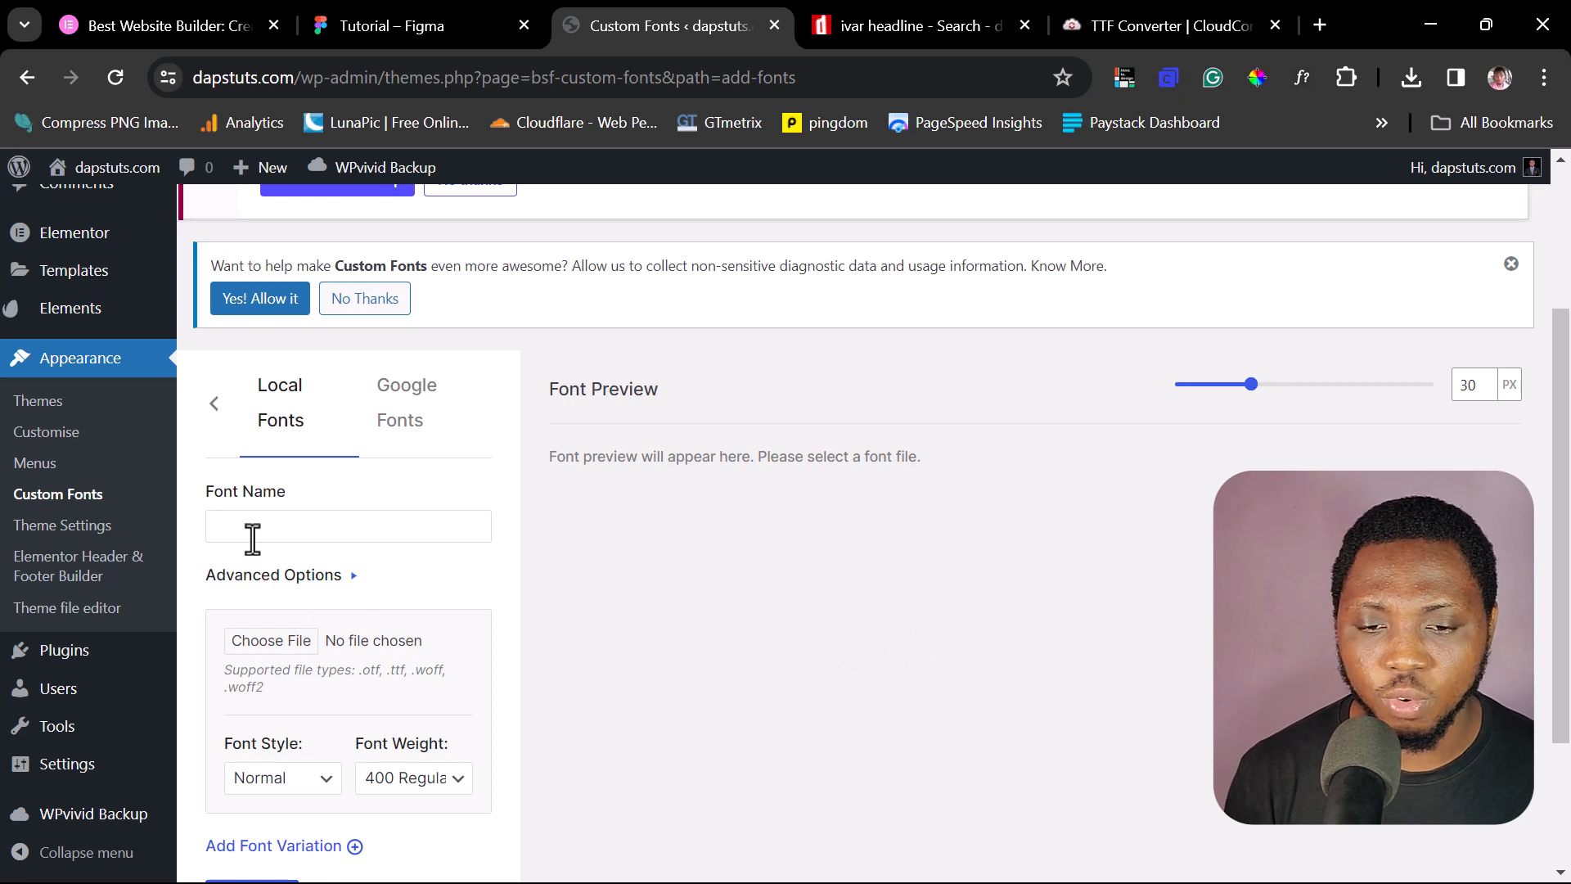
pyautogui.click(347, 526)
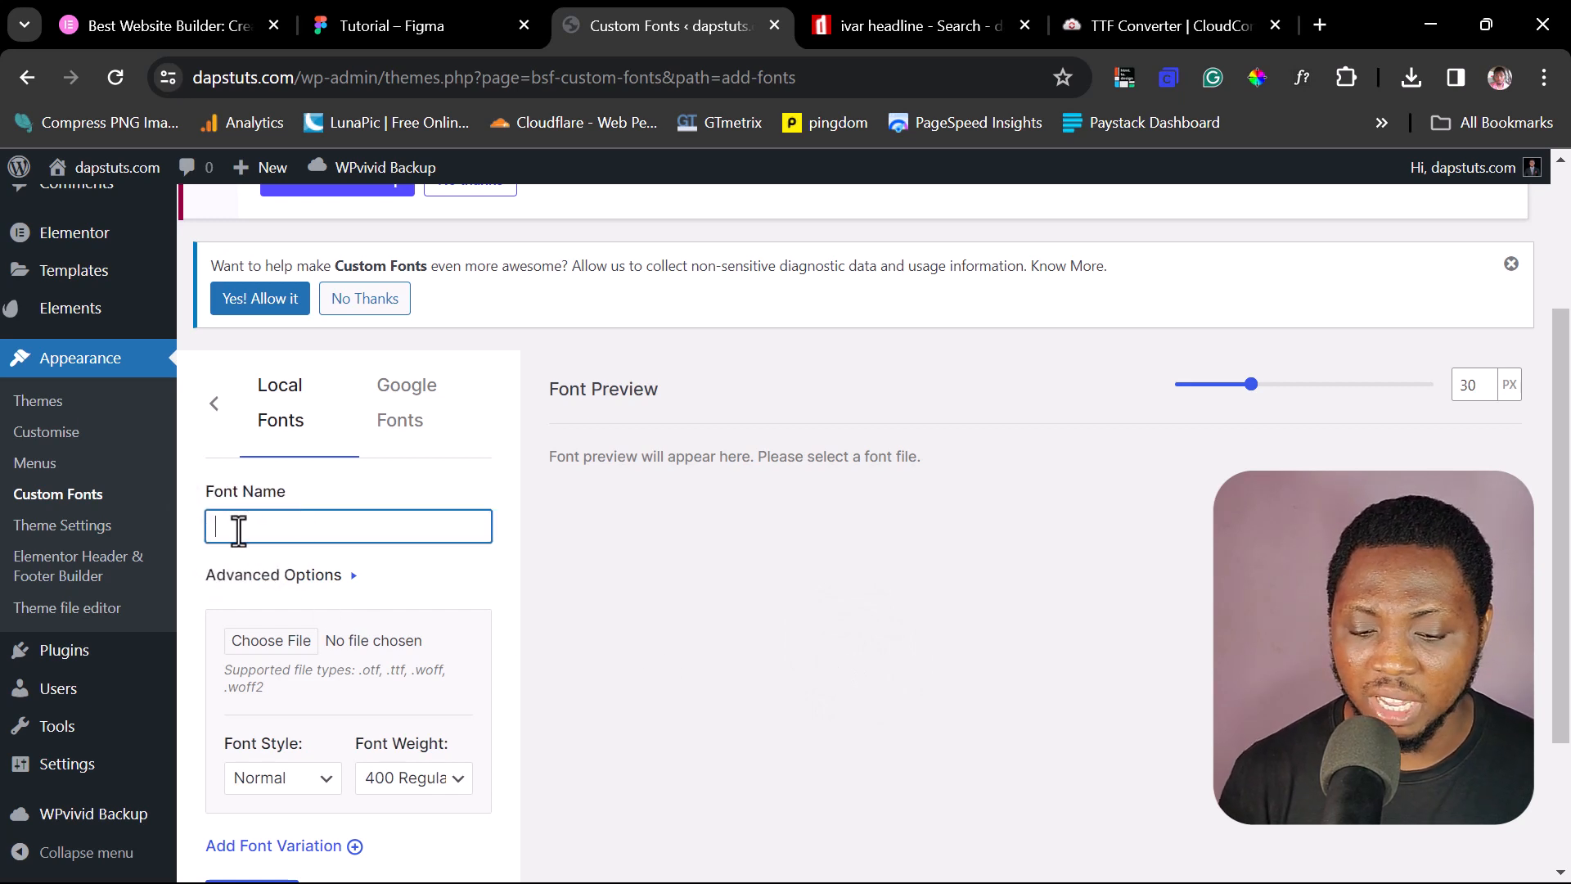
pyautogui.write('Daps')
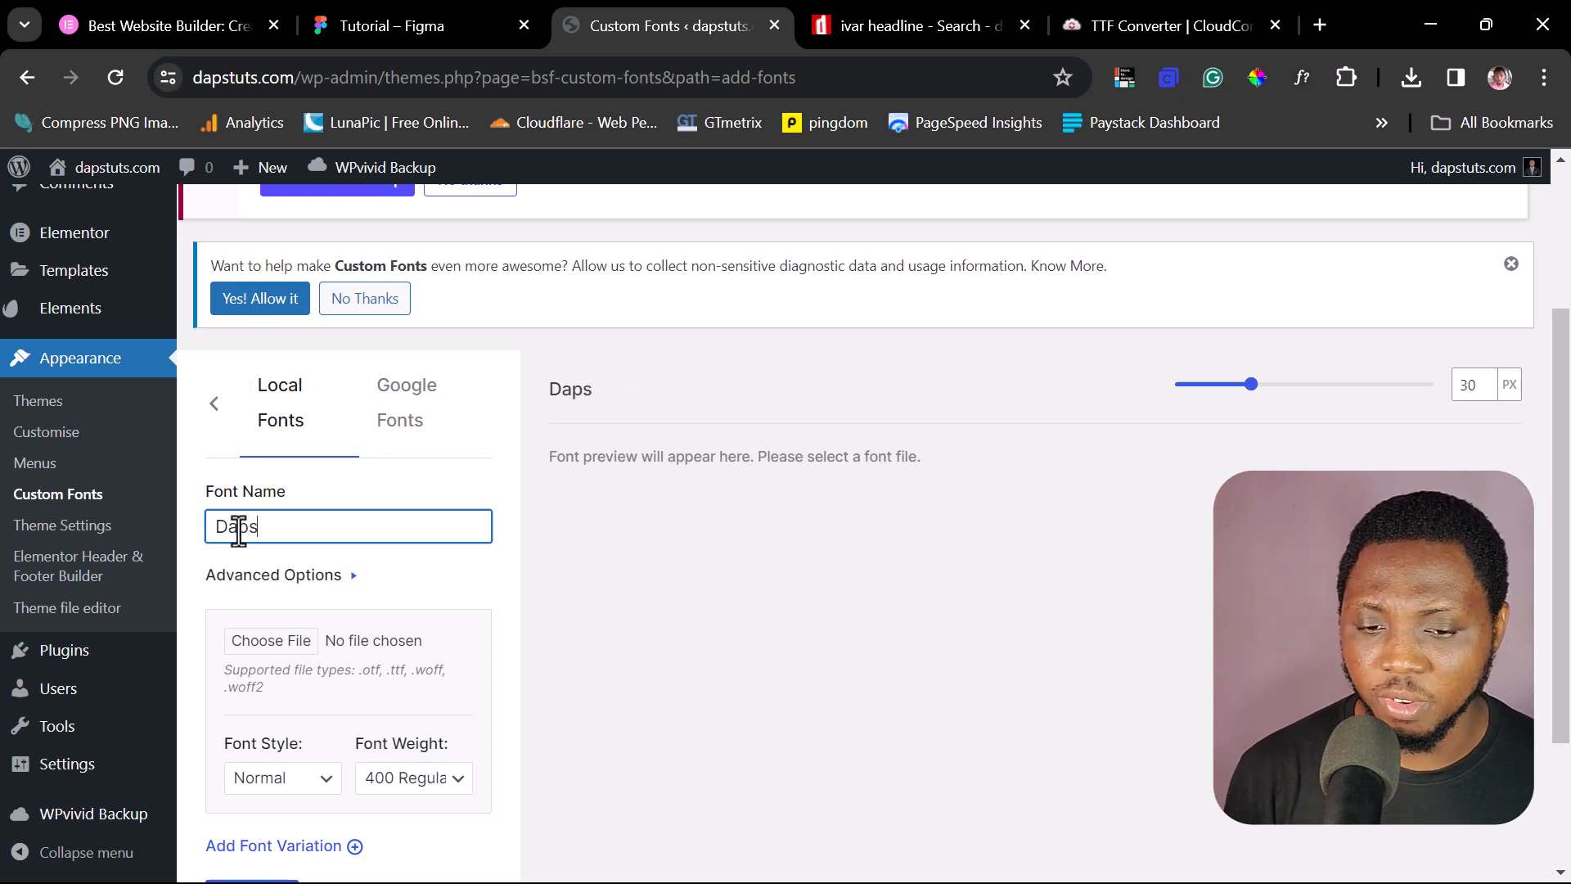
pyautogui.moveTo(335, 633)
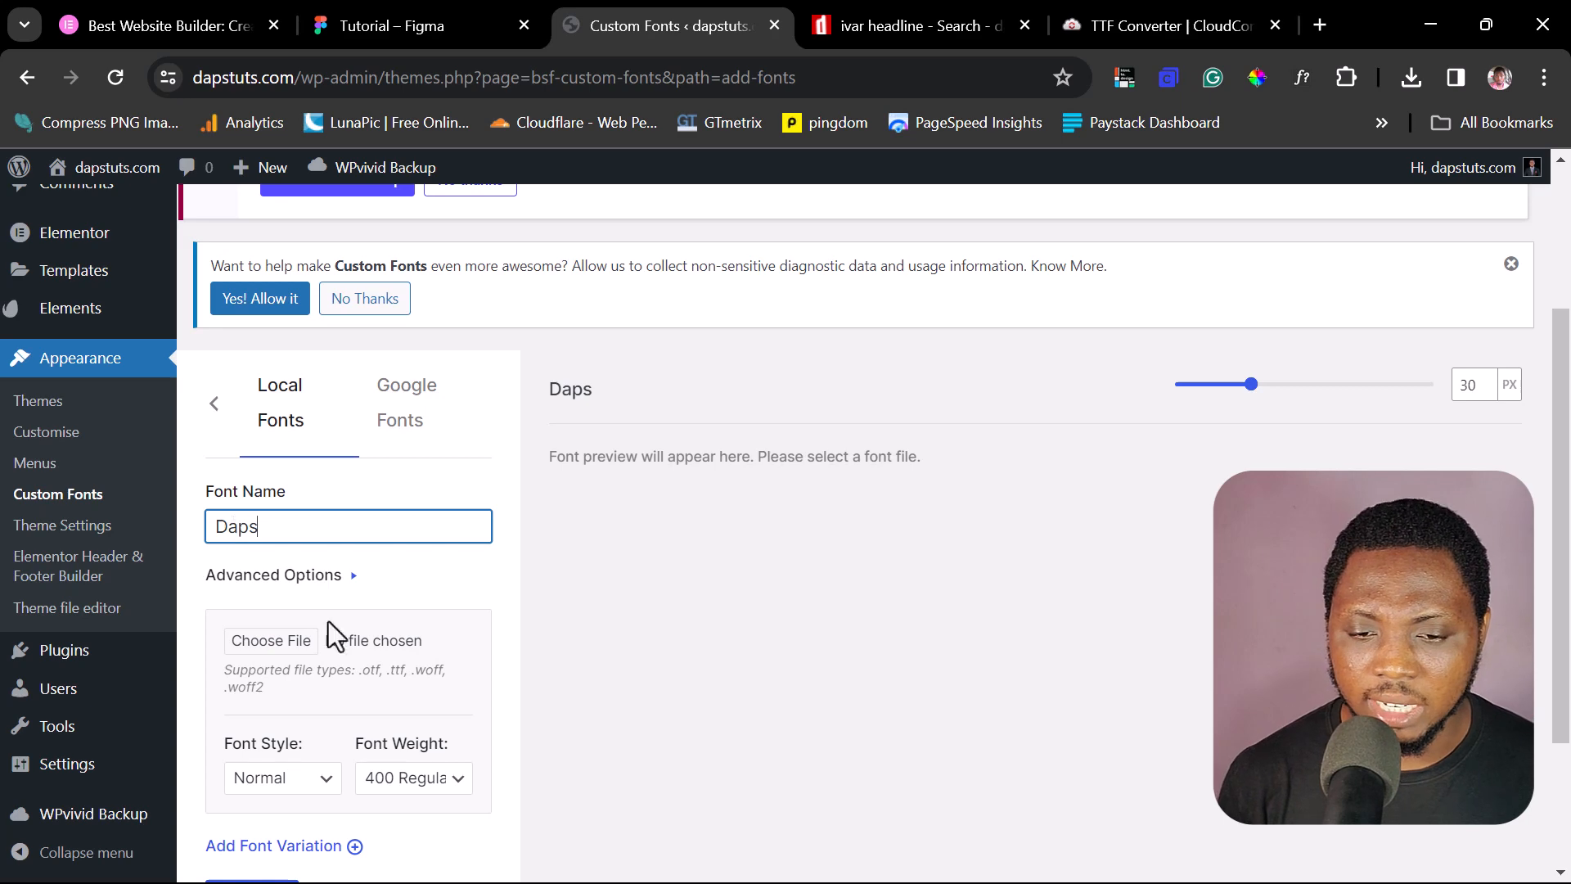
pyautogui.click(270, 641)
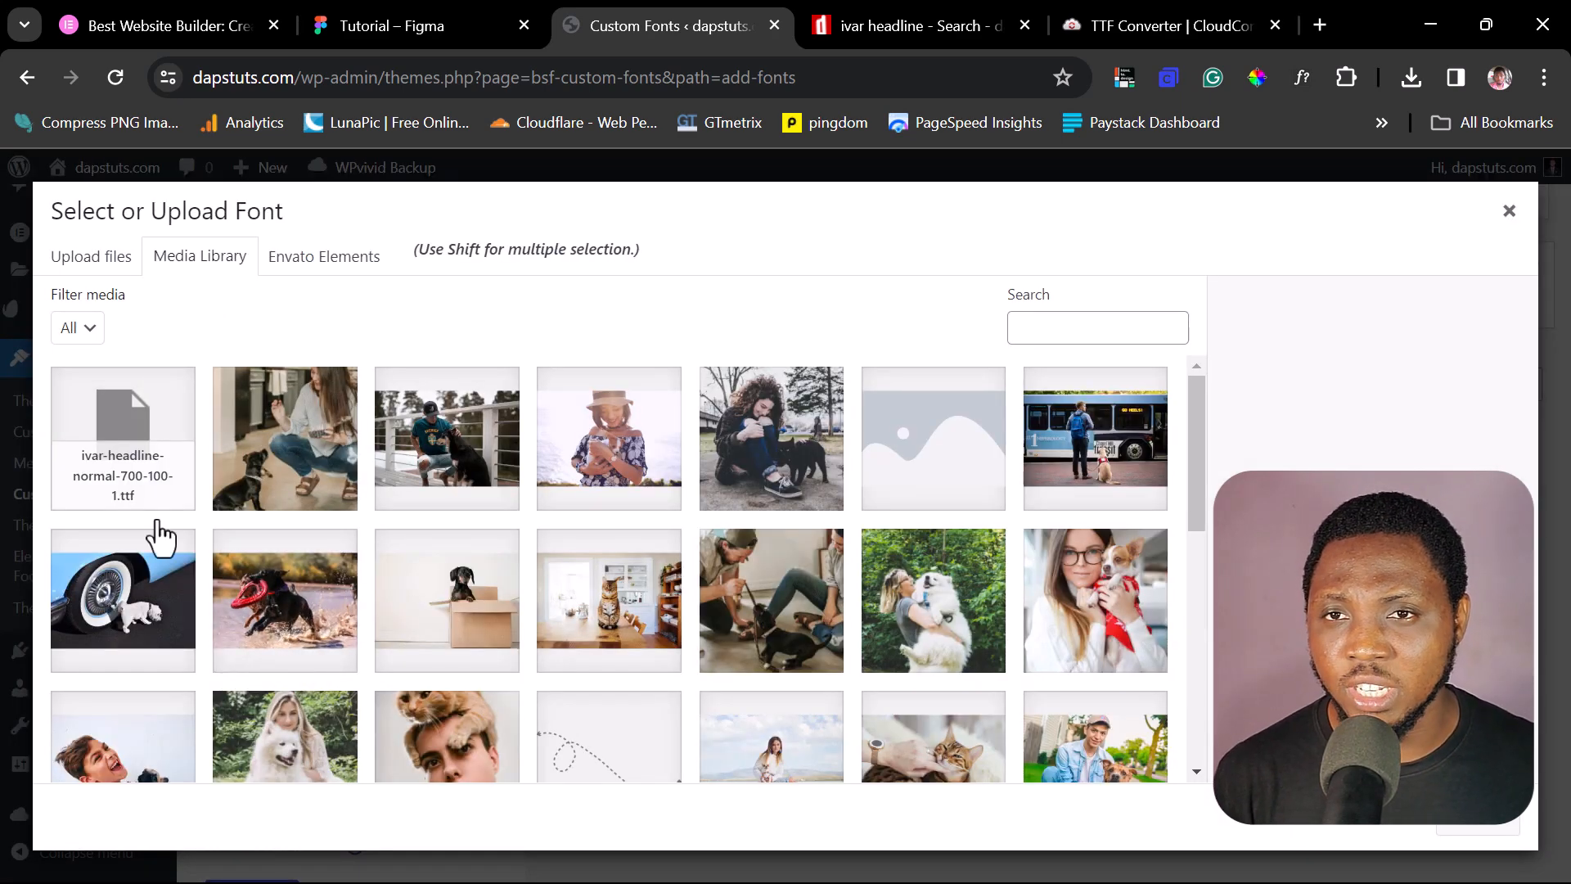
pyautogui.moveTo(122, 468)
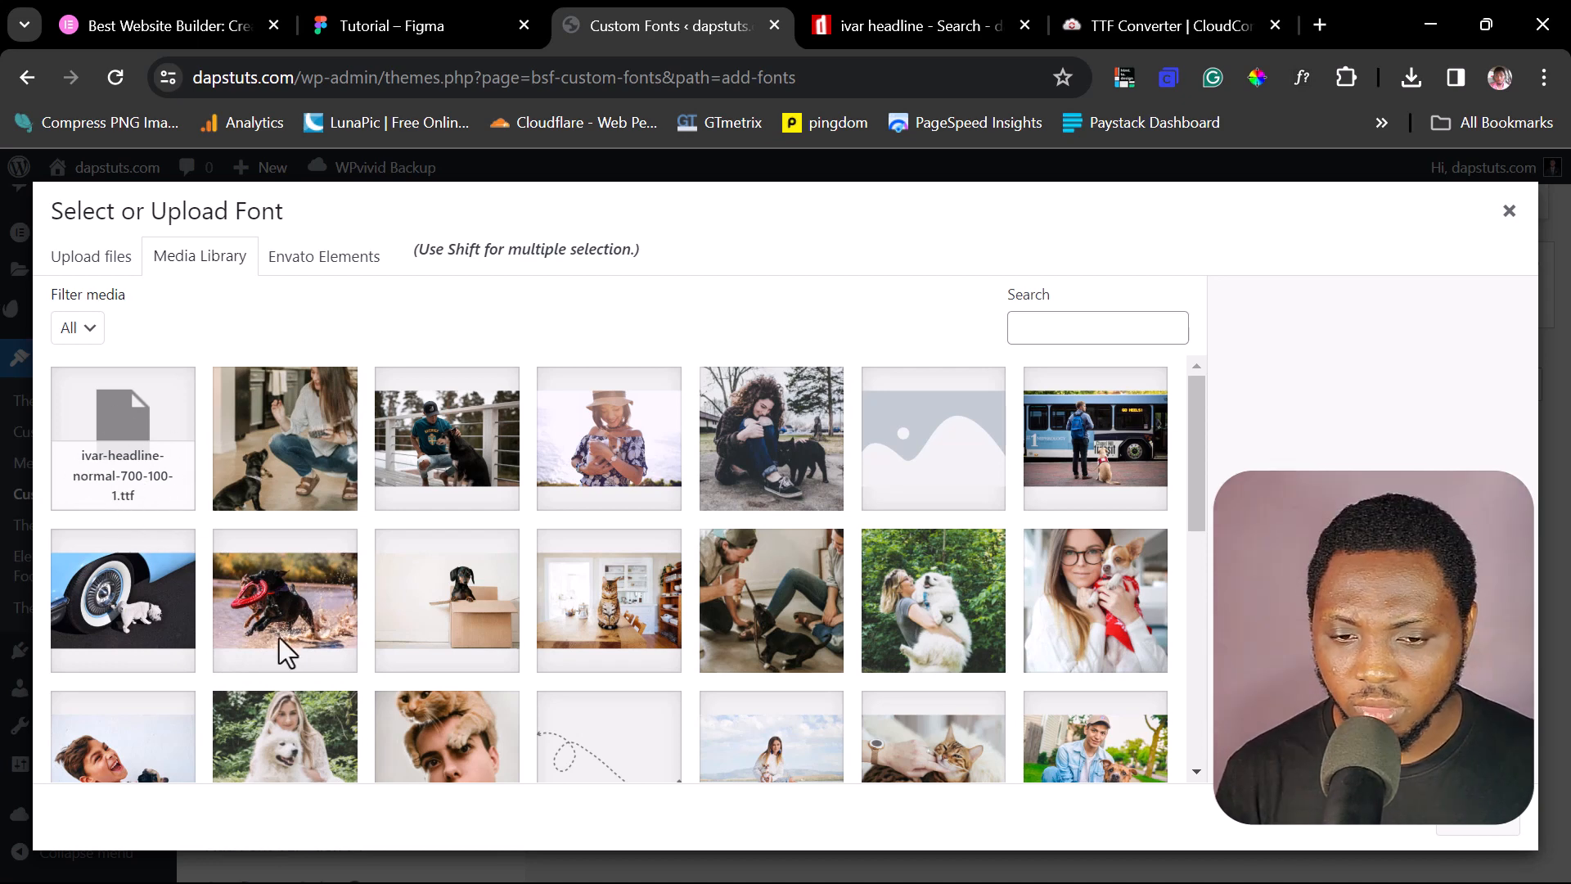
pyautogui.click(123, 438)
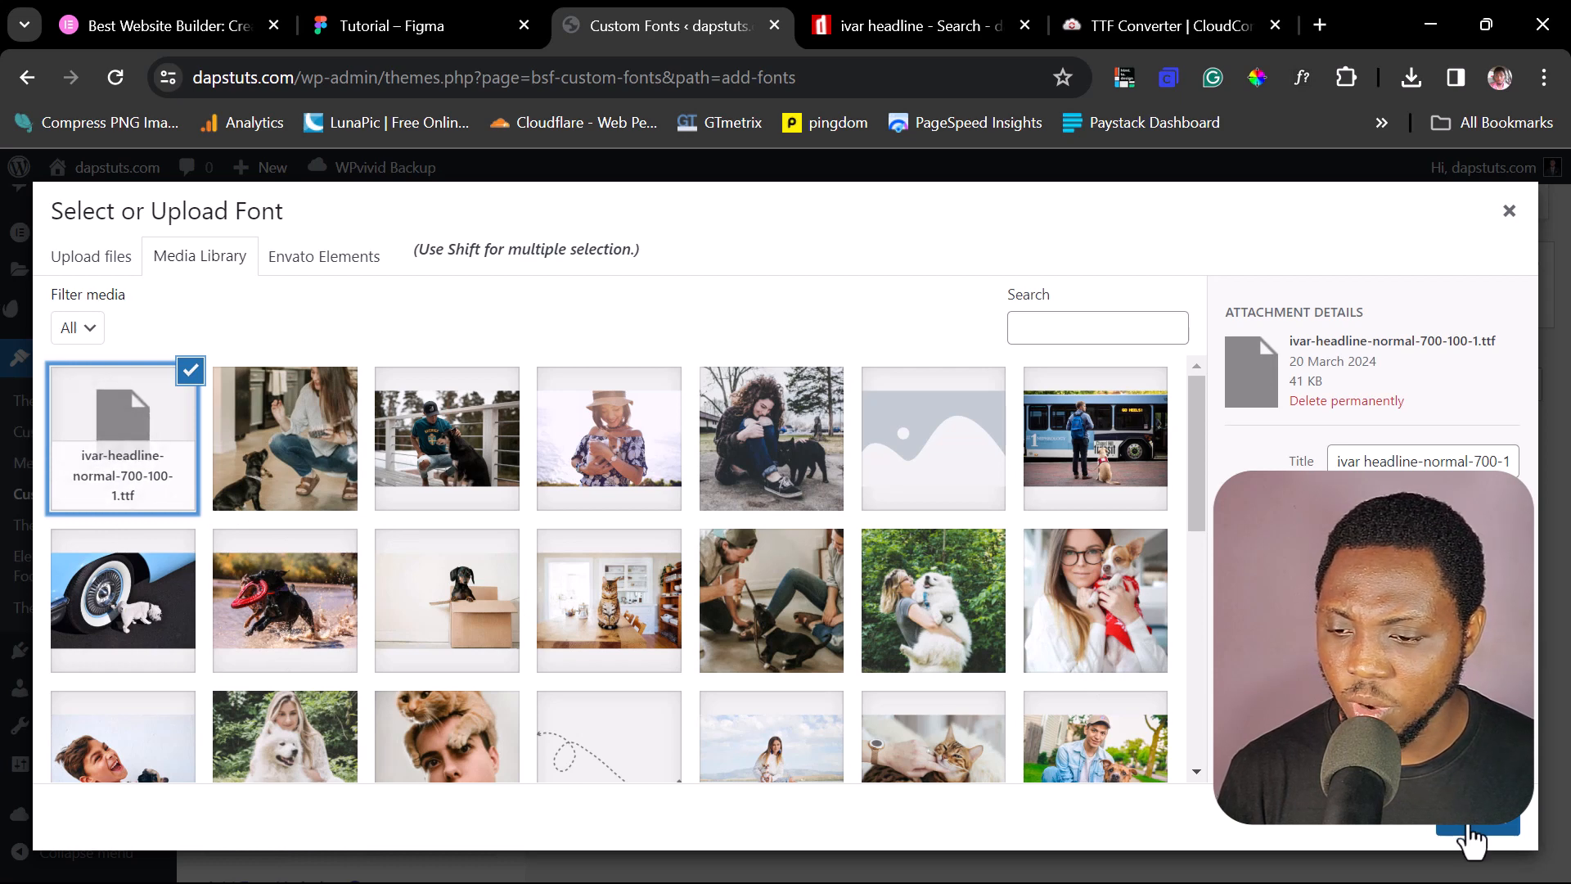
pyautogui.click(1478, 834)
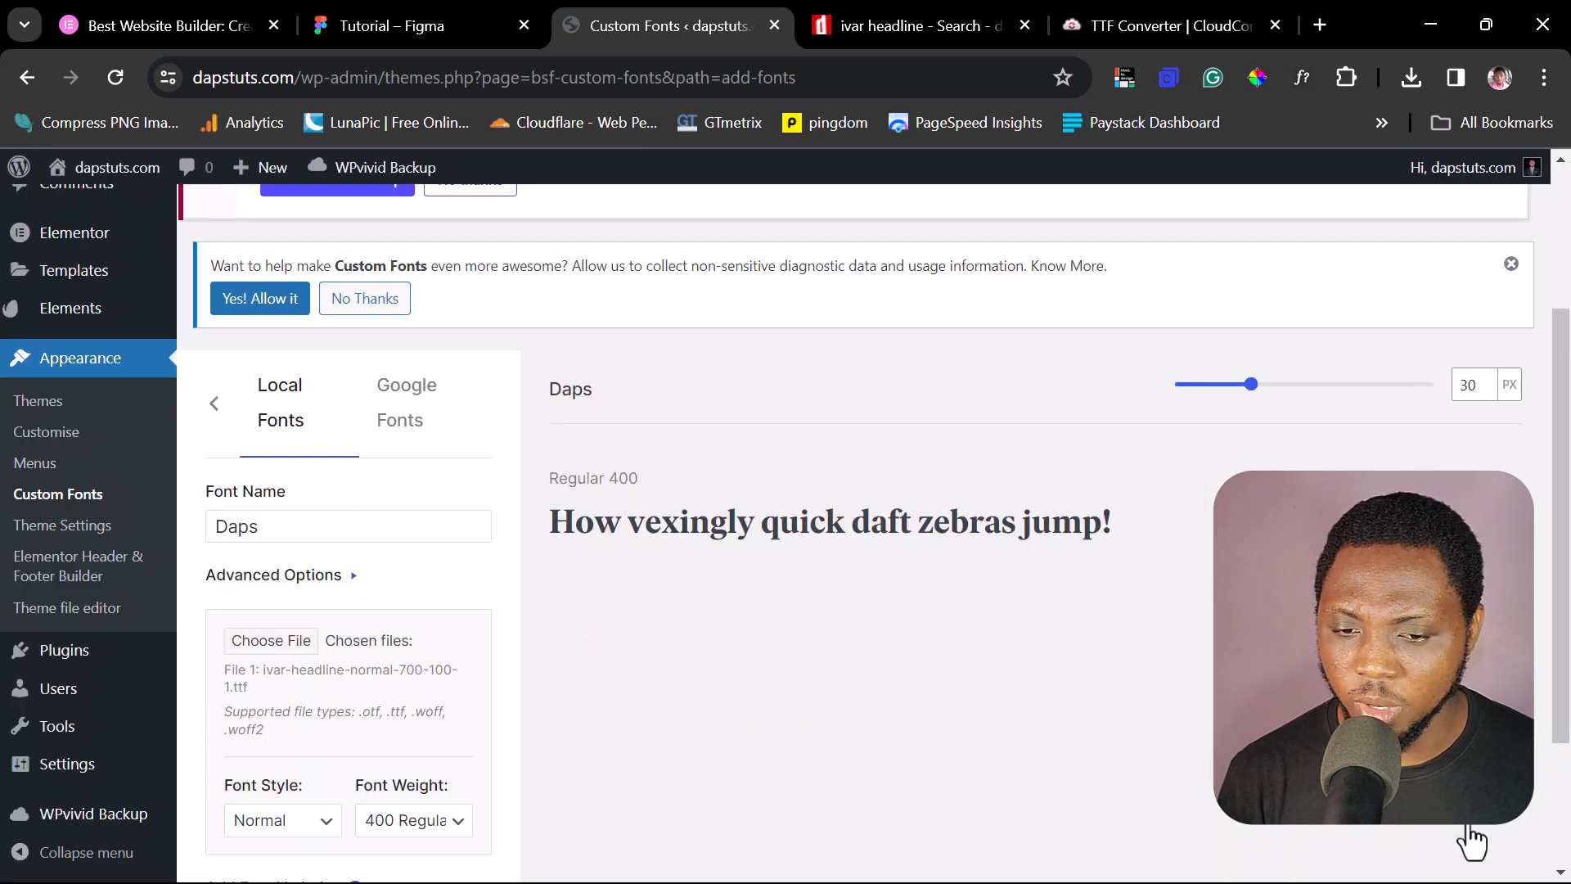
pyautogui.moveTo(319, 561)
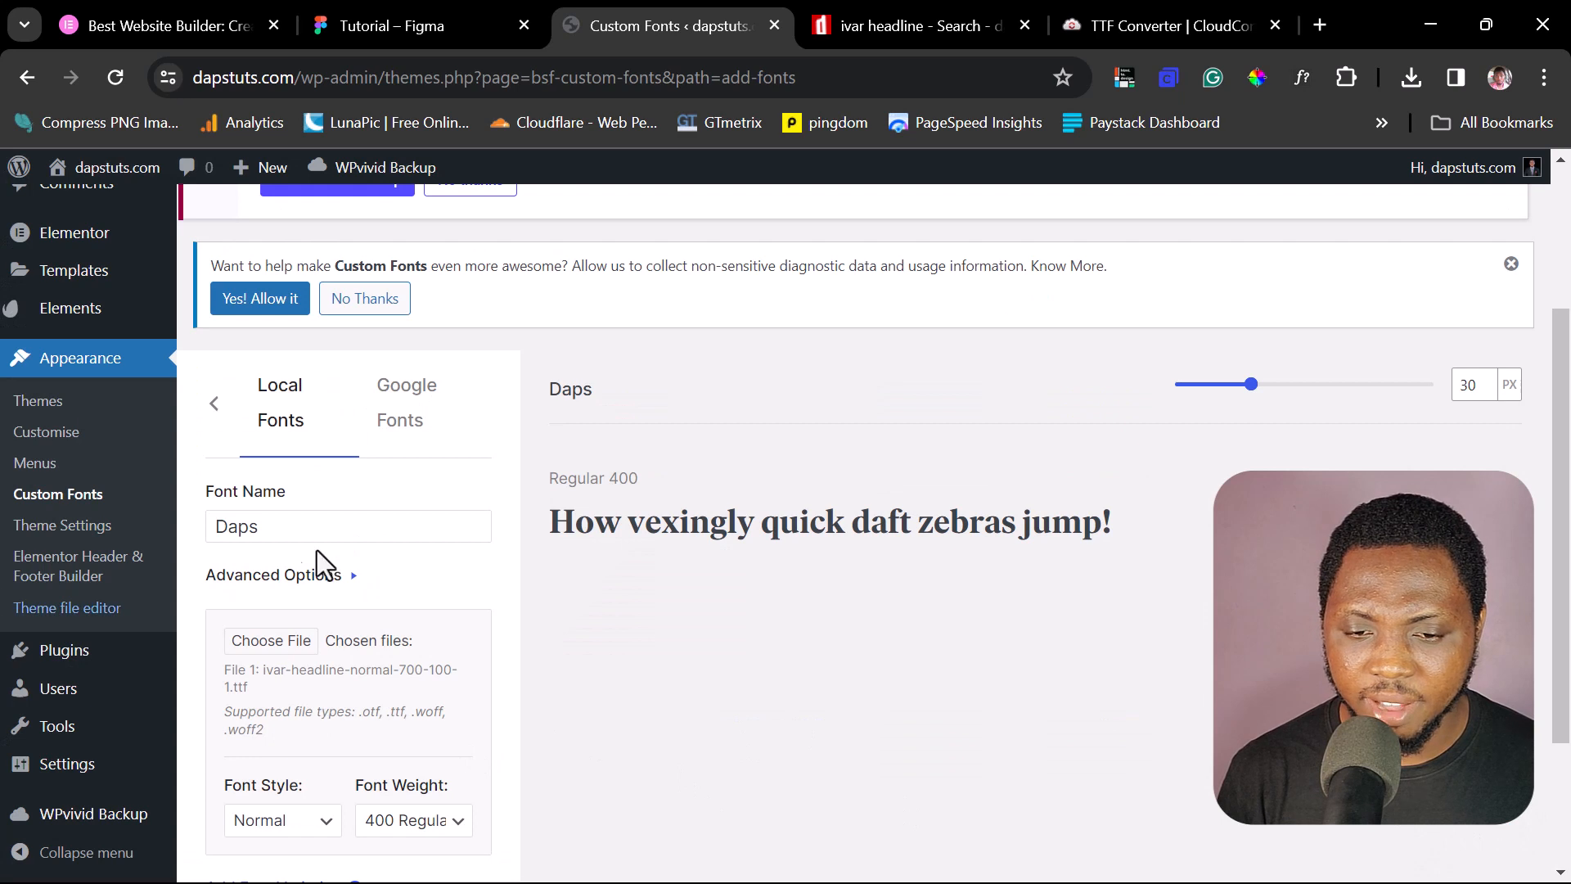
# - Set the Daps font file's weight to 700 Bold, add a font variation, and save
pyautogui.moveTo(911, 522); pyautogui.dragTo(1113, 521)
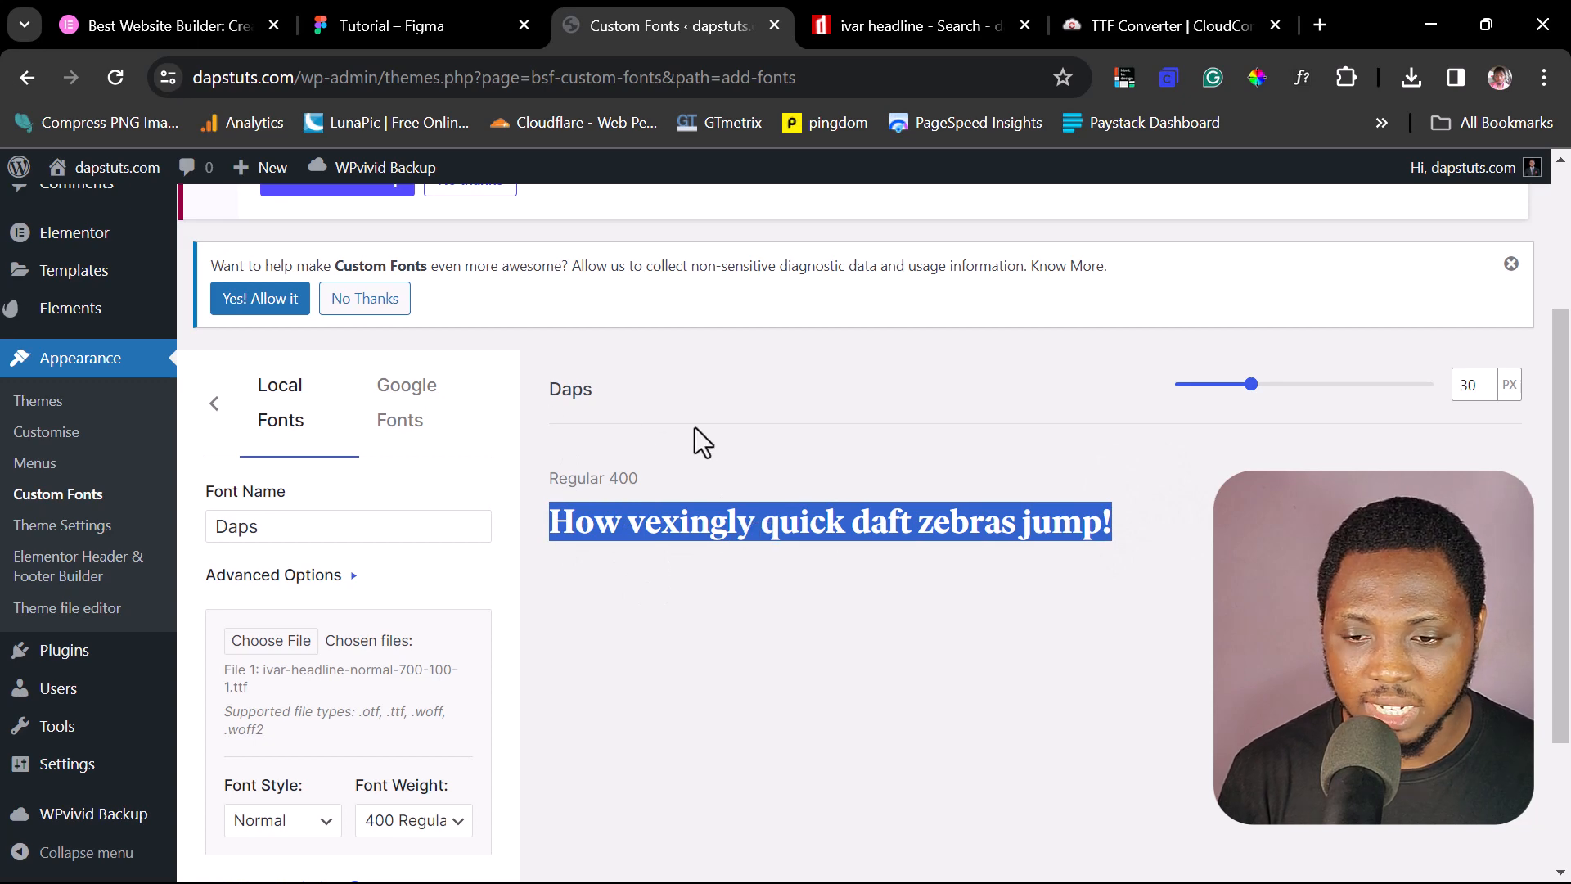
pyautogui.click(147, 25)
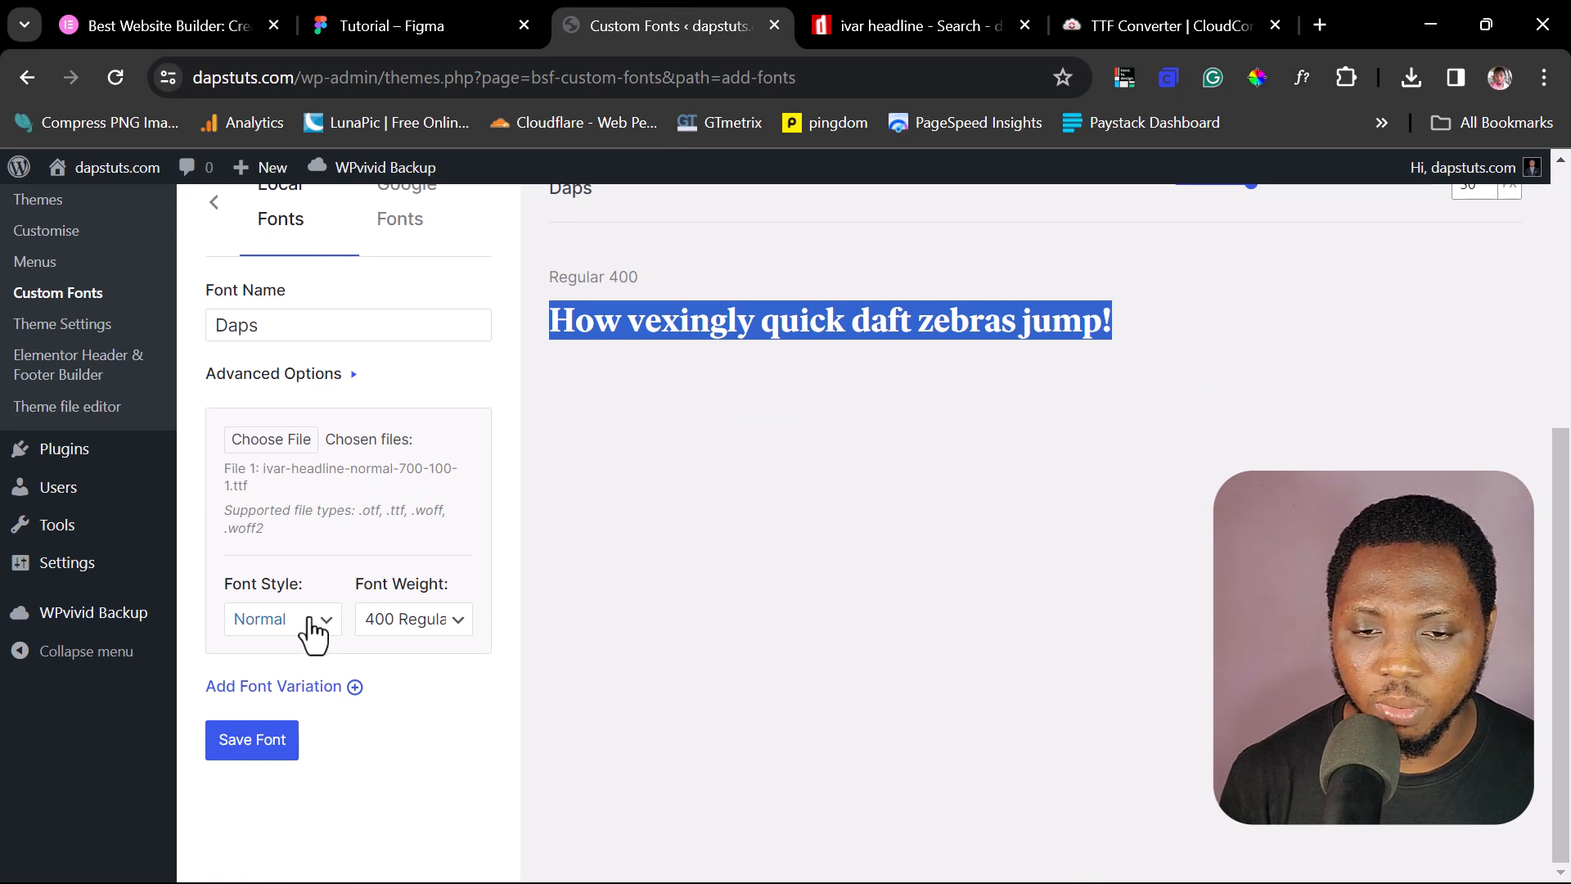
pyautogui.click(412, 619)
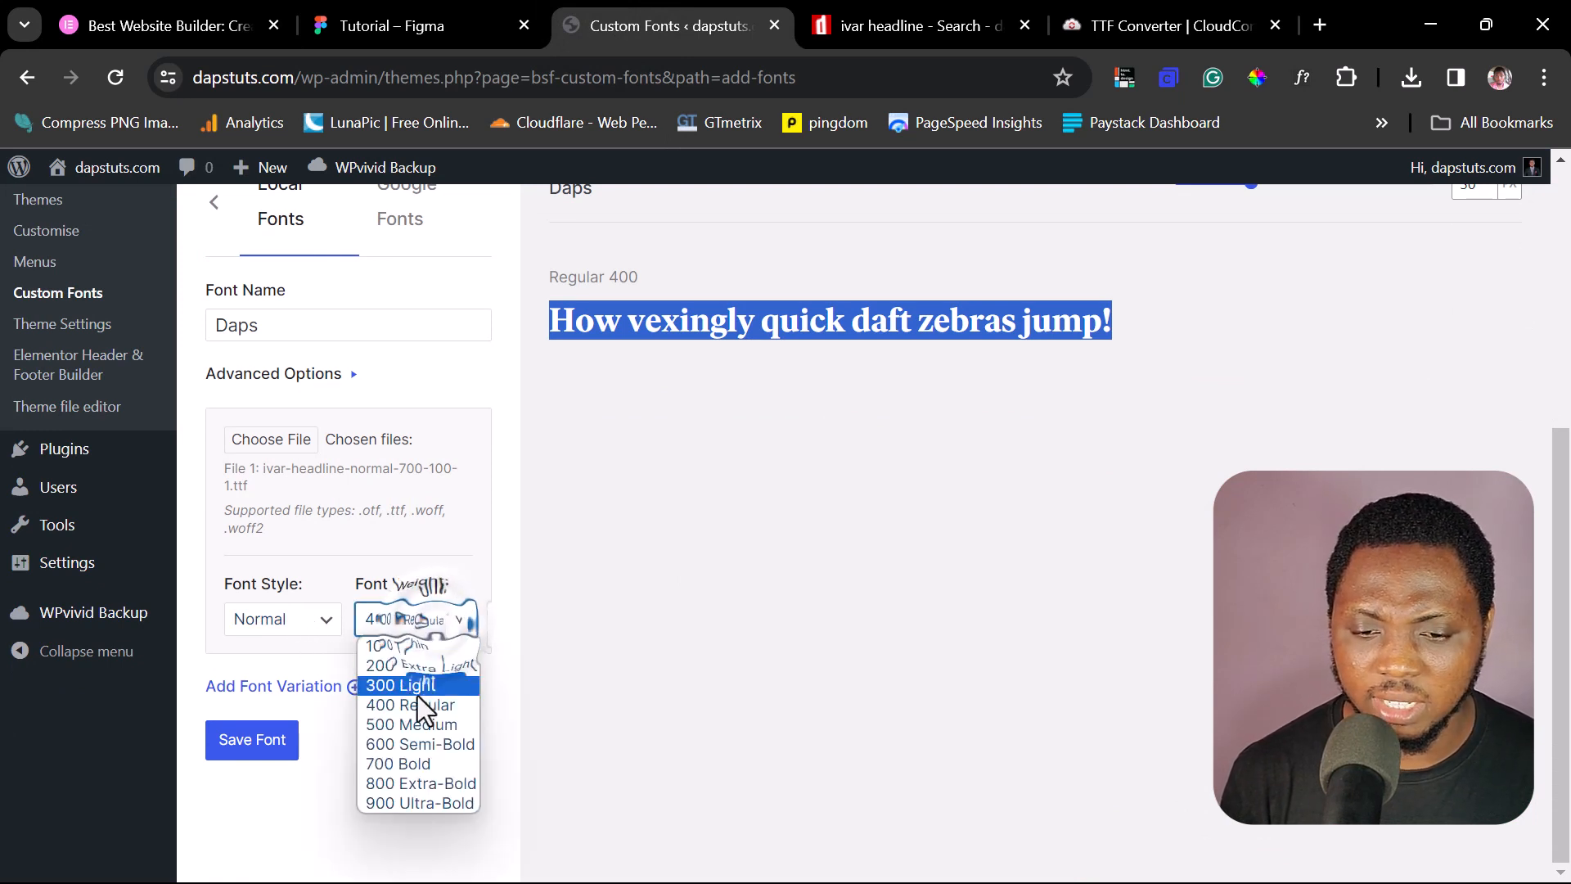
pyautogui.click(398, 764)
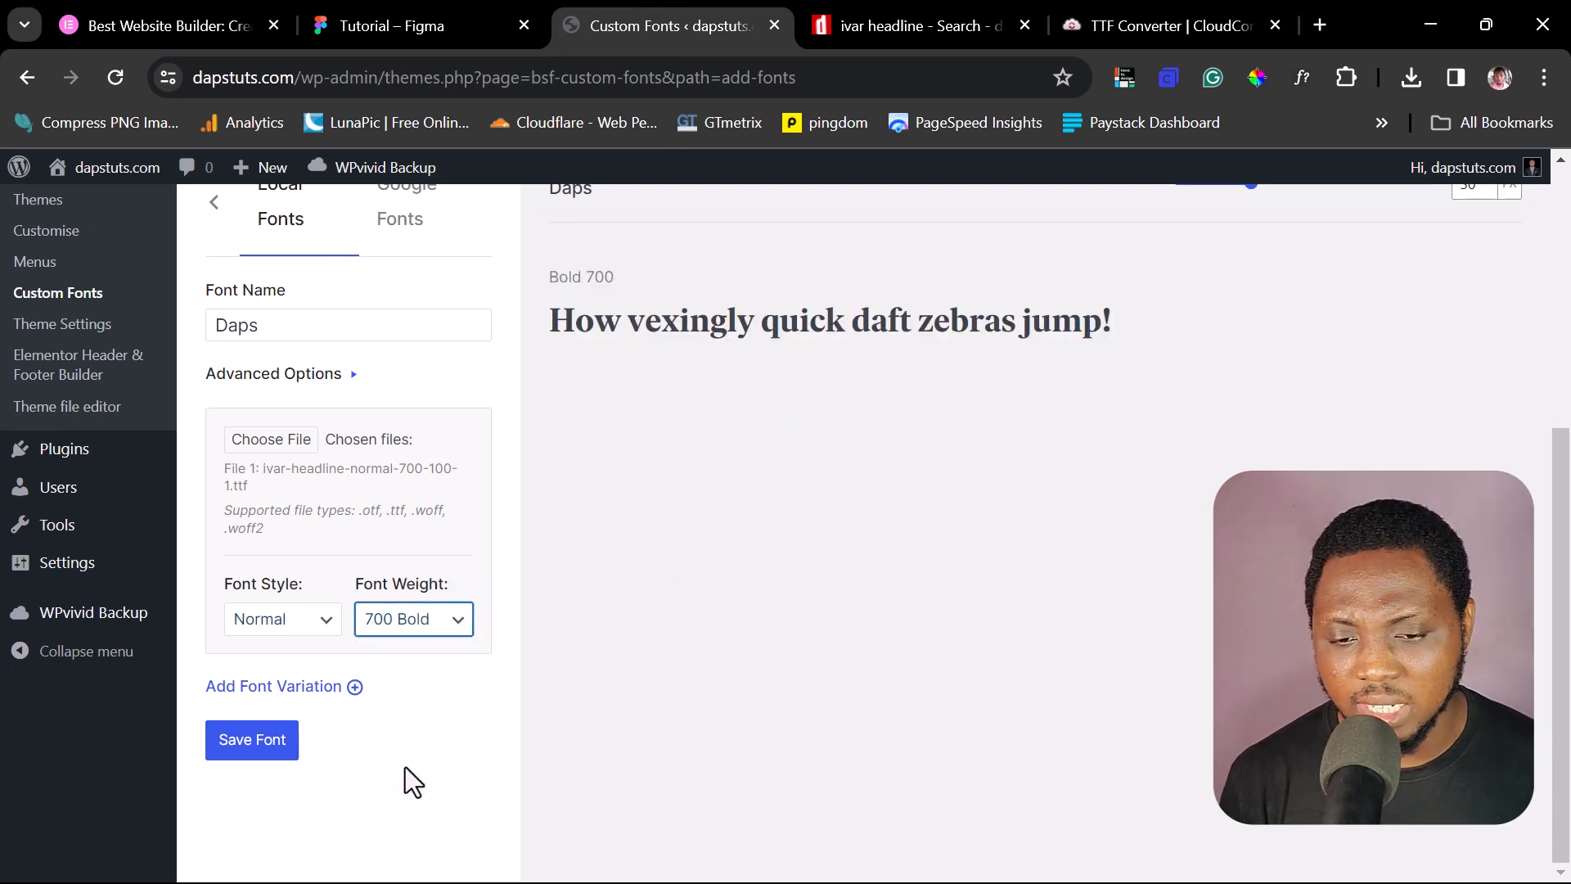
pyautogui.moveTo(296, 697)
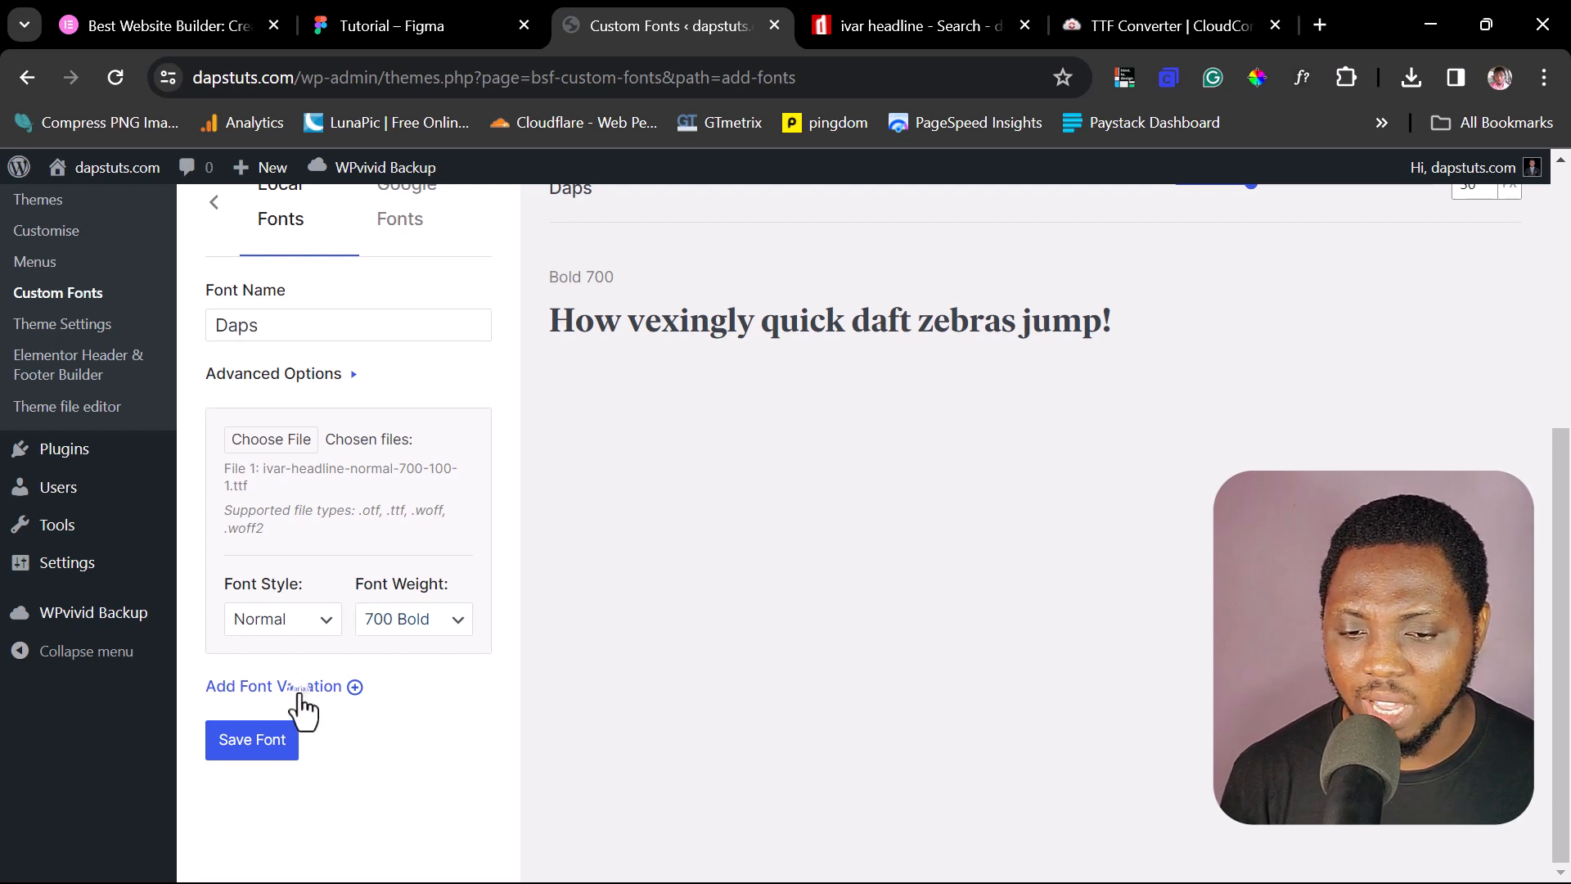
pyautogui.click(284, 687)
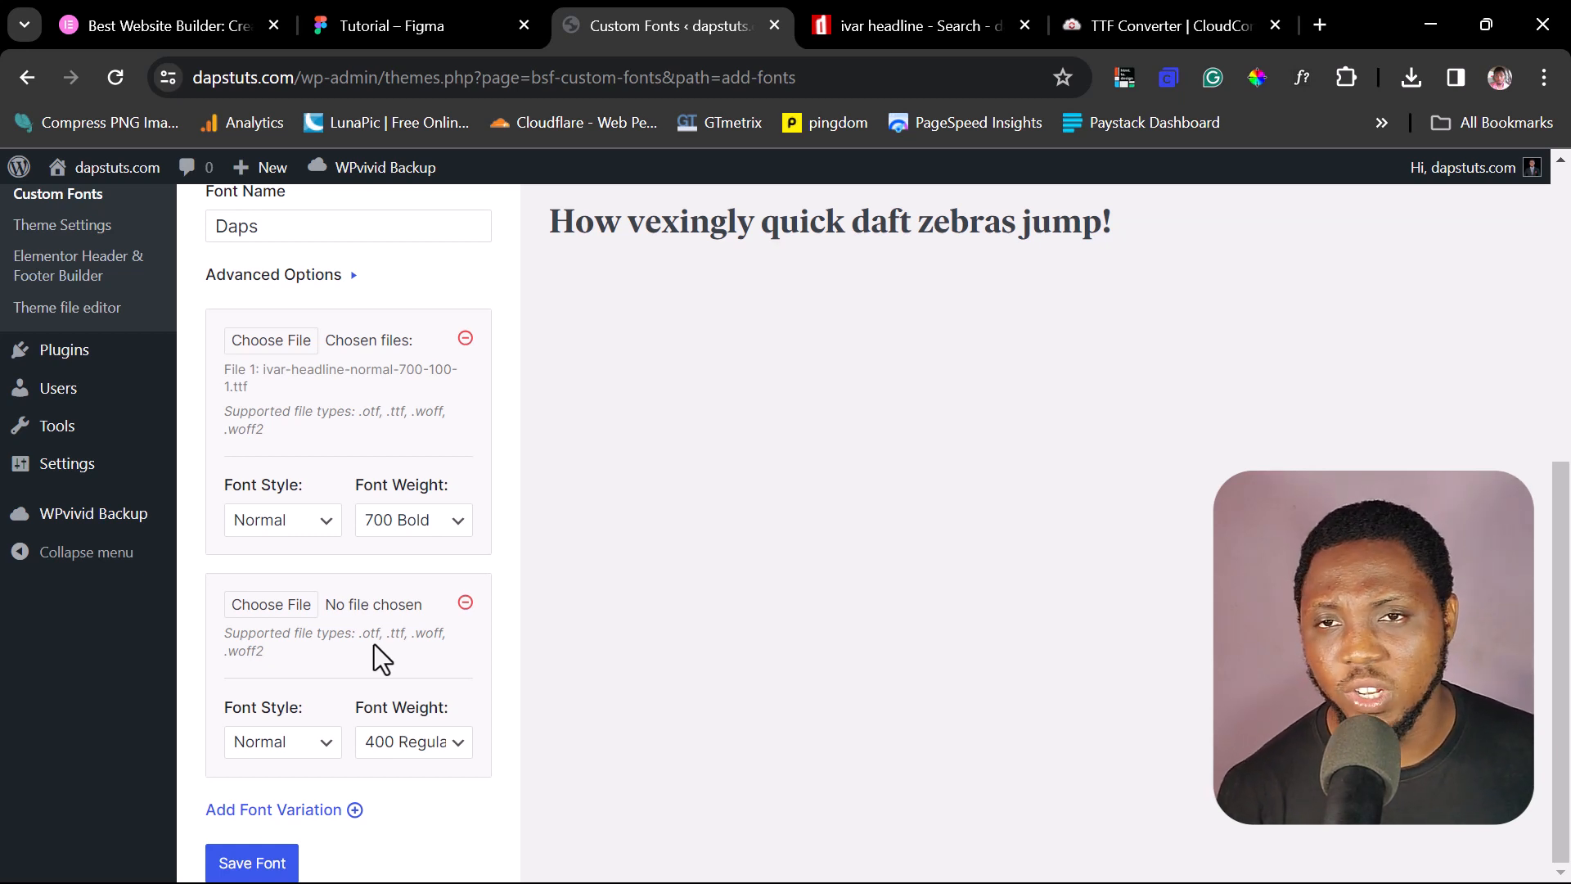
pyautogui.moveTo(550, 661)
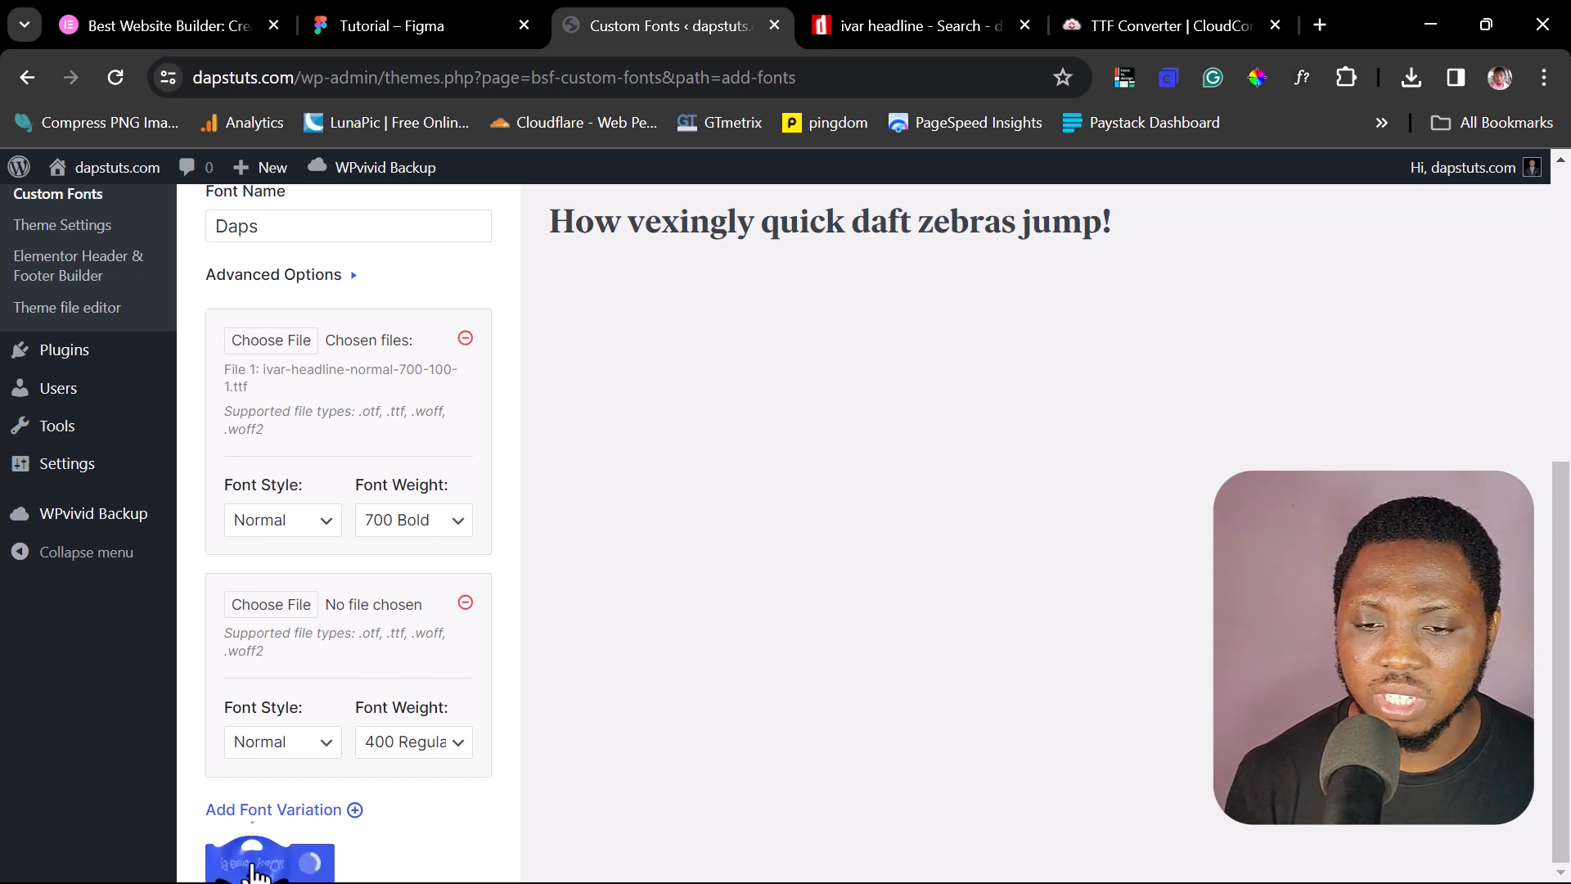
pyautogui.click(284, 809)
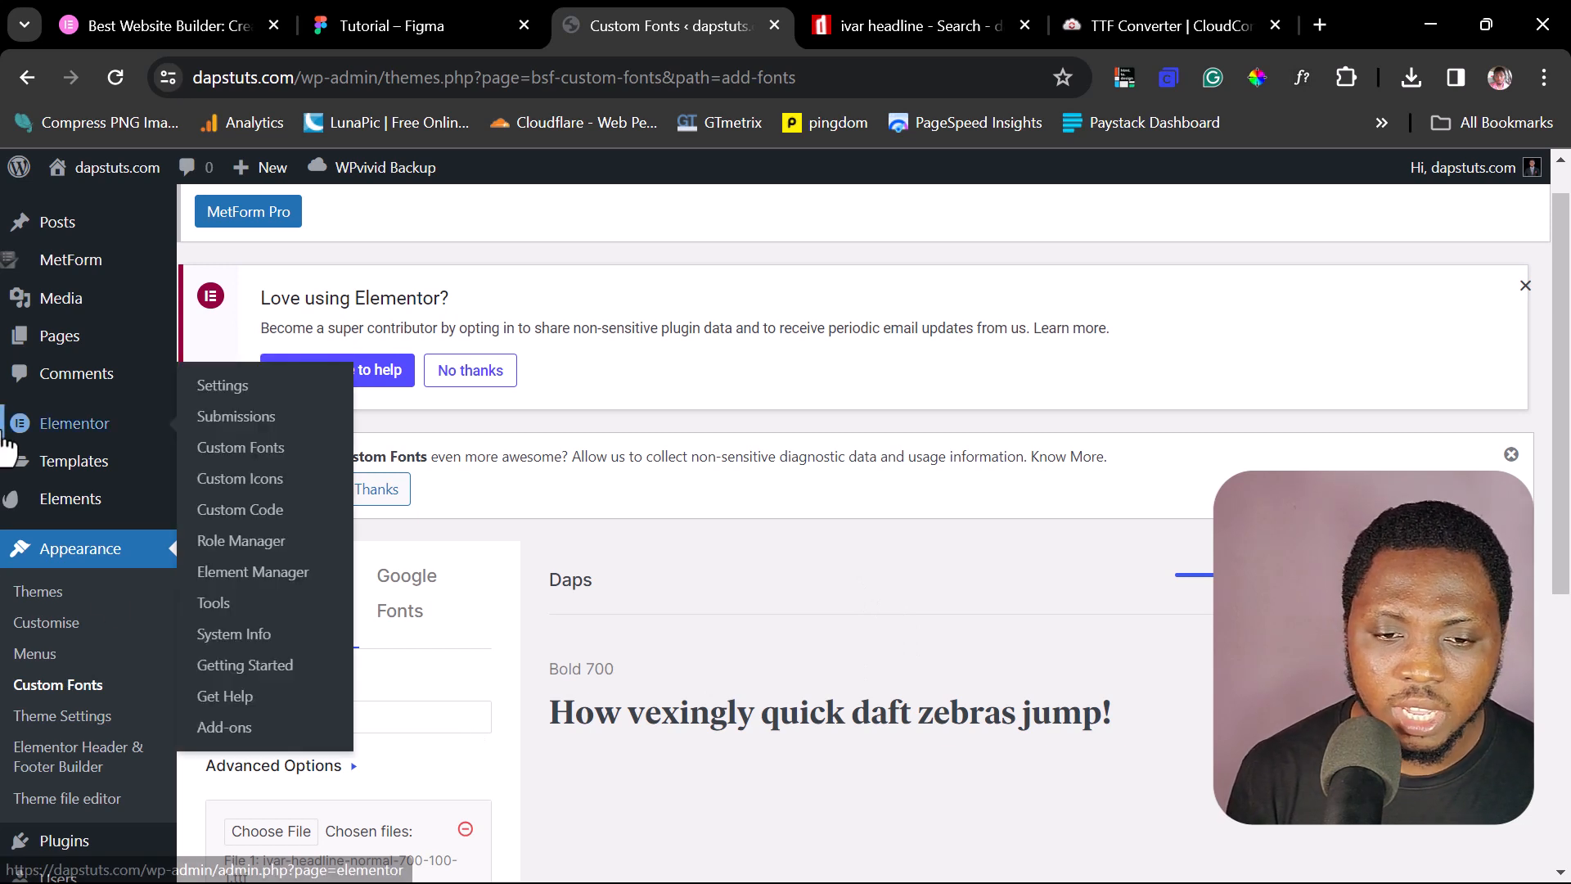
pyautogui.moveTo(59, 335)
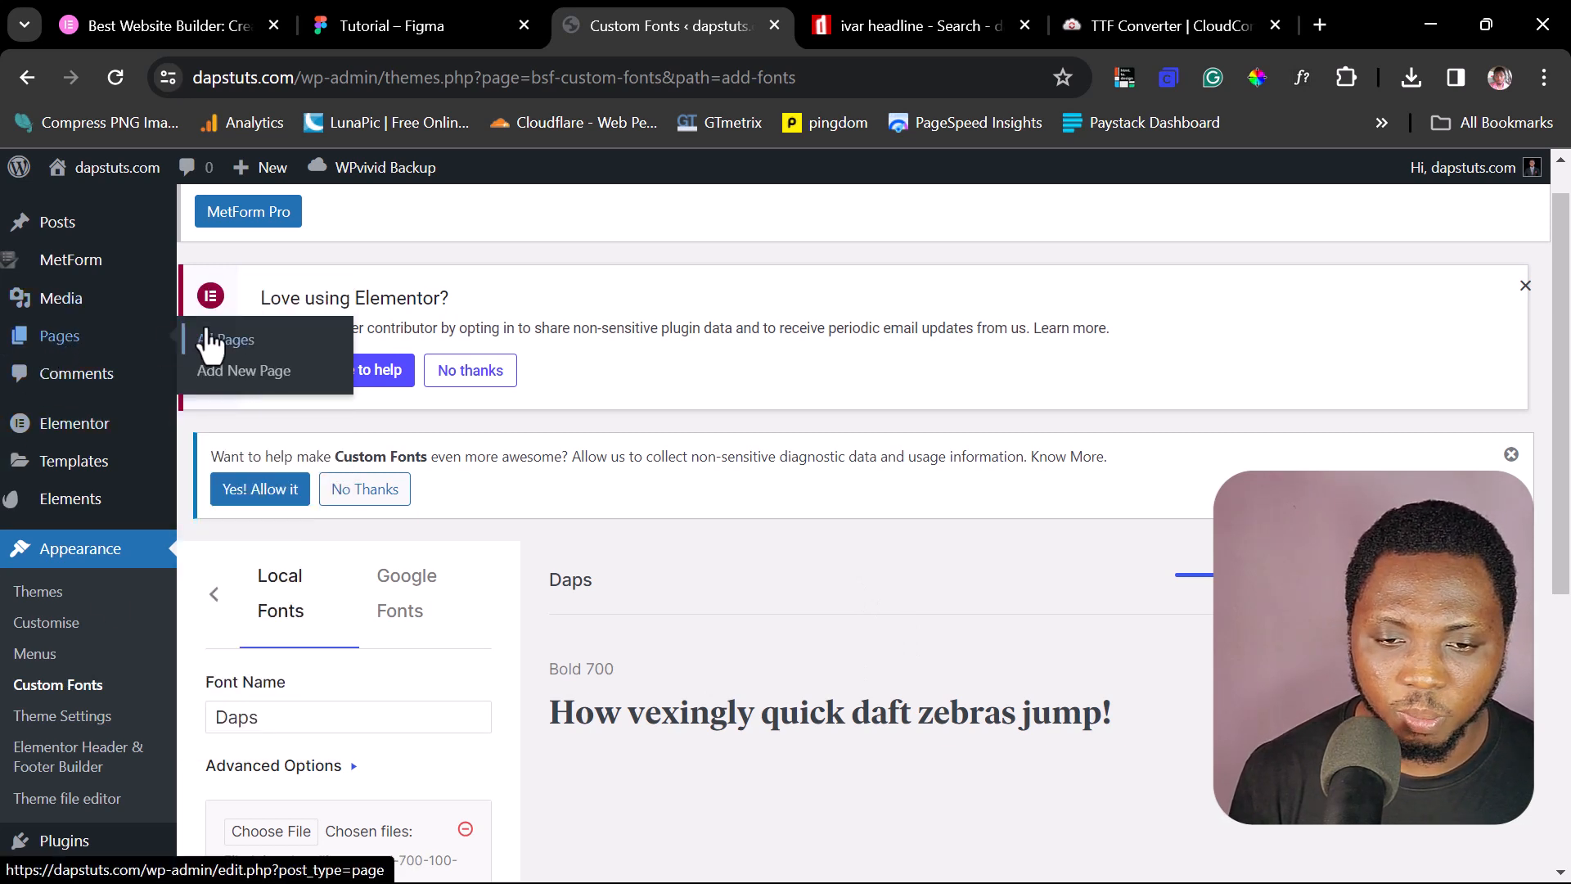
# - Open the About page from All Pages in the Elementor editor
pyautogui.click(229, 340)
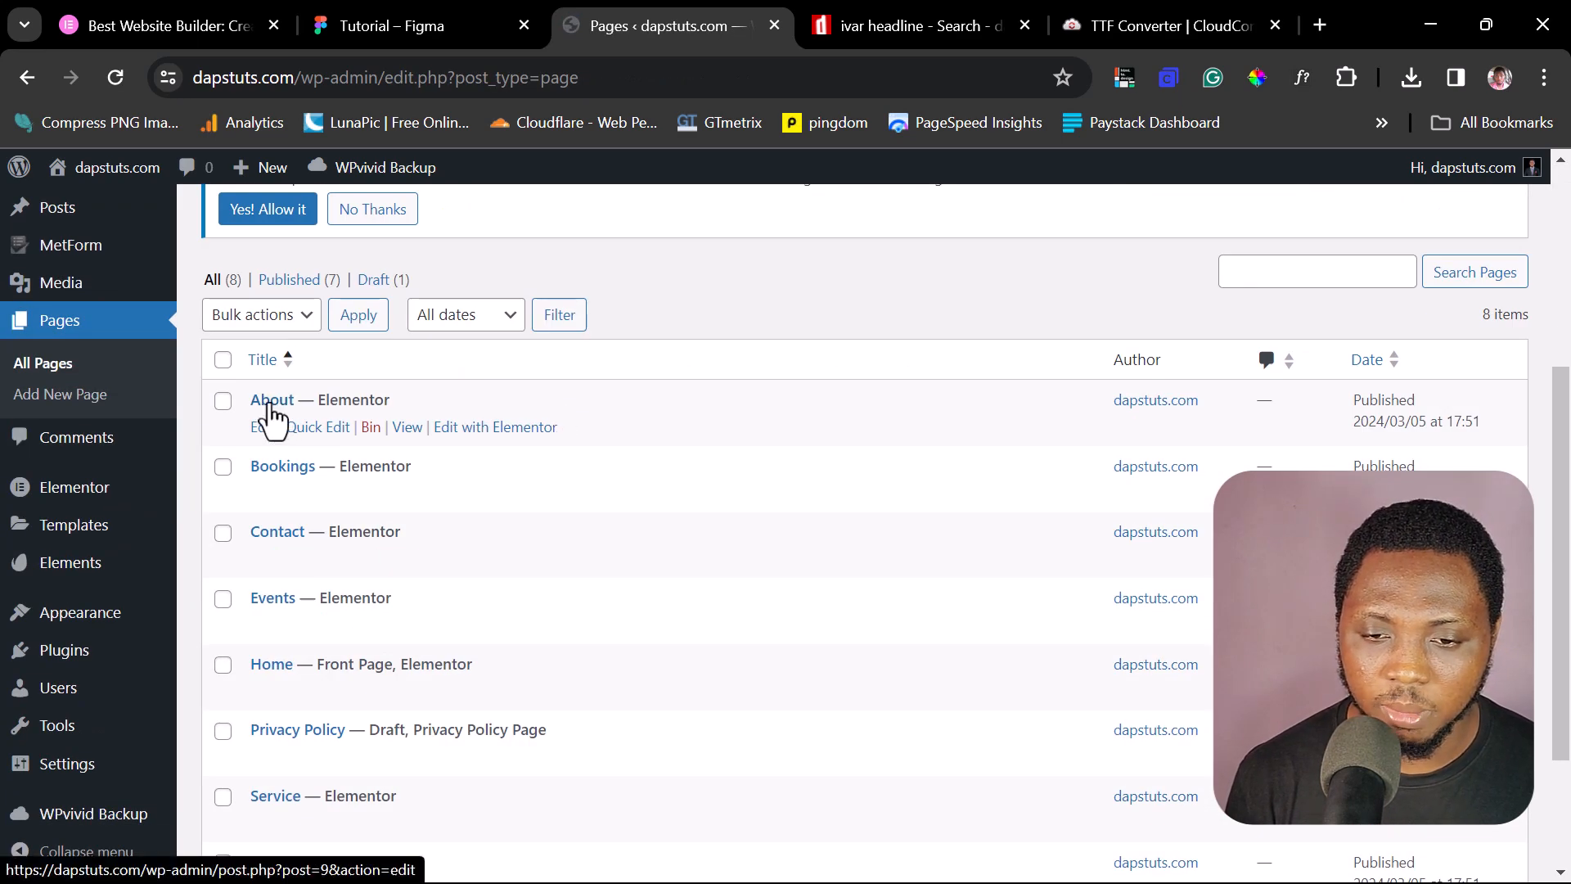
pyautogui.click(495, 427)
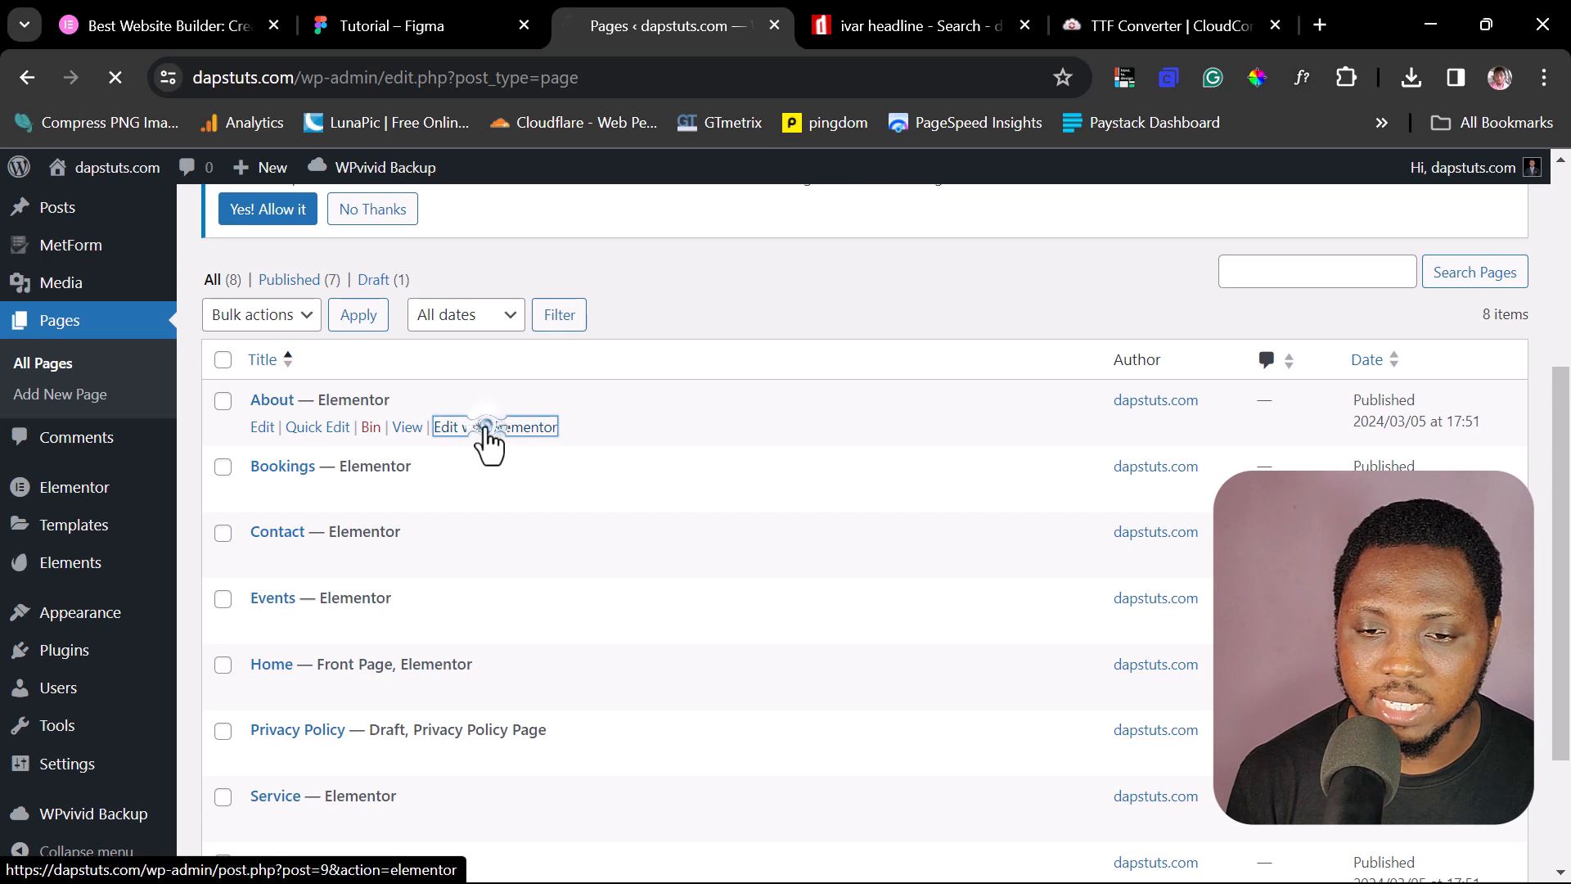
pyautogui.click(495, 426)
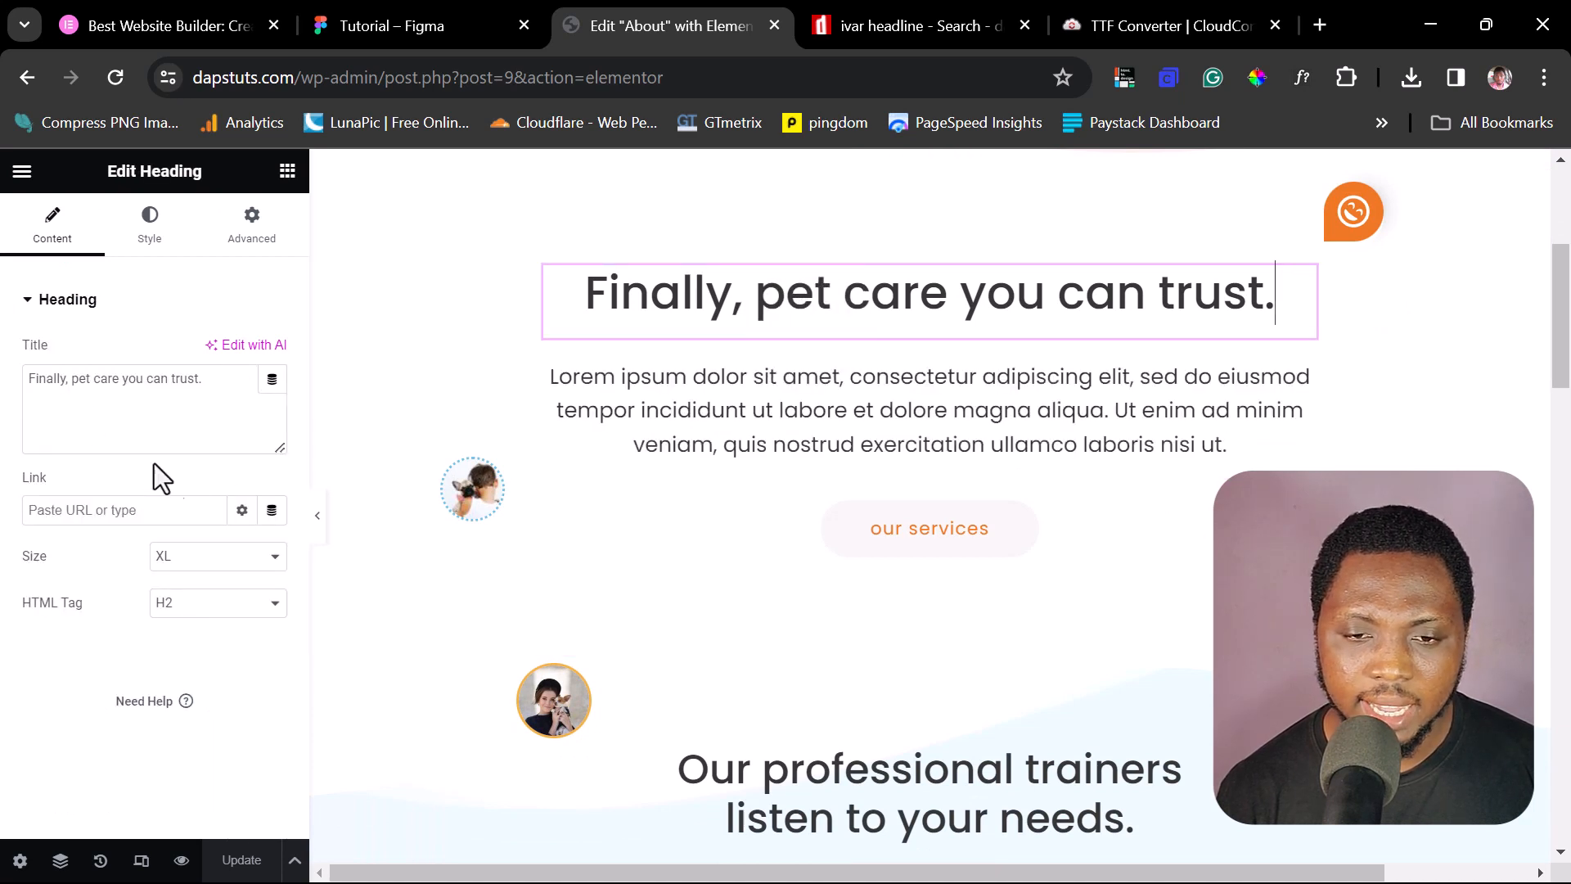
# - Set the heading's Typography font family to the custom Daps font, found by searching 'dap'
pyautogui.click(150, 225)
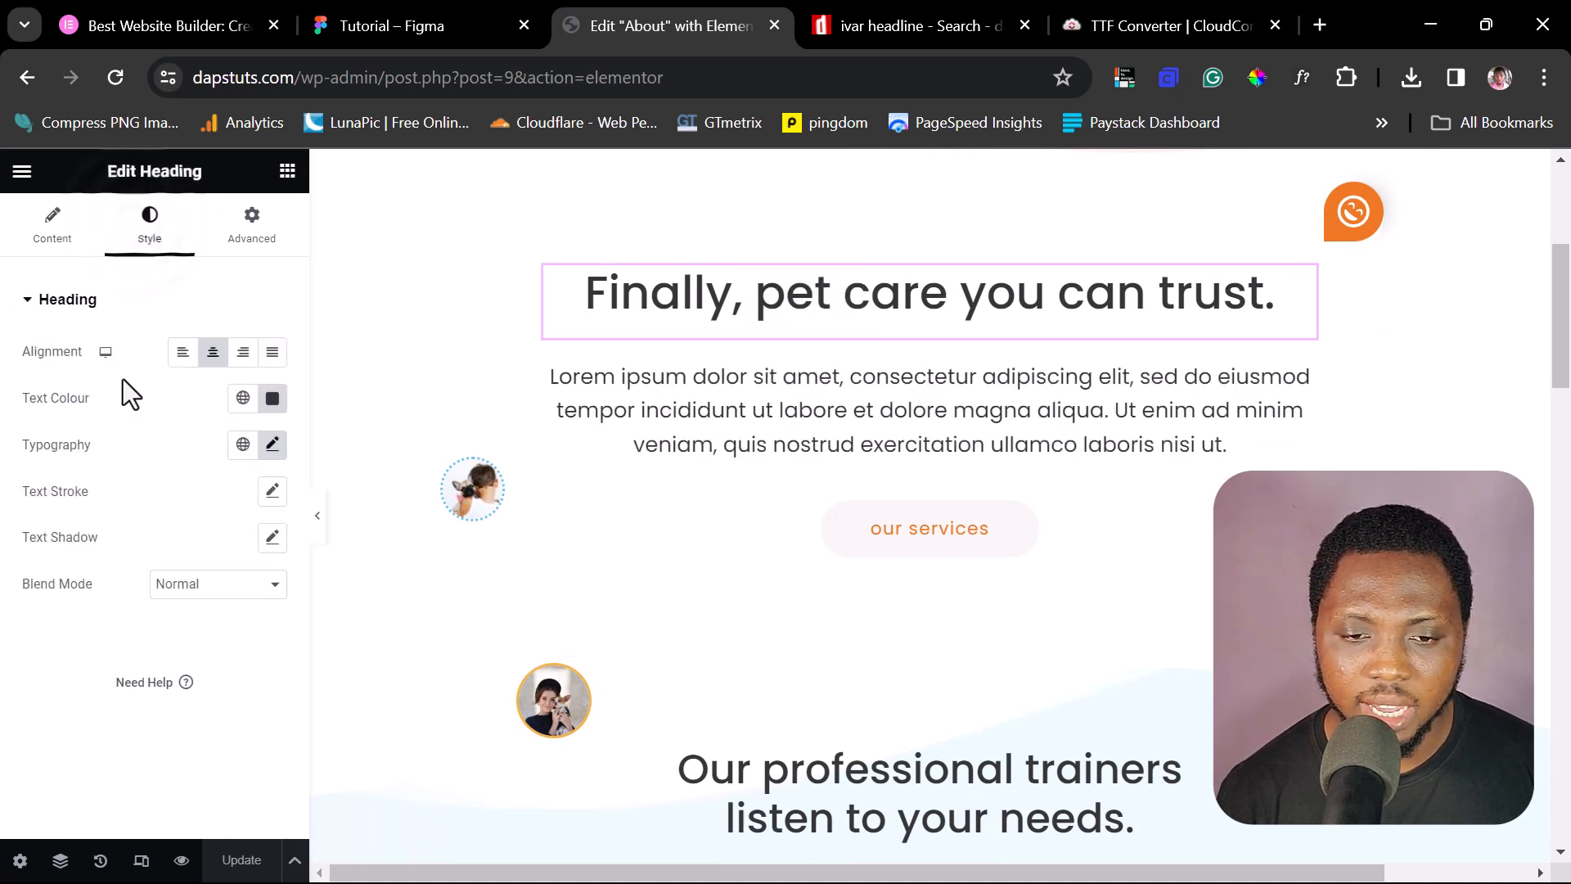
pyautogui.click(272, 444)
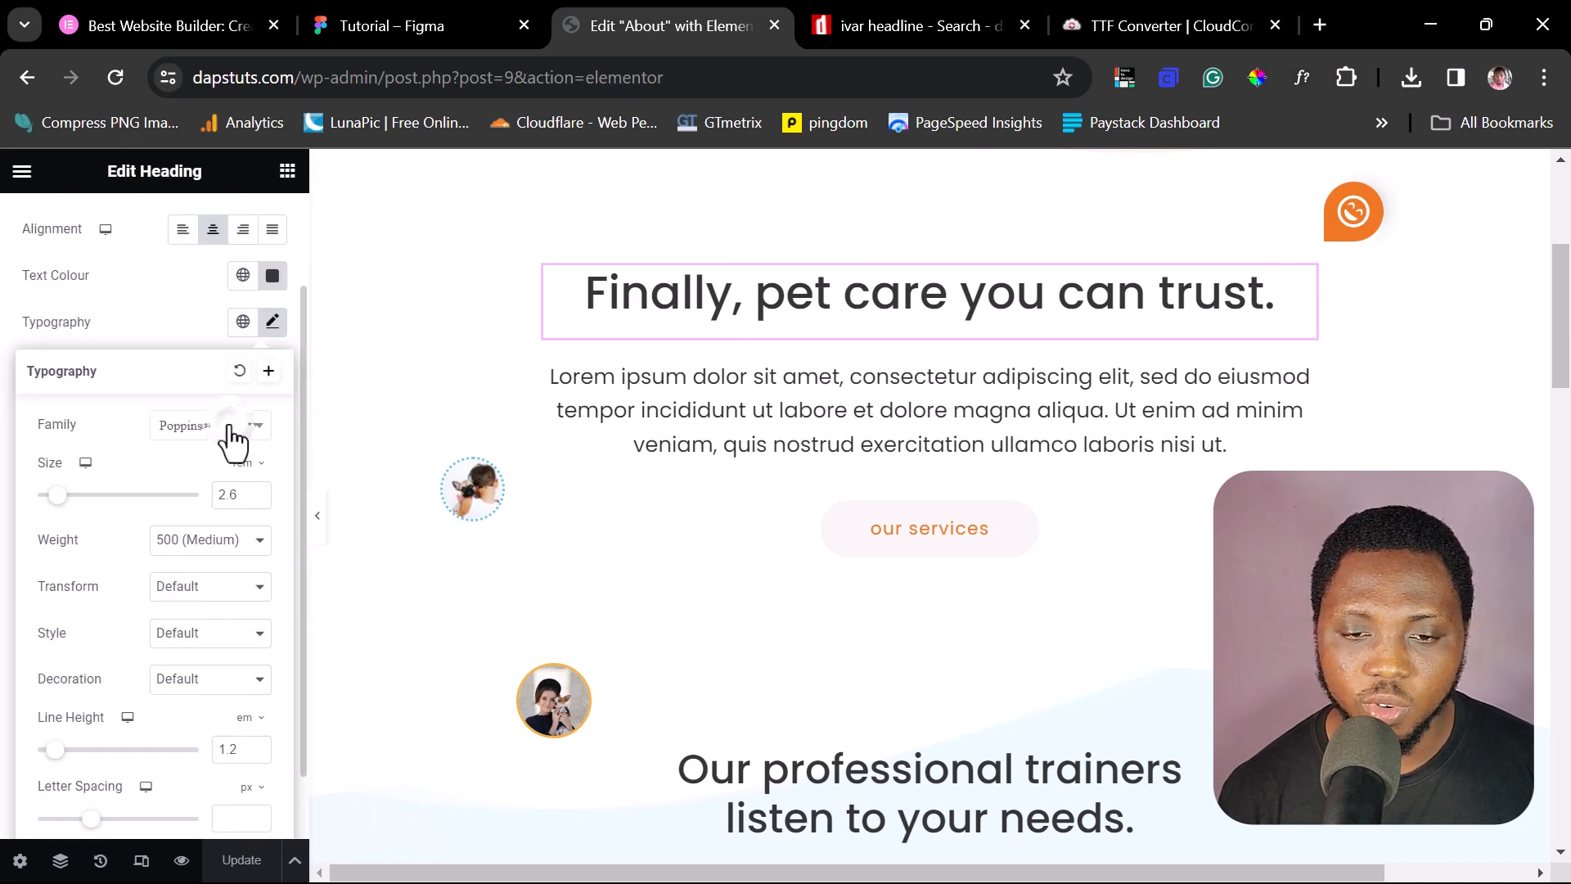
pyautogui.click(209, 425)
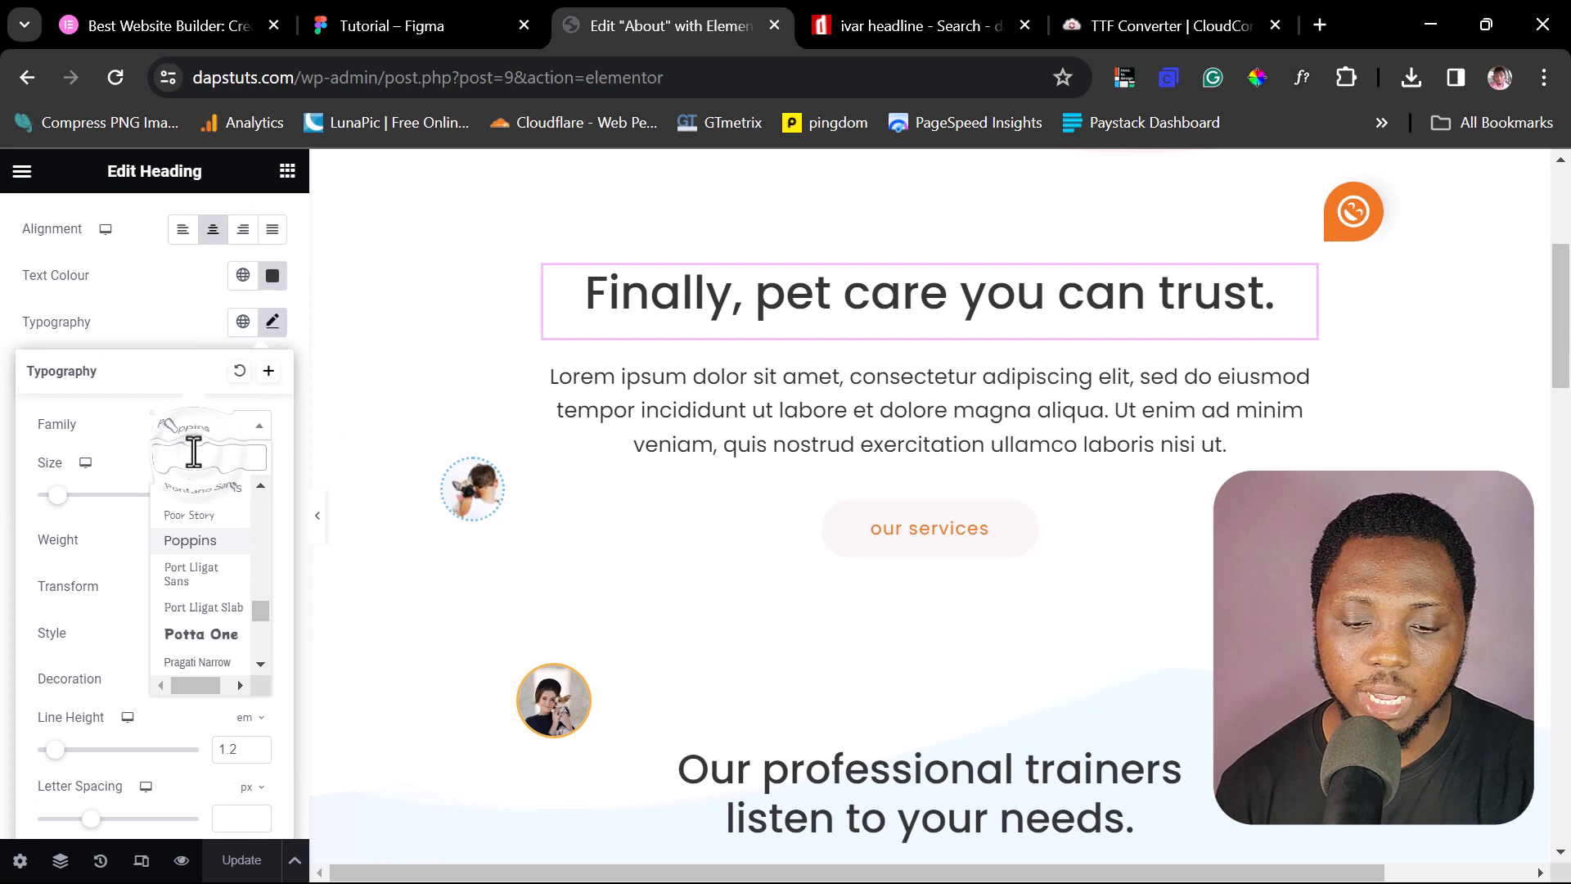
pyautogui.write('dap')
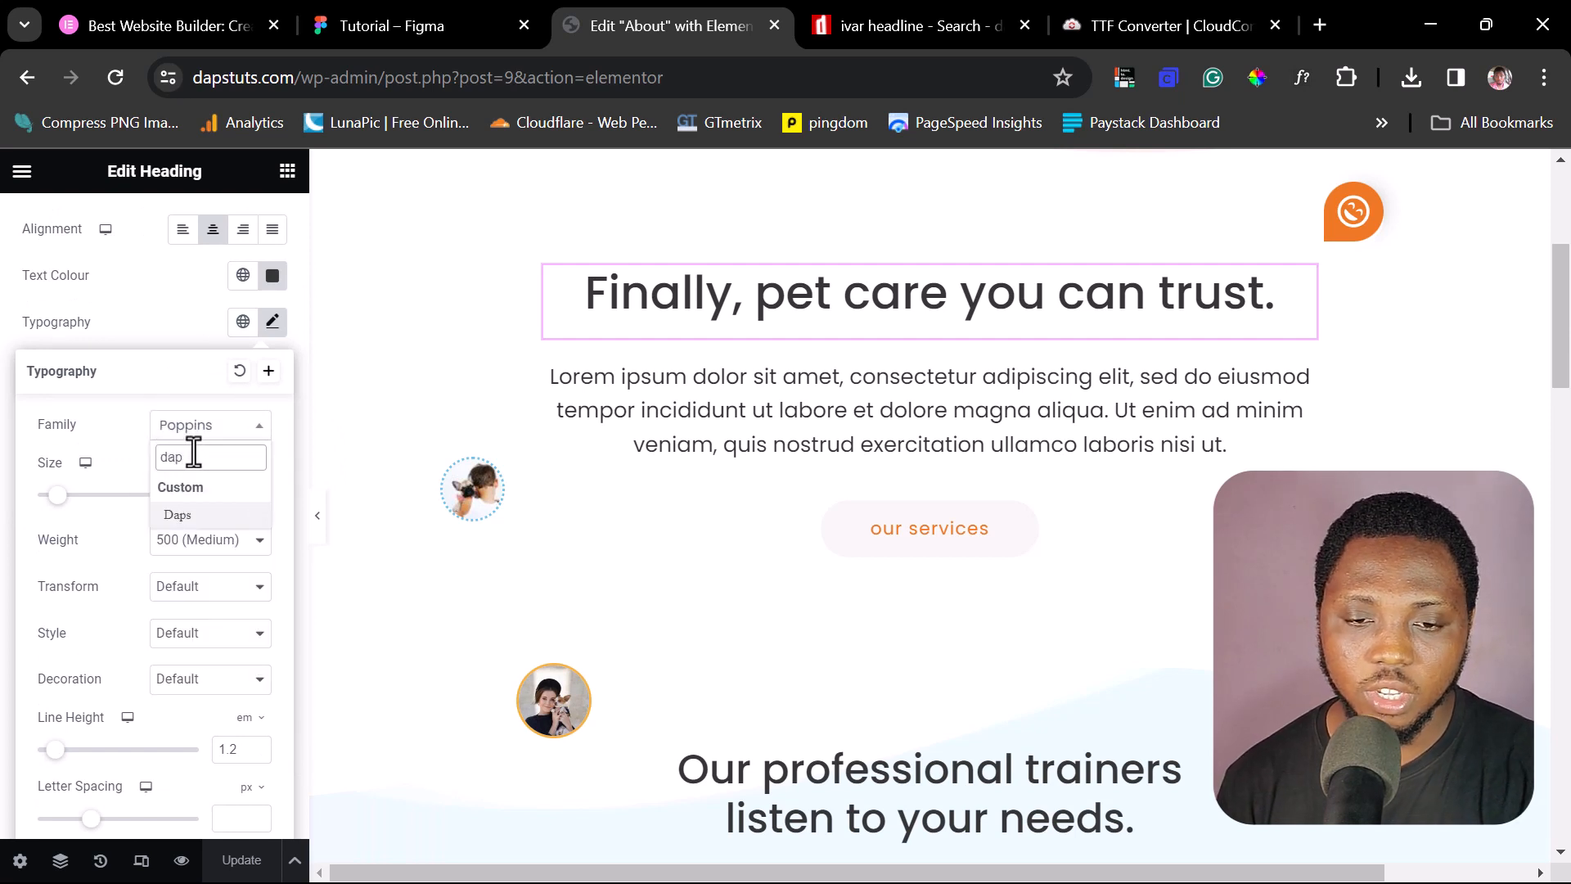
pyautogui.click(177, 515)
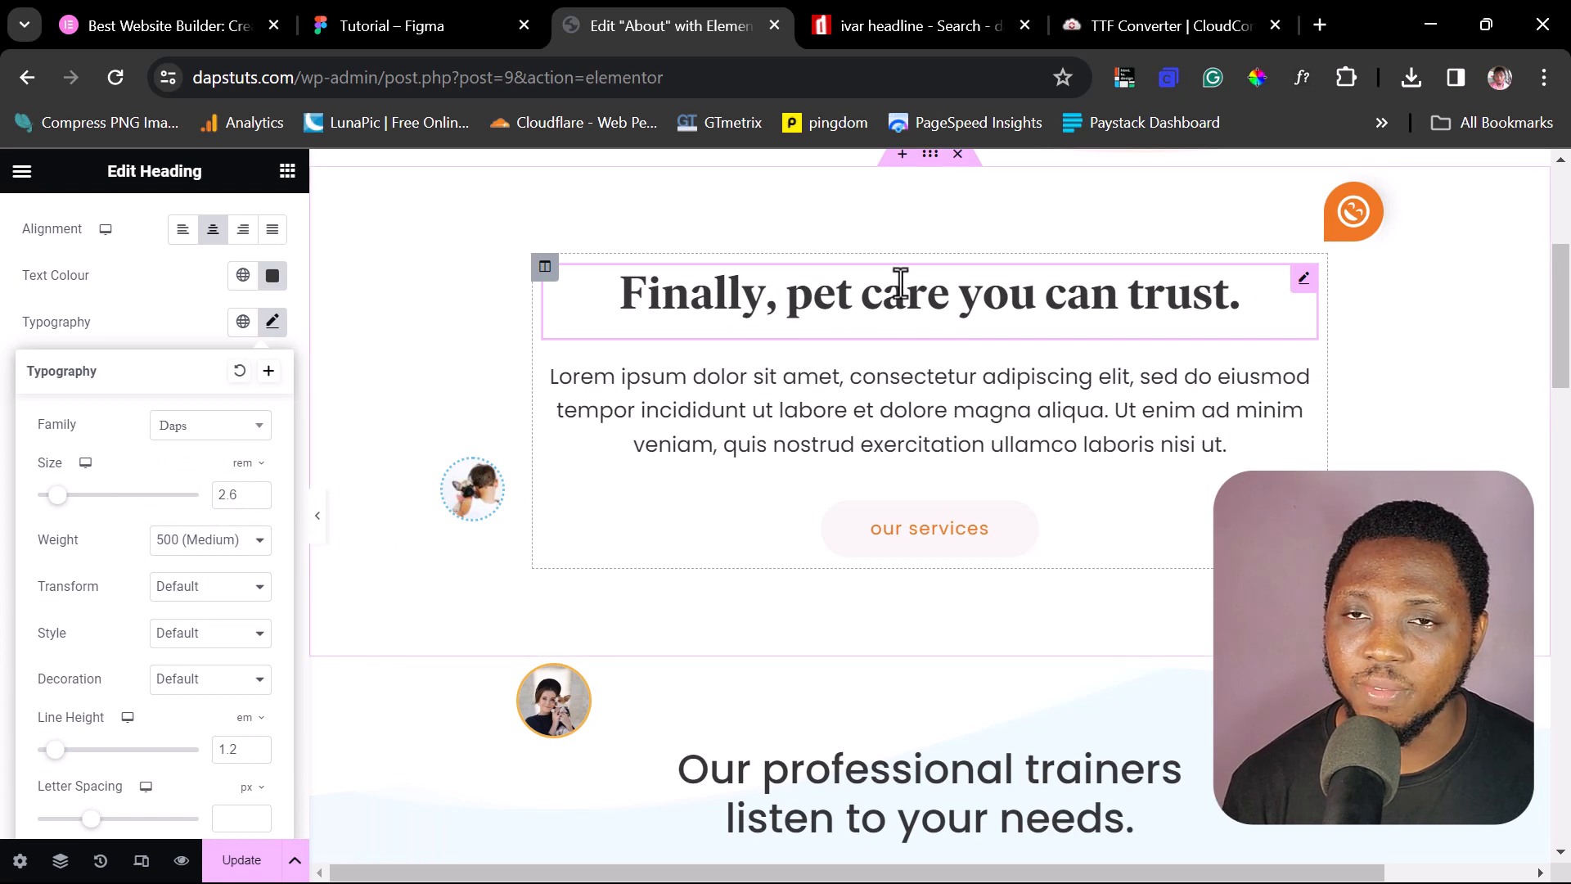
pyautogui.moveTo(909, 293)
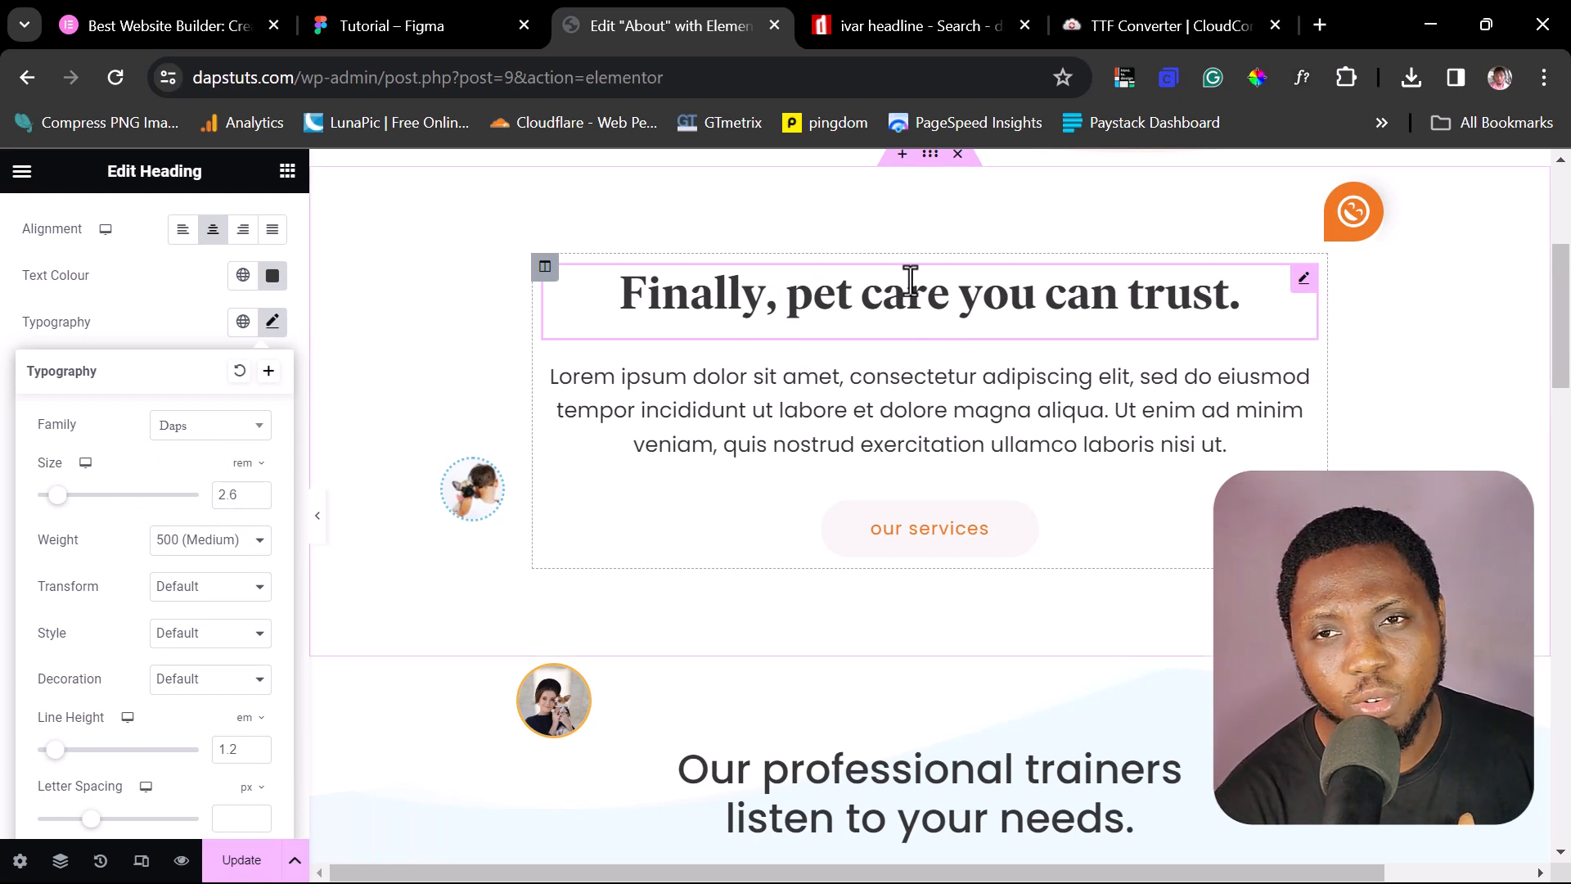